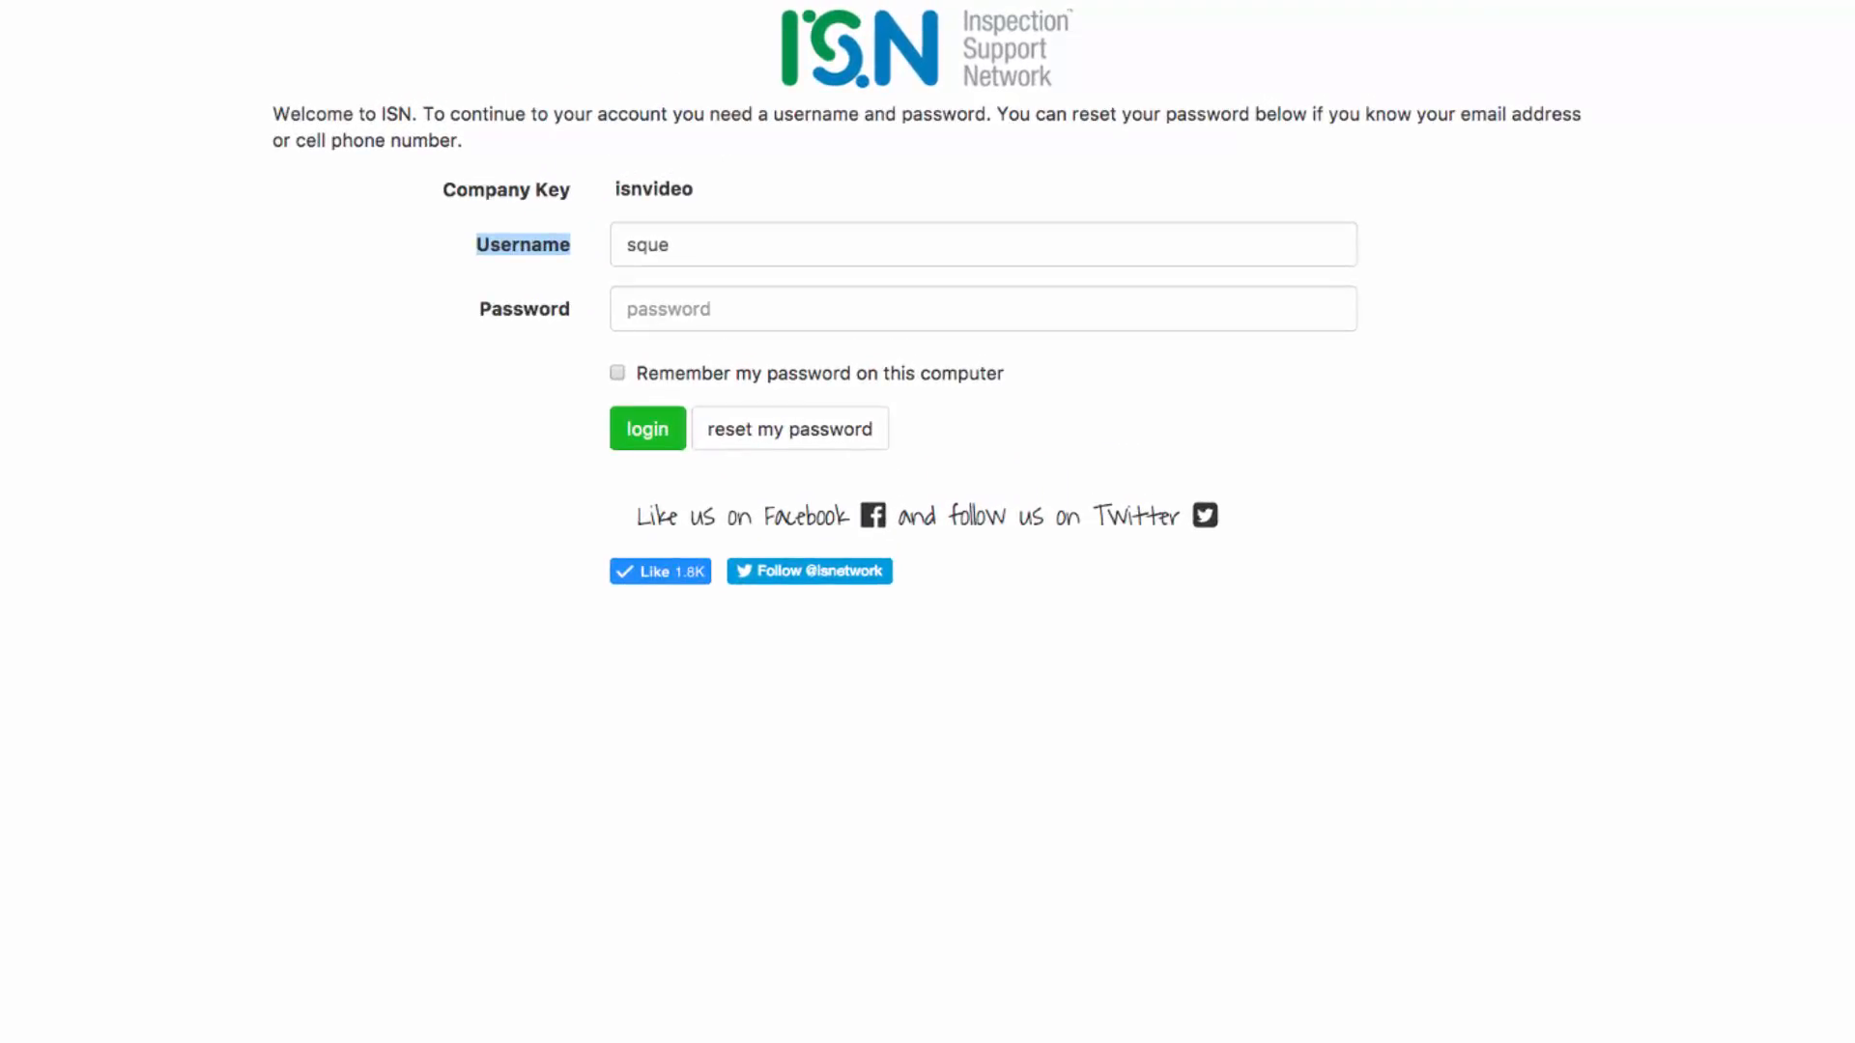
# Enter the password and log in to the ISN account dashboard.
pyautogui.click(981, 309)
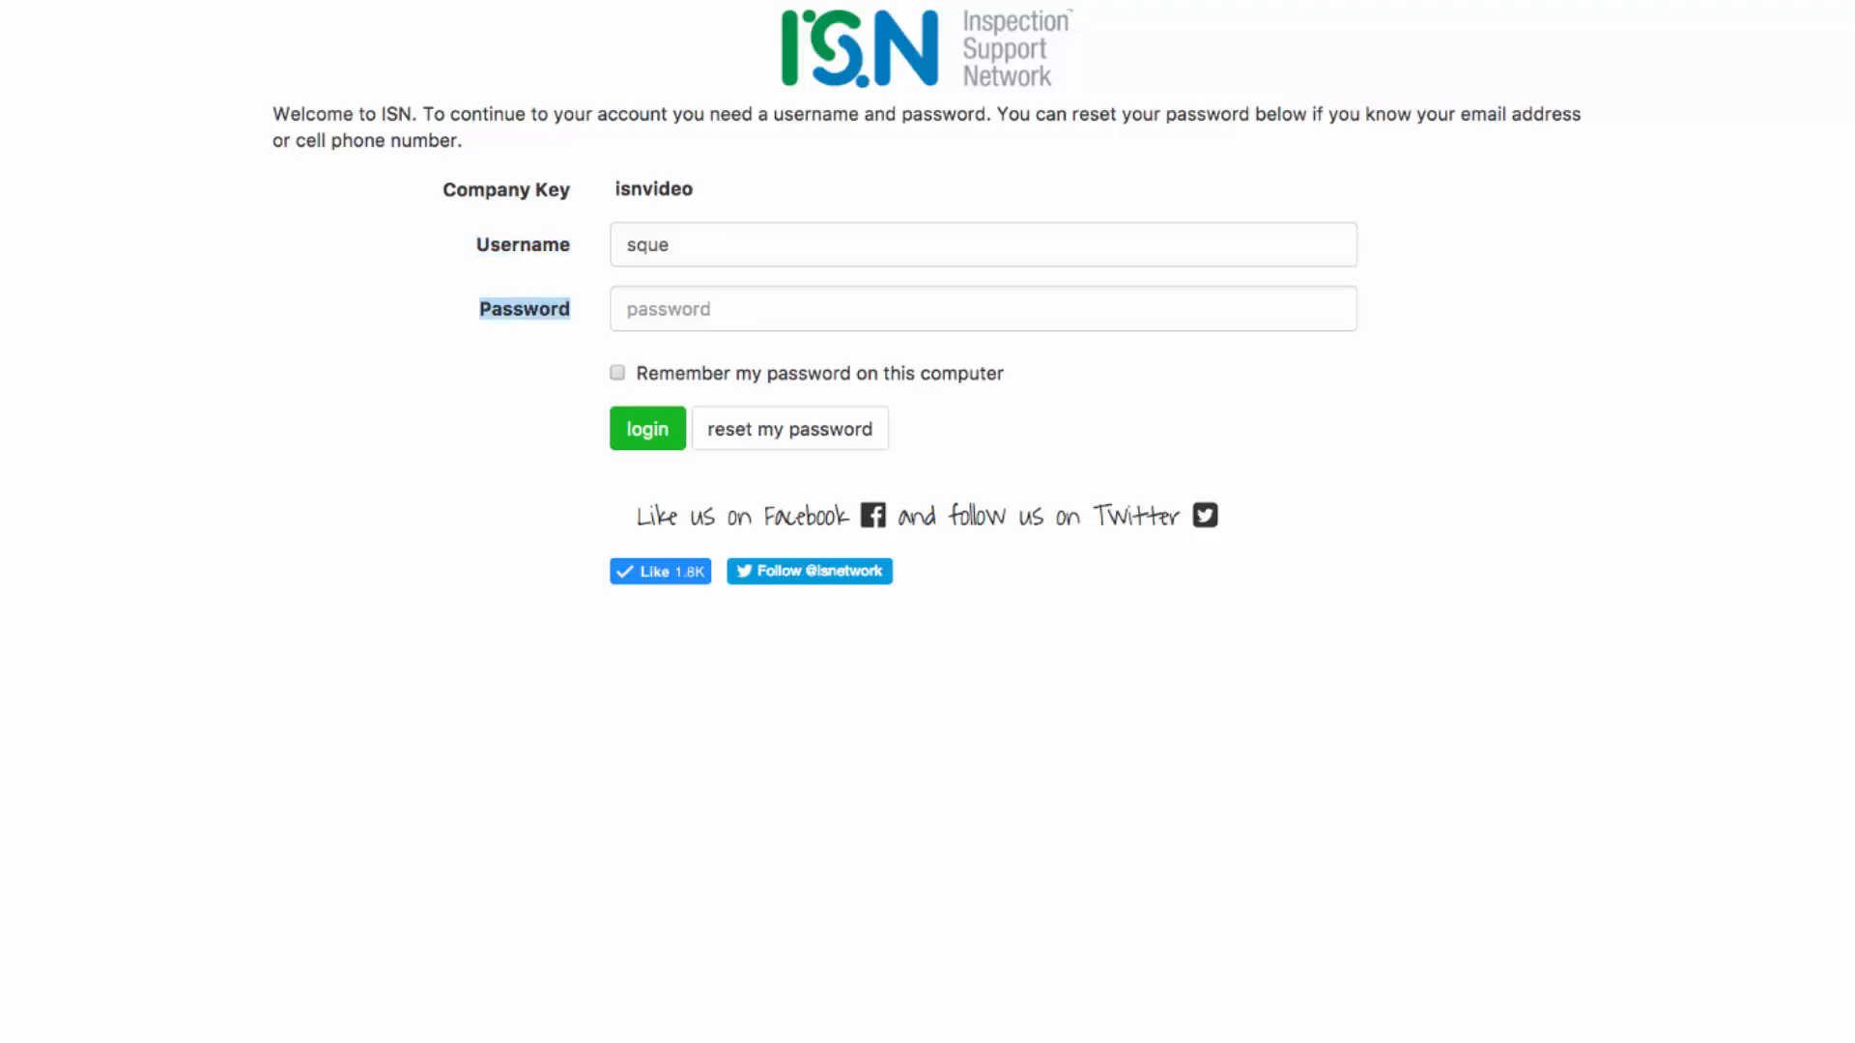
pyautogui.write('•••••')
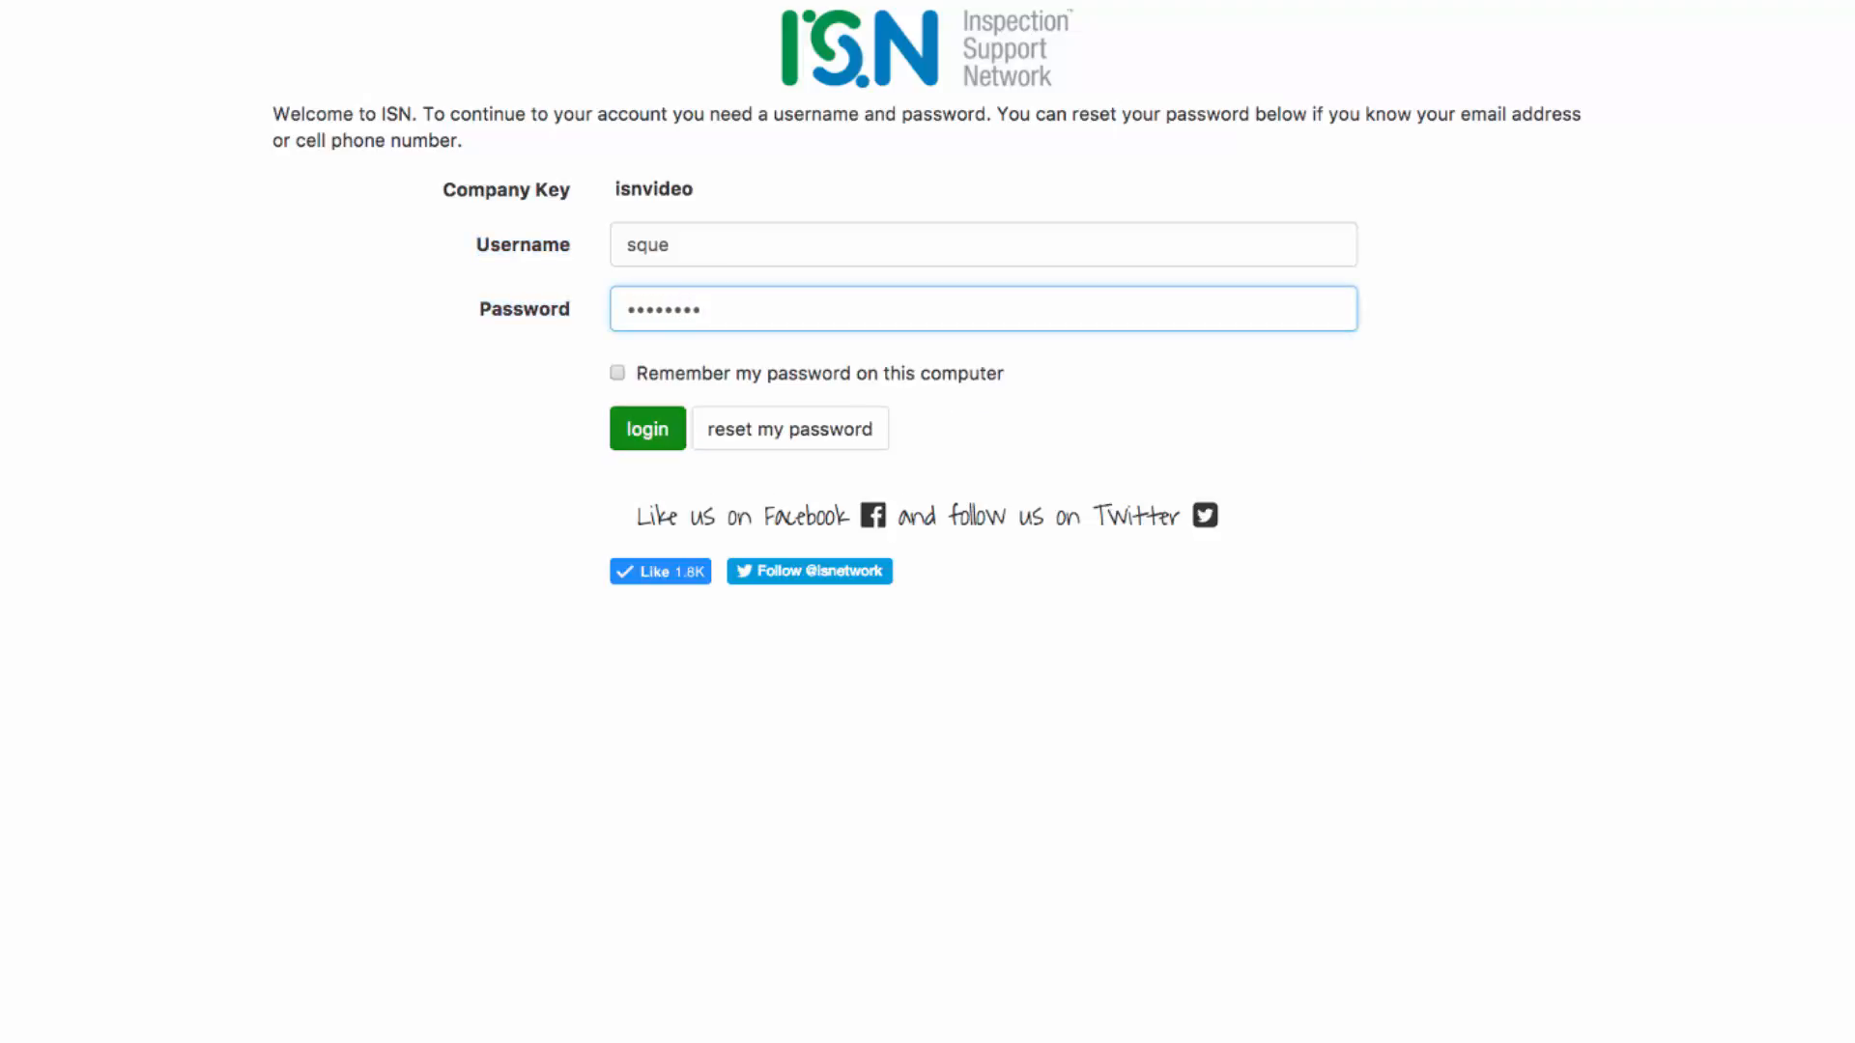
pyautogui.click(645, 429)
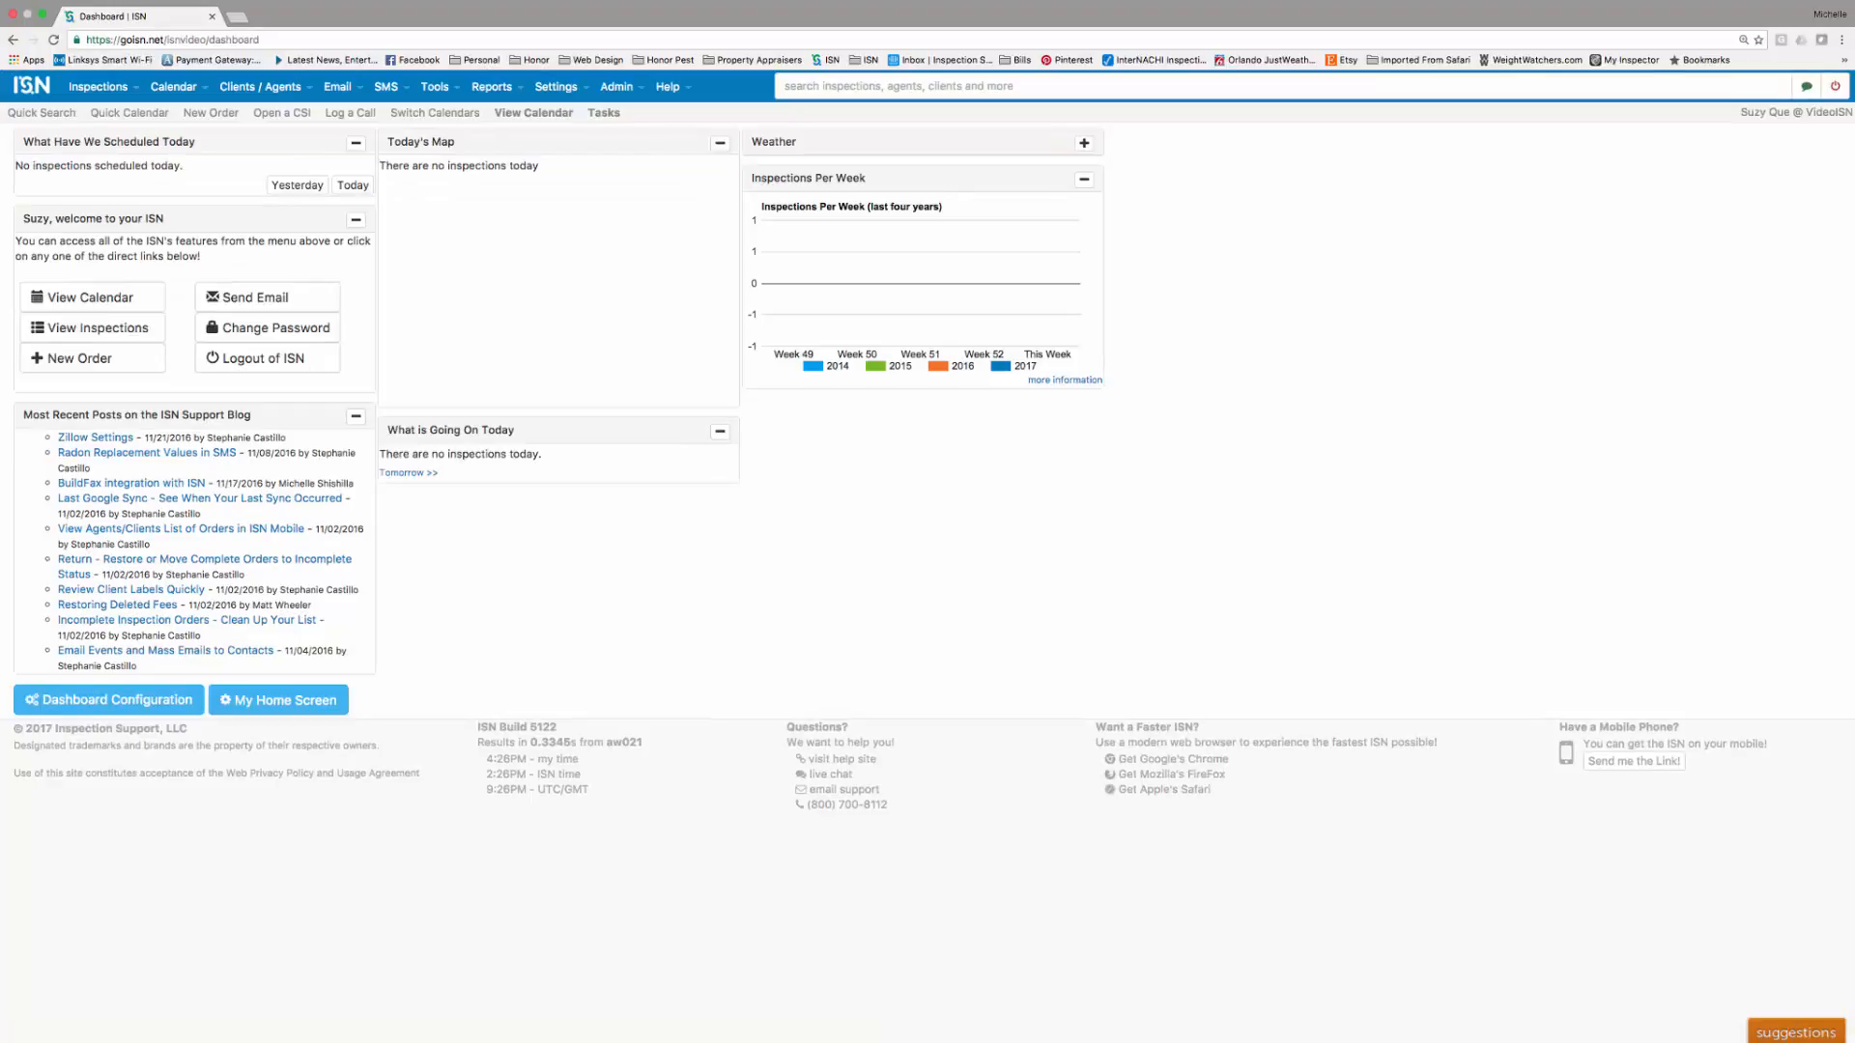
# Go from the dashboard via Settings to the Office Settings page.
pyautogui.click(555, 87)
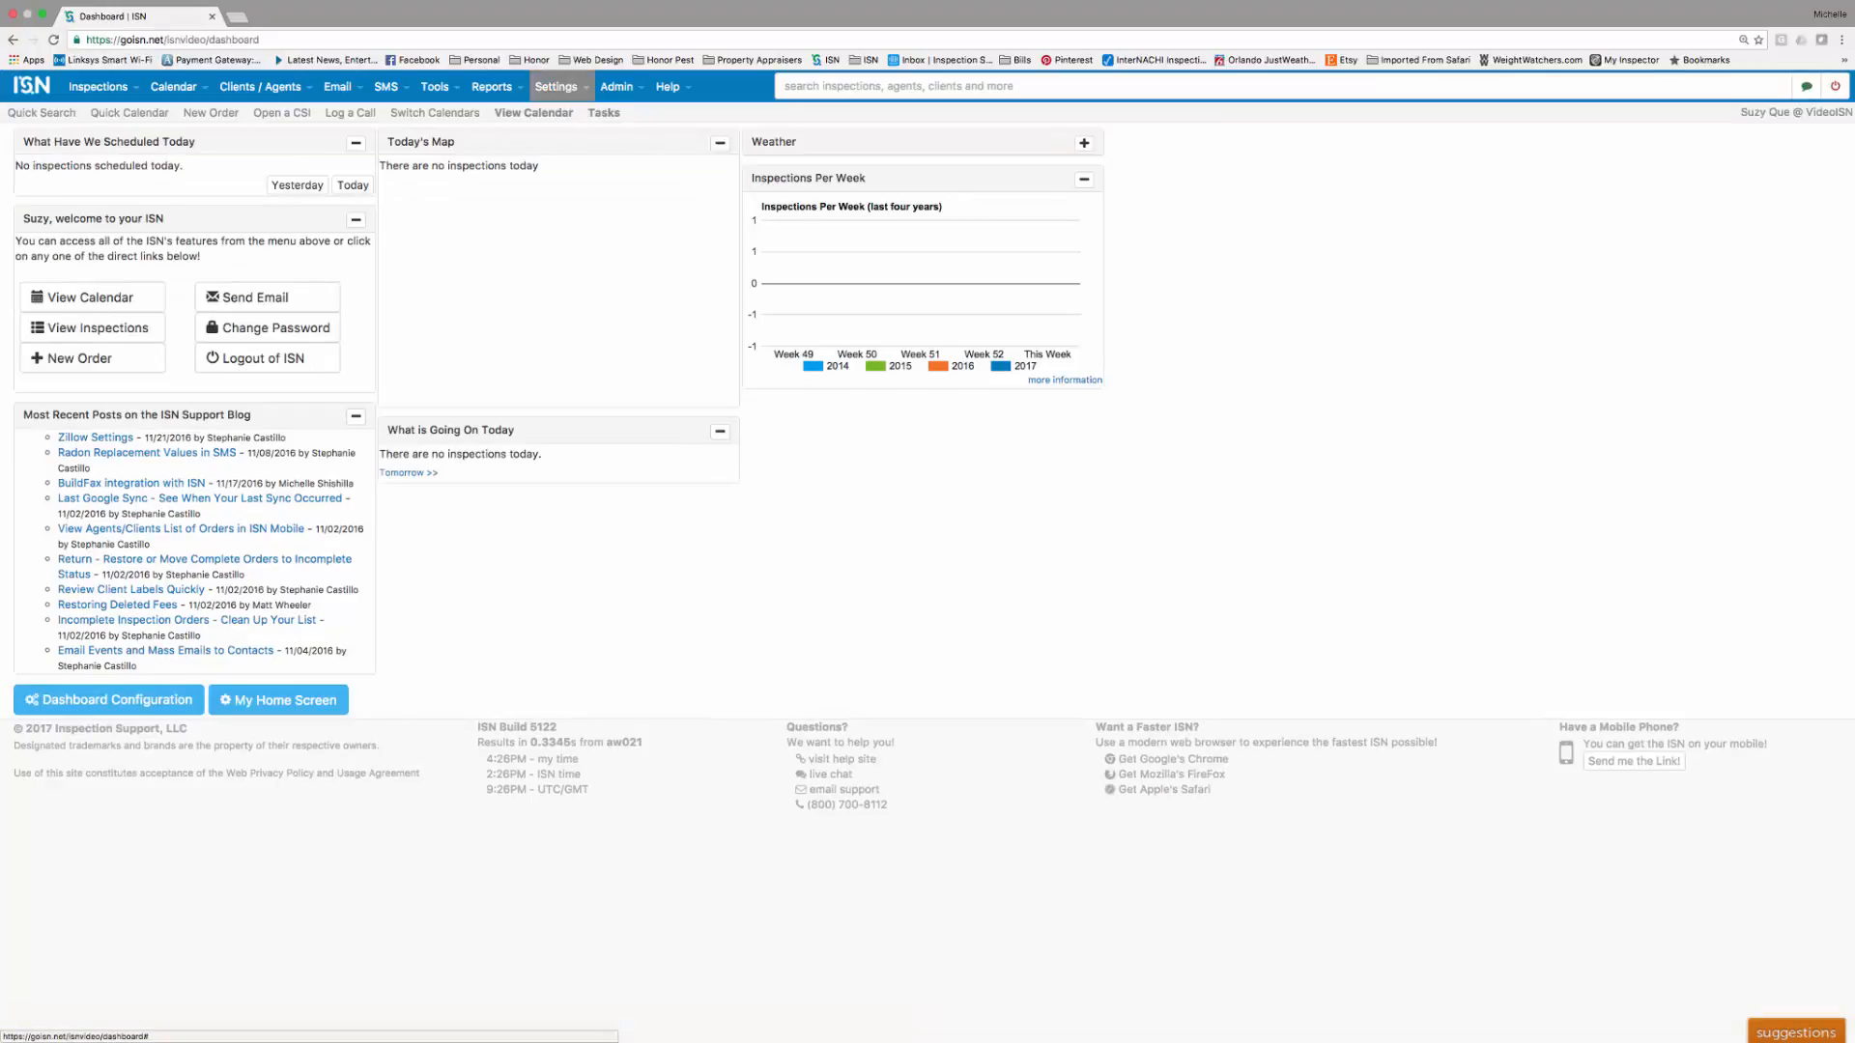
pyautogui.click(557, 85)
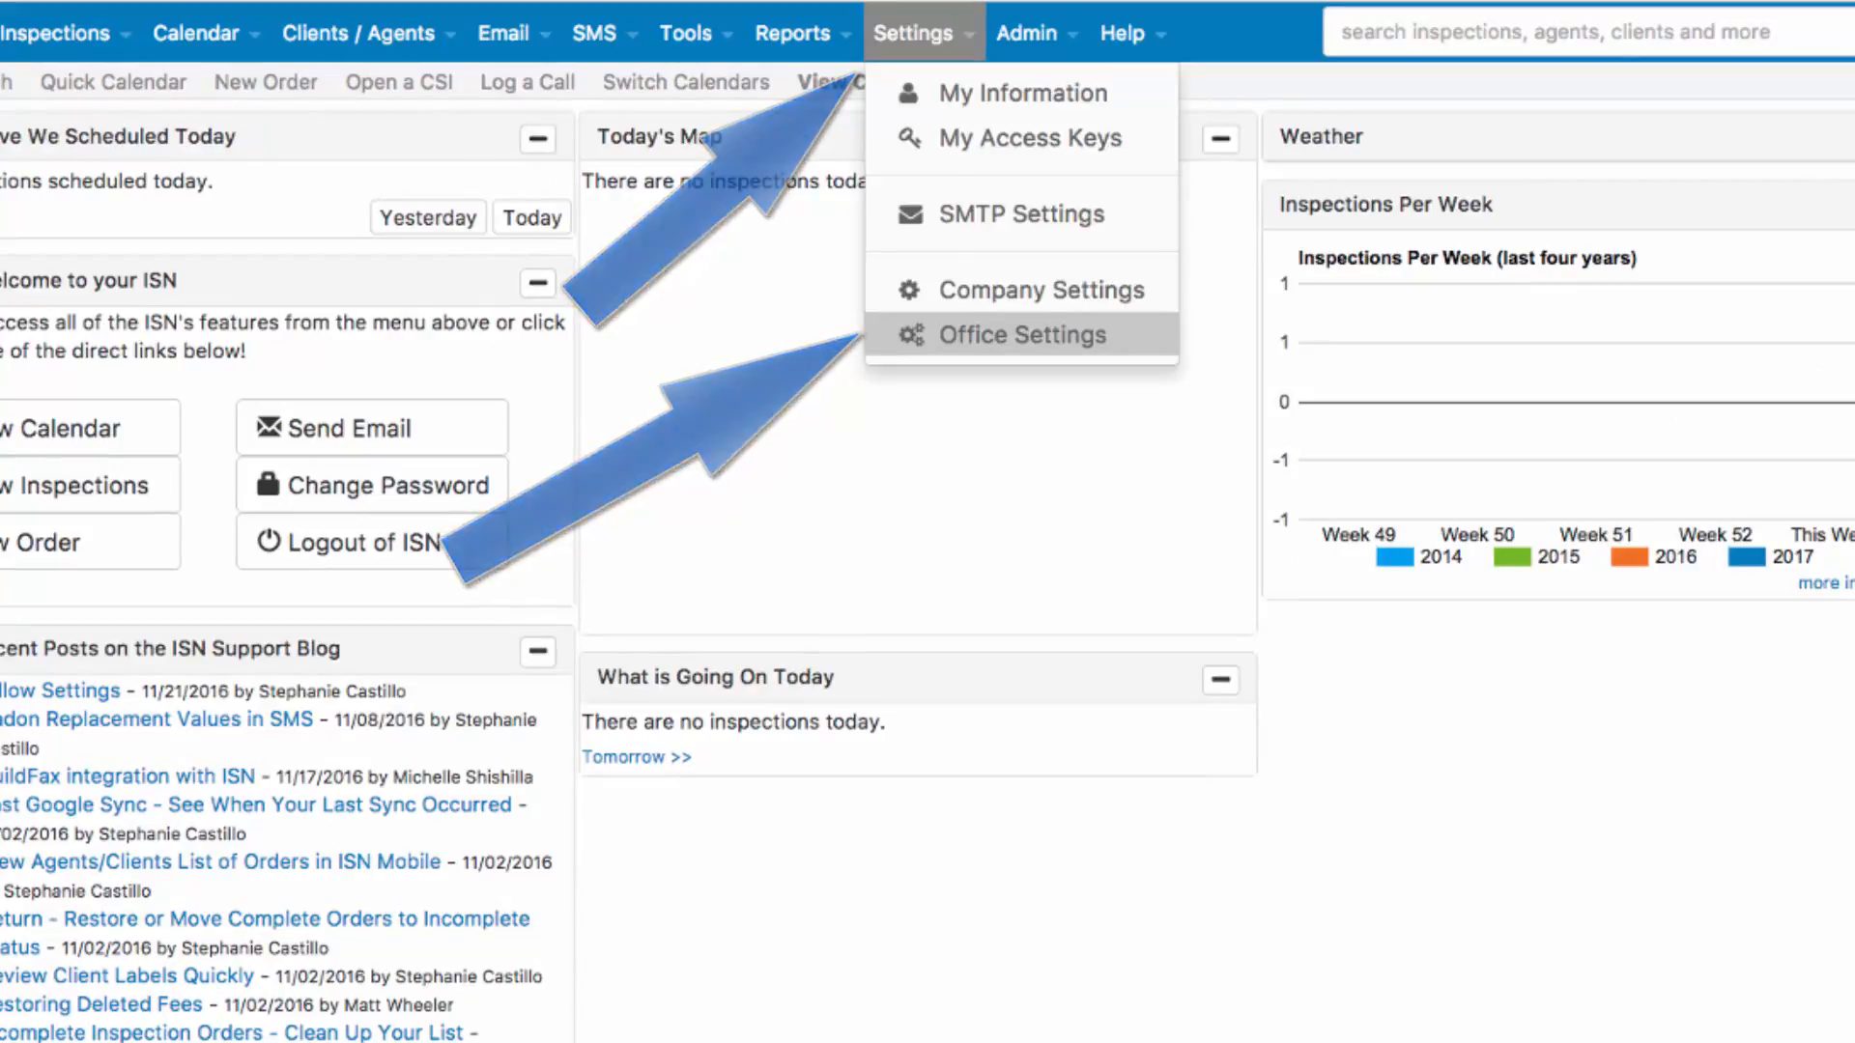
pyautogui.click(1024, 334)
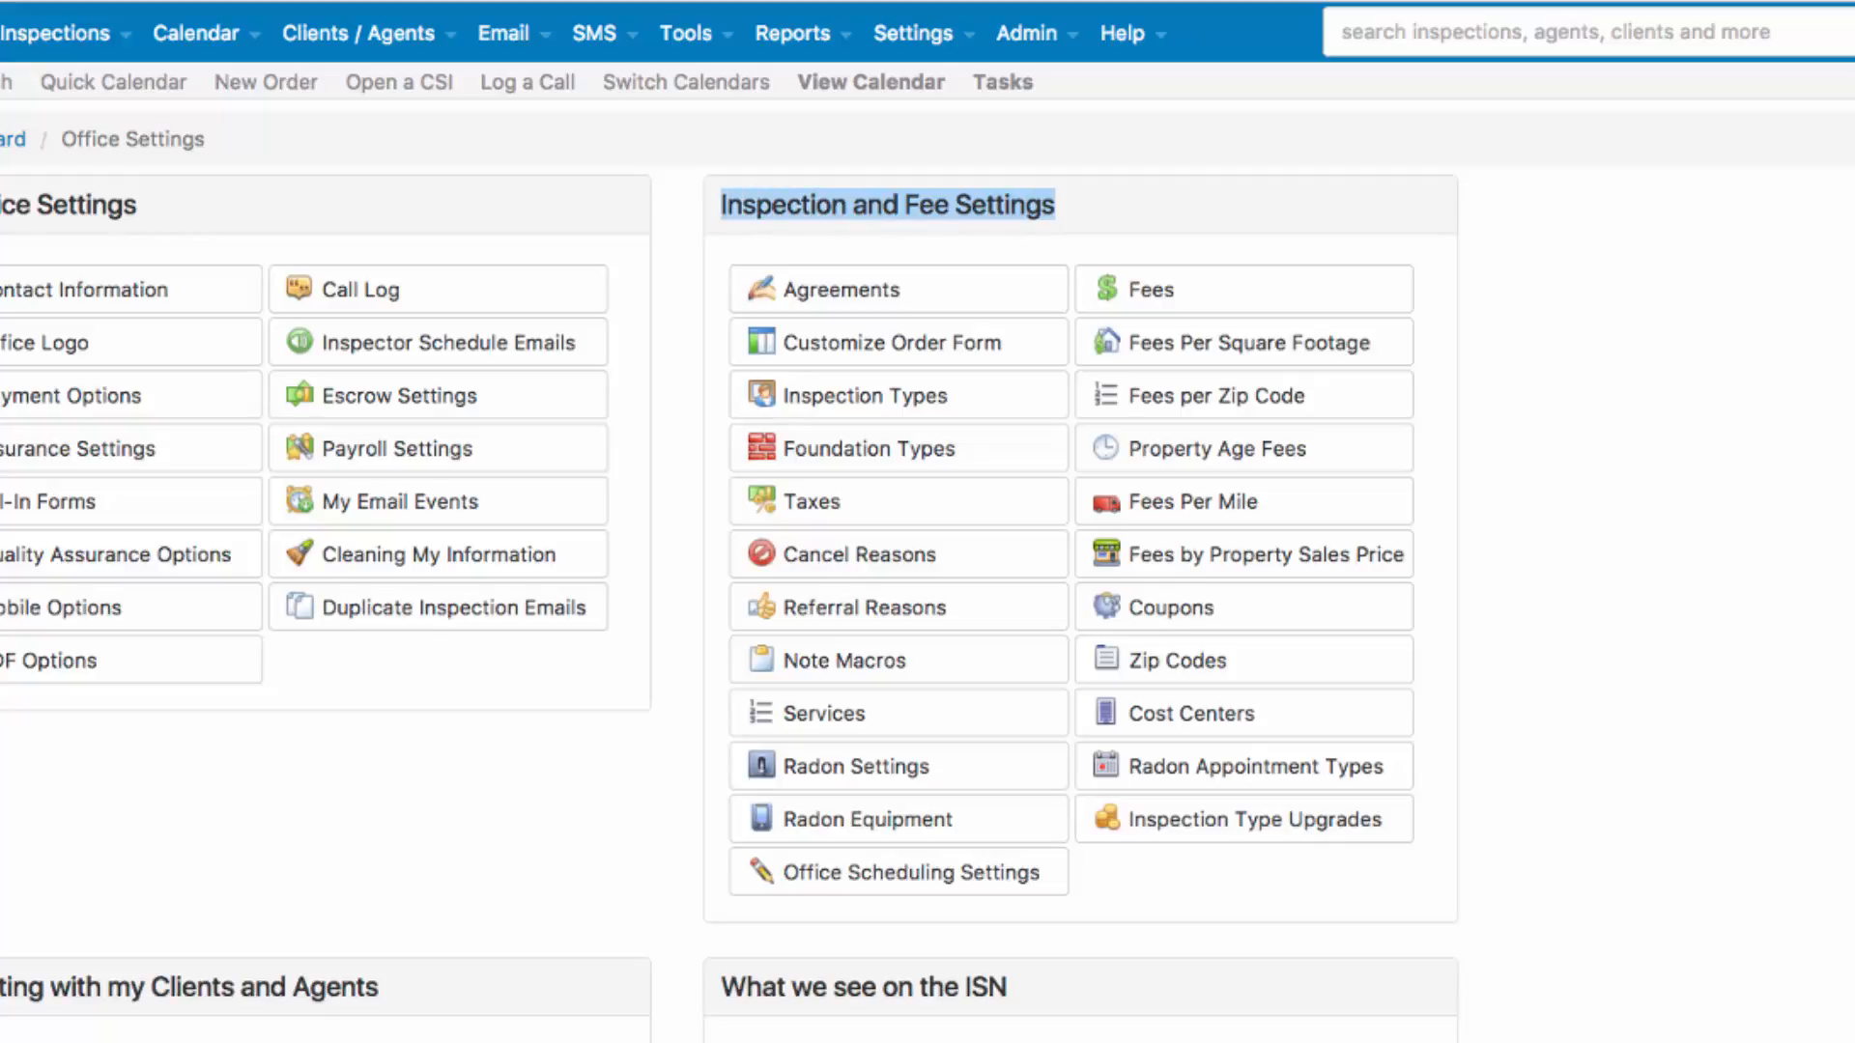
# Delete the Radon Testing type from the Inspection Types list, confirming OK.
pyautogui.click(868, 394)
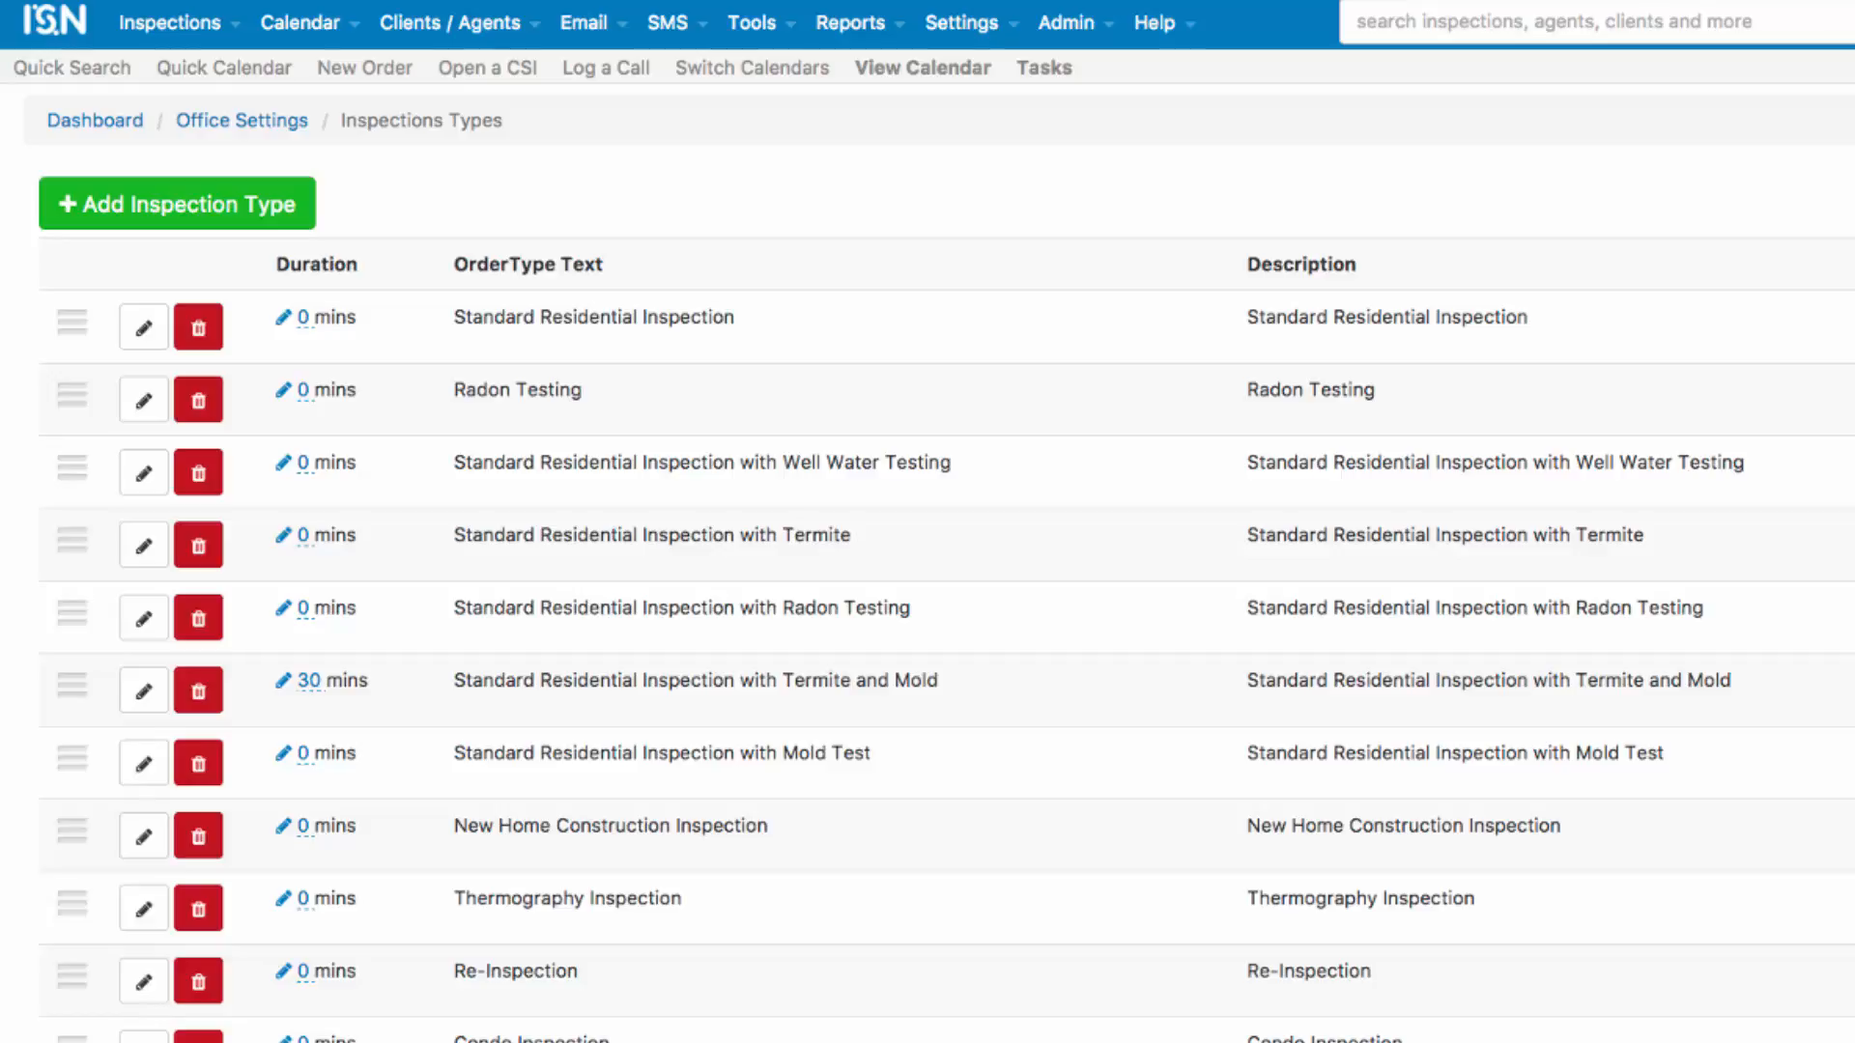
pyautogui.doubleClick(516, 389)
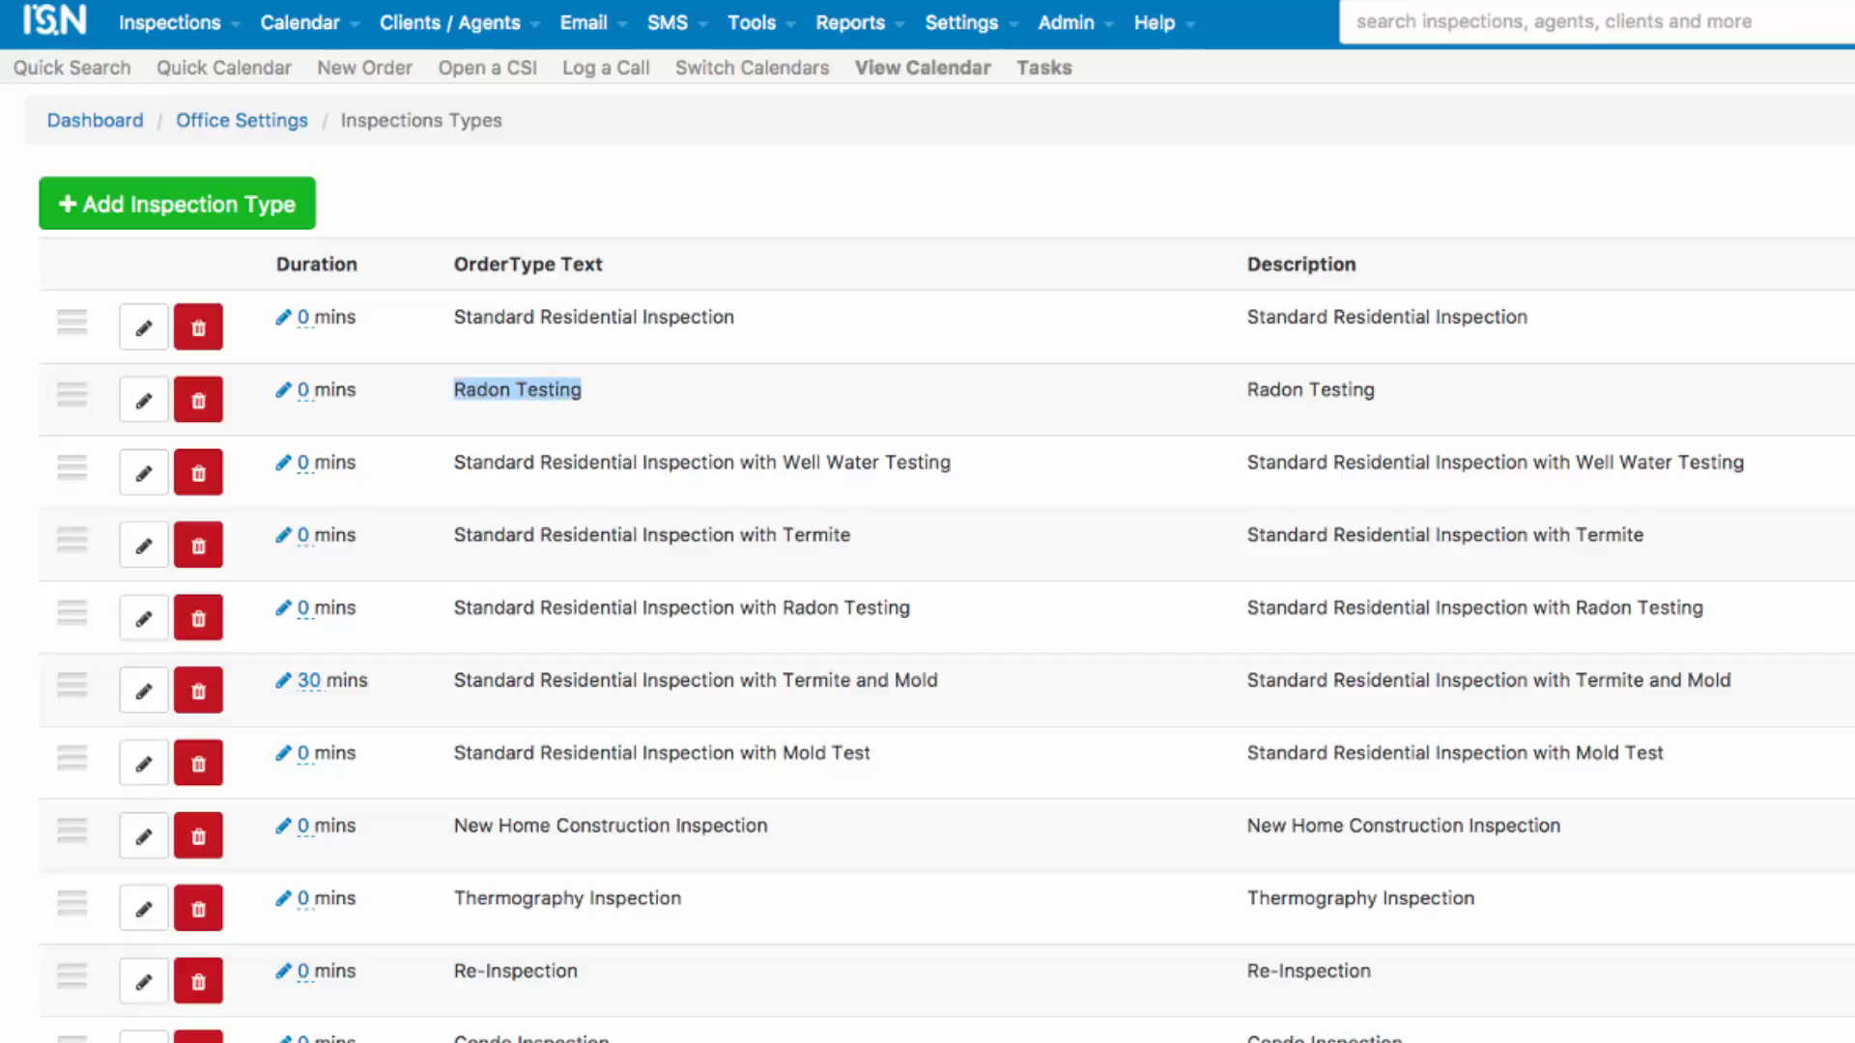
pyautogui.moveTo(197, 398)
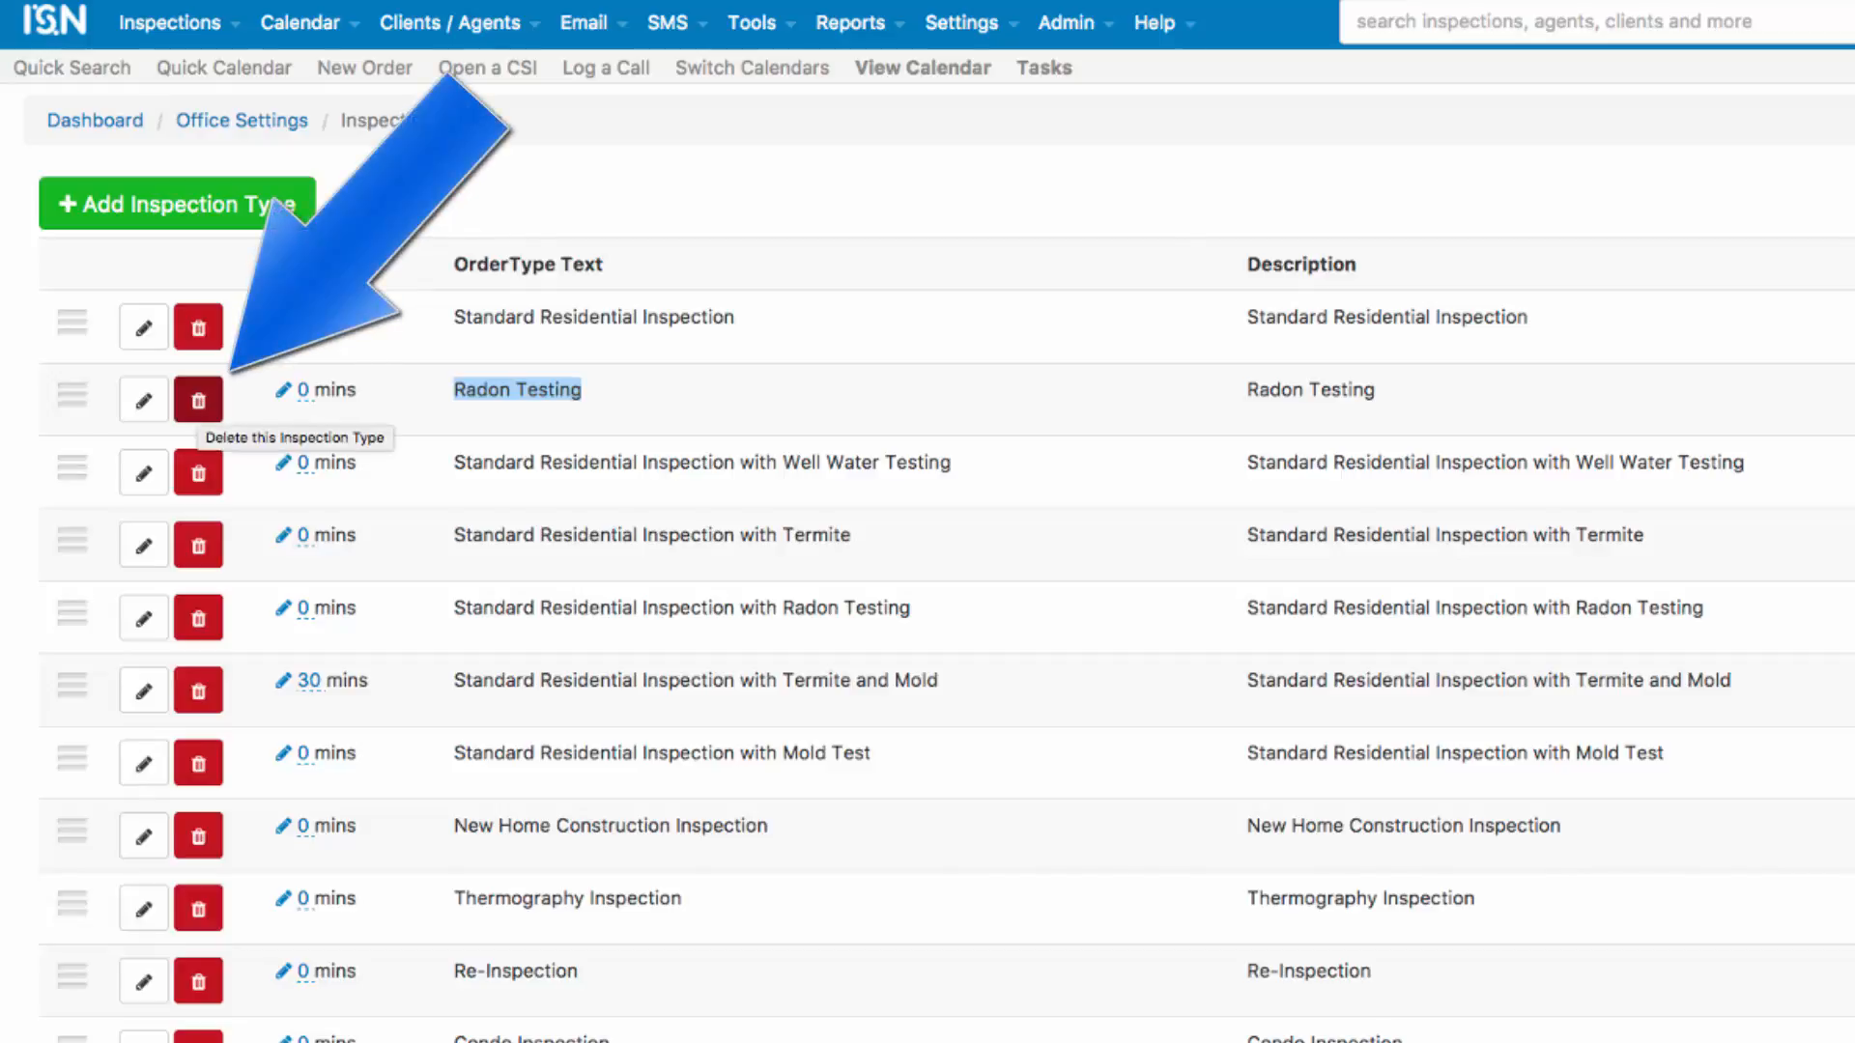
pyautogui.click(197, 400)
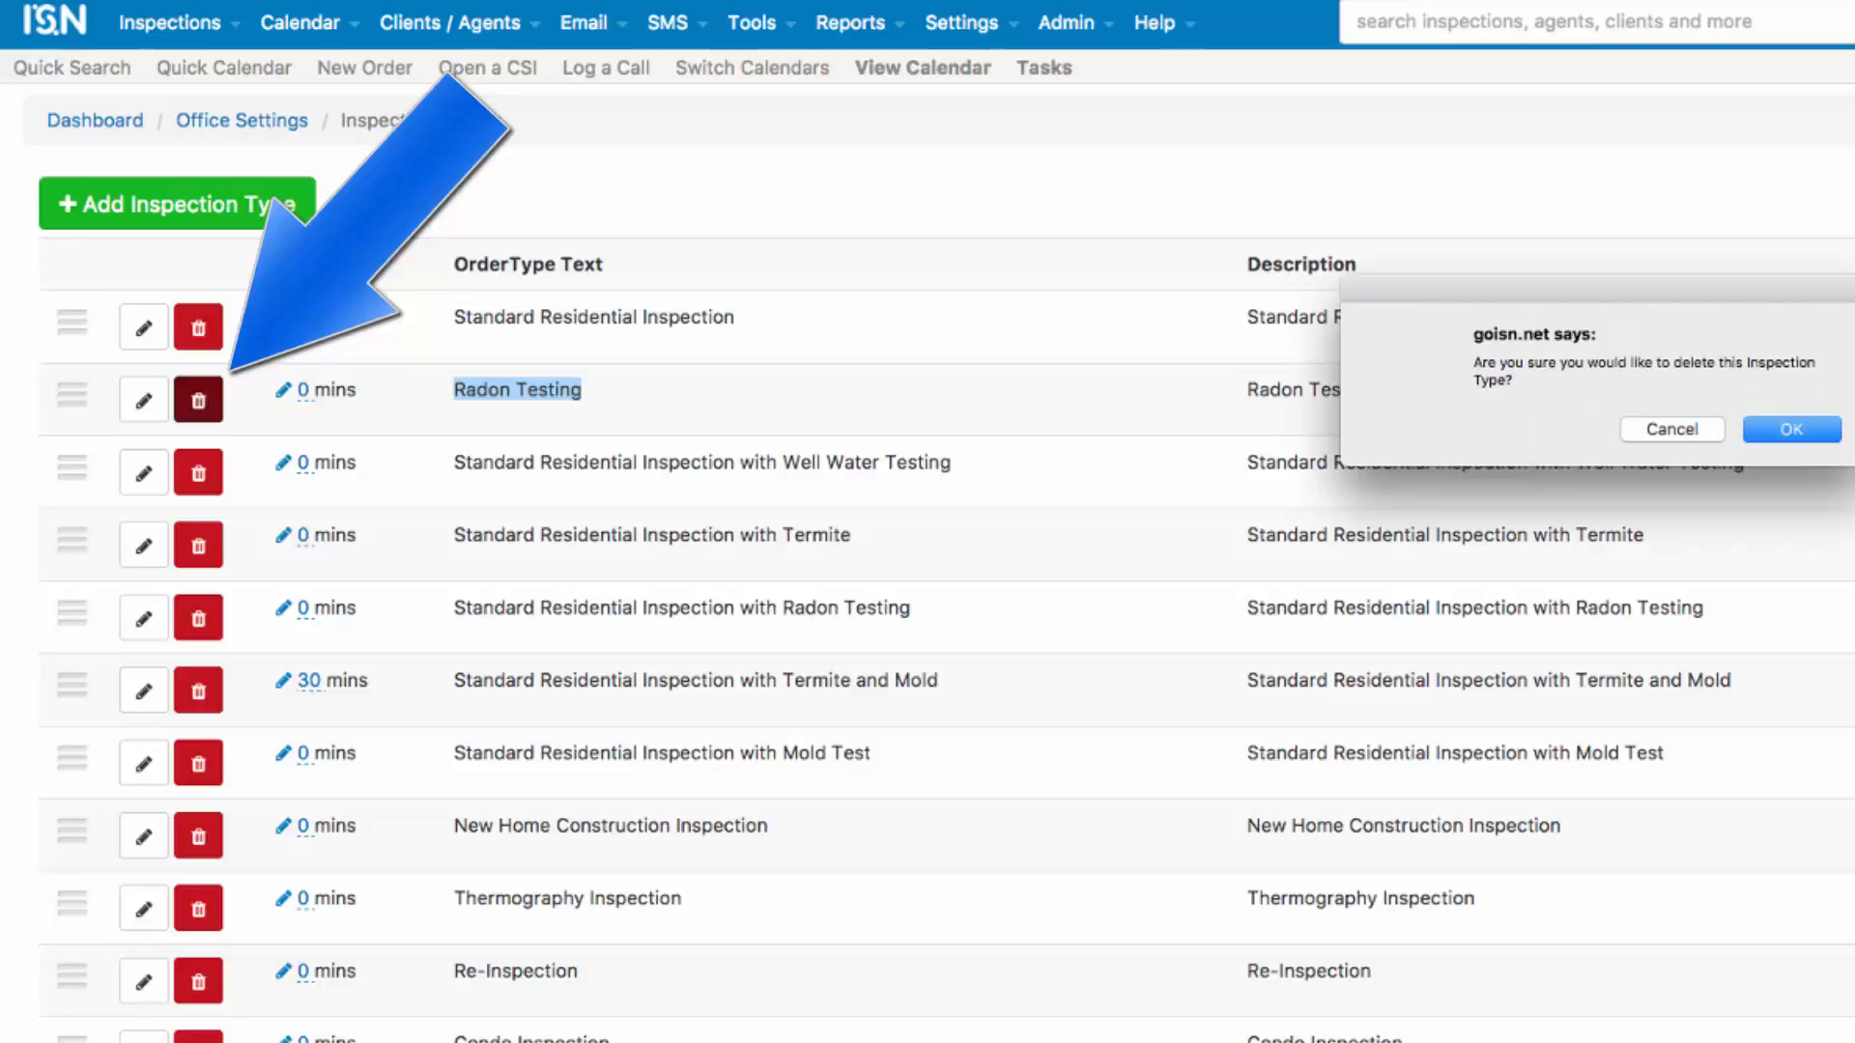
pyautogui.click(1669, 429)
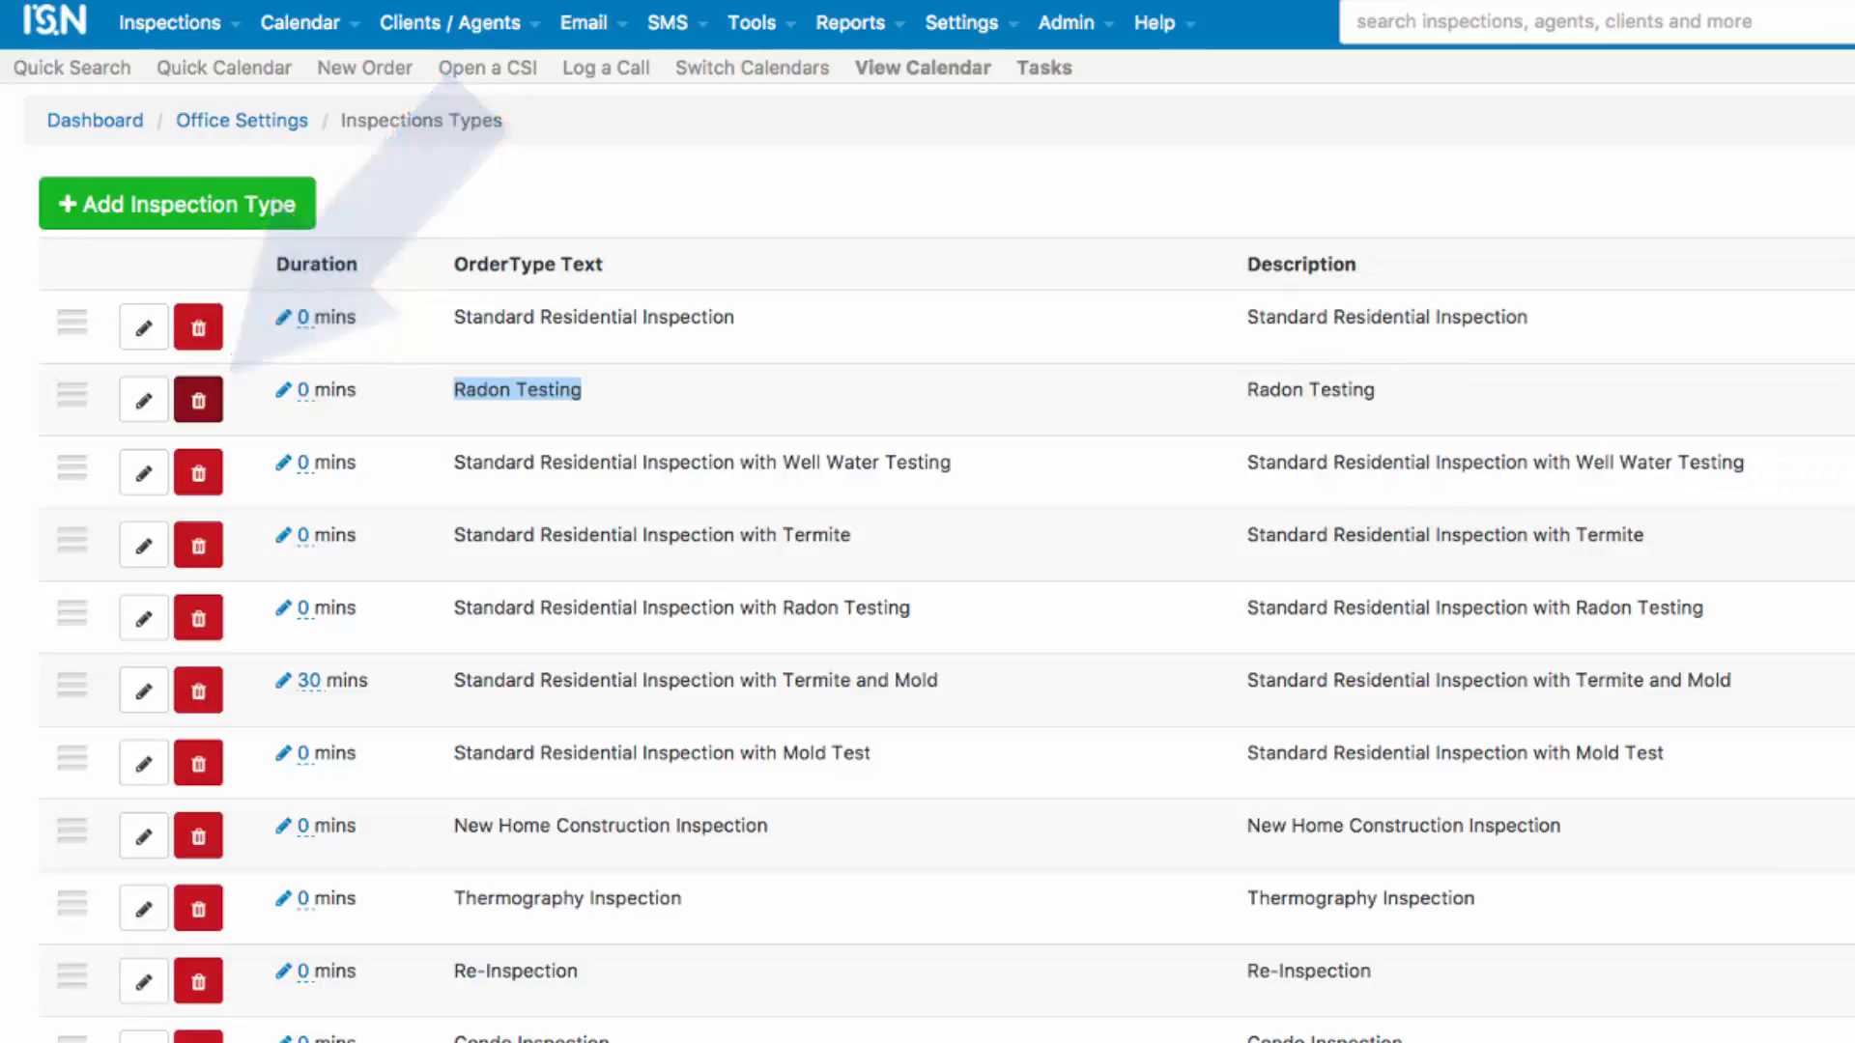
pyautogui.click(199, 398)
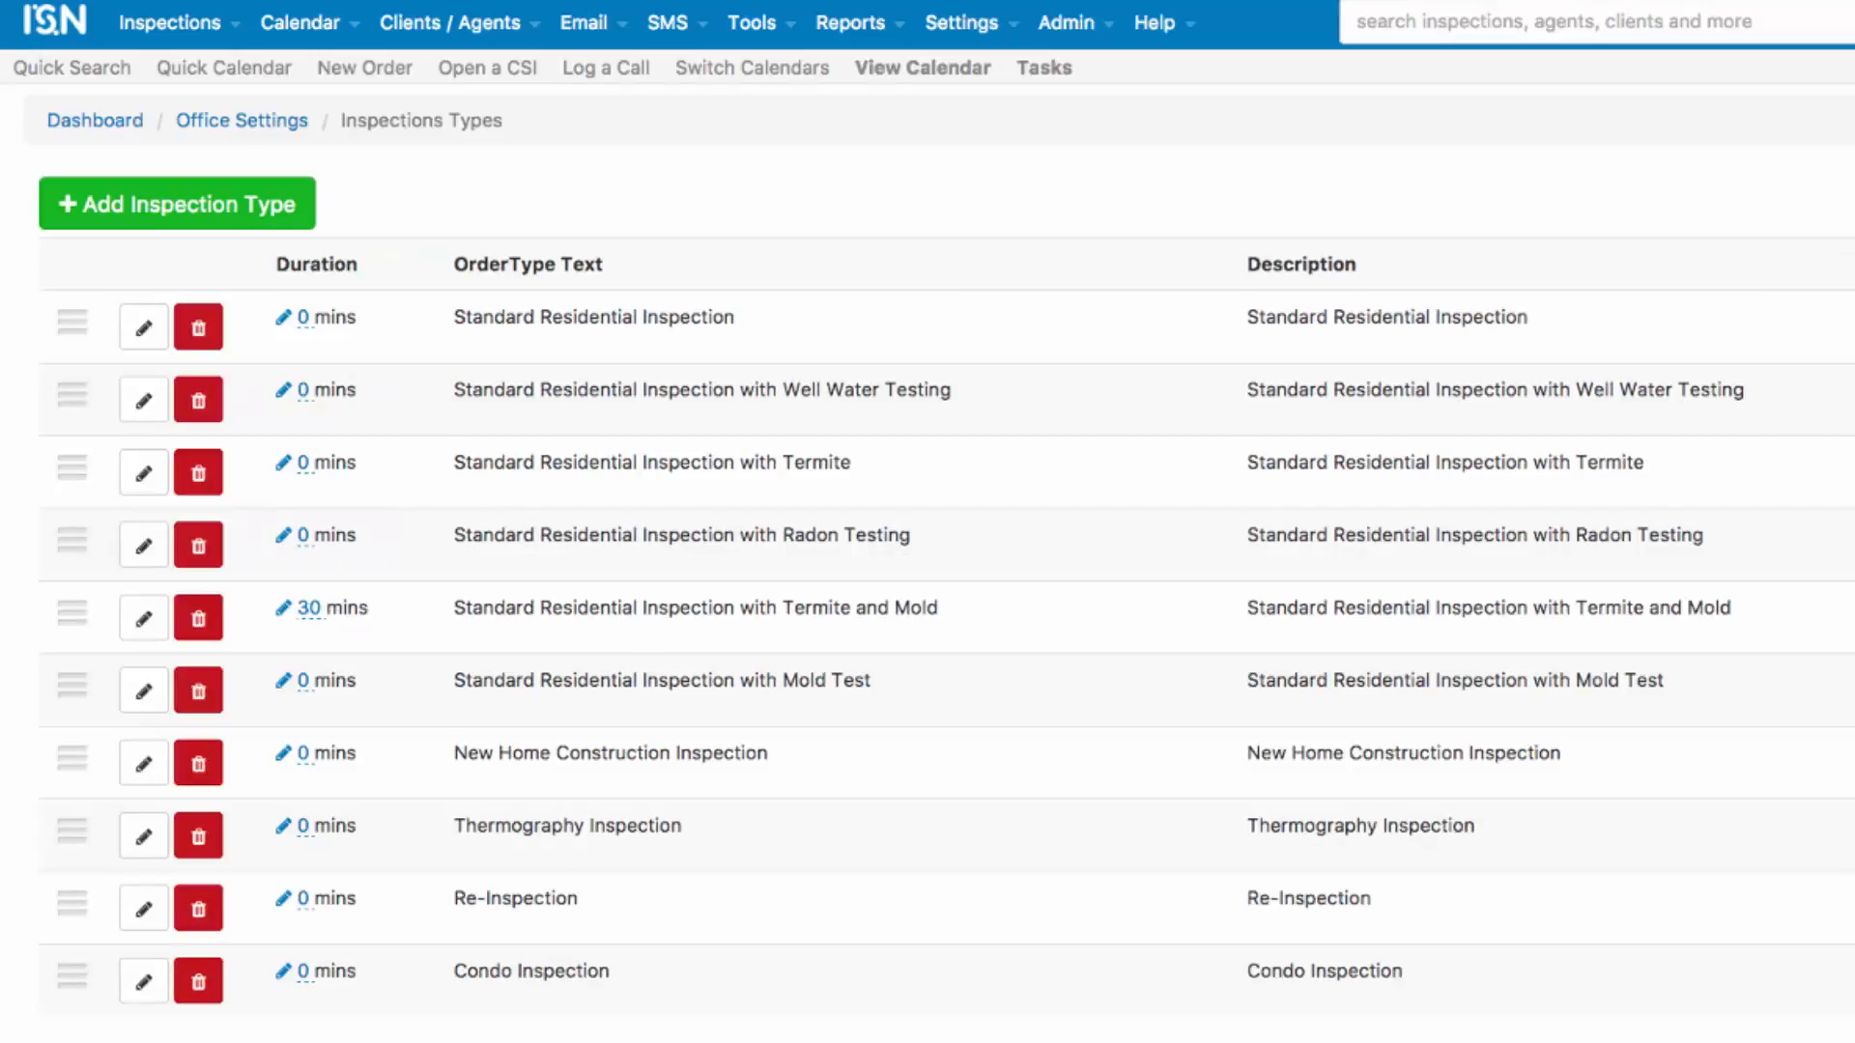
# Delete the Thermography Inspection type, confirming OK.
pyautogui.doubleClick(566, 825)
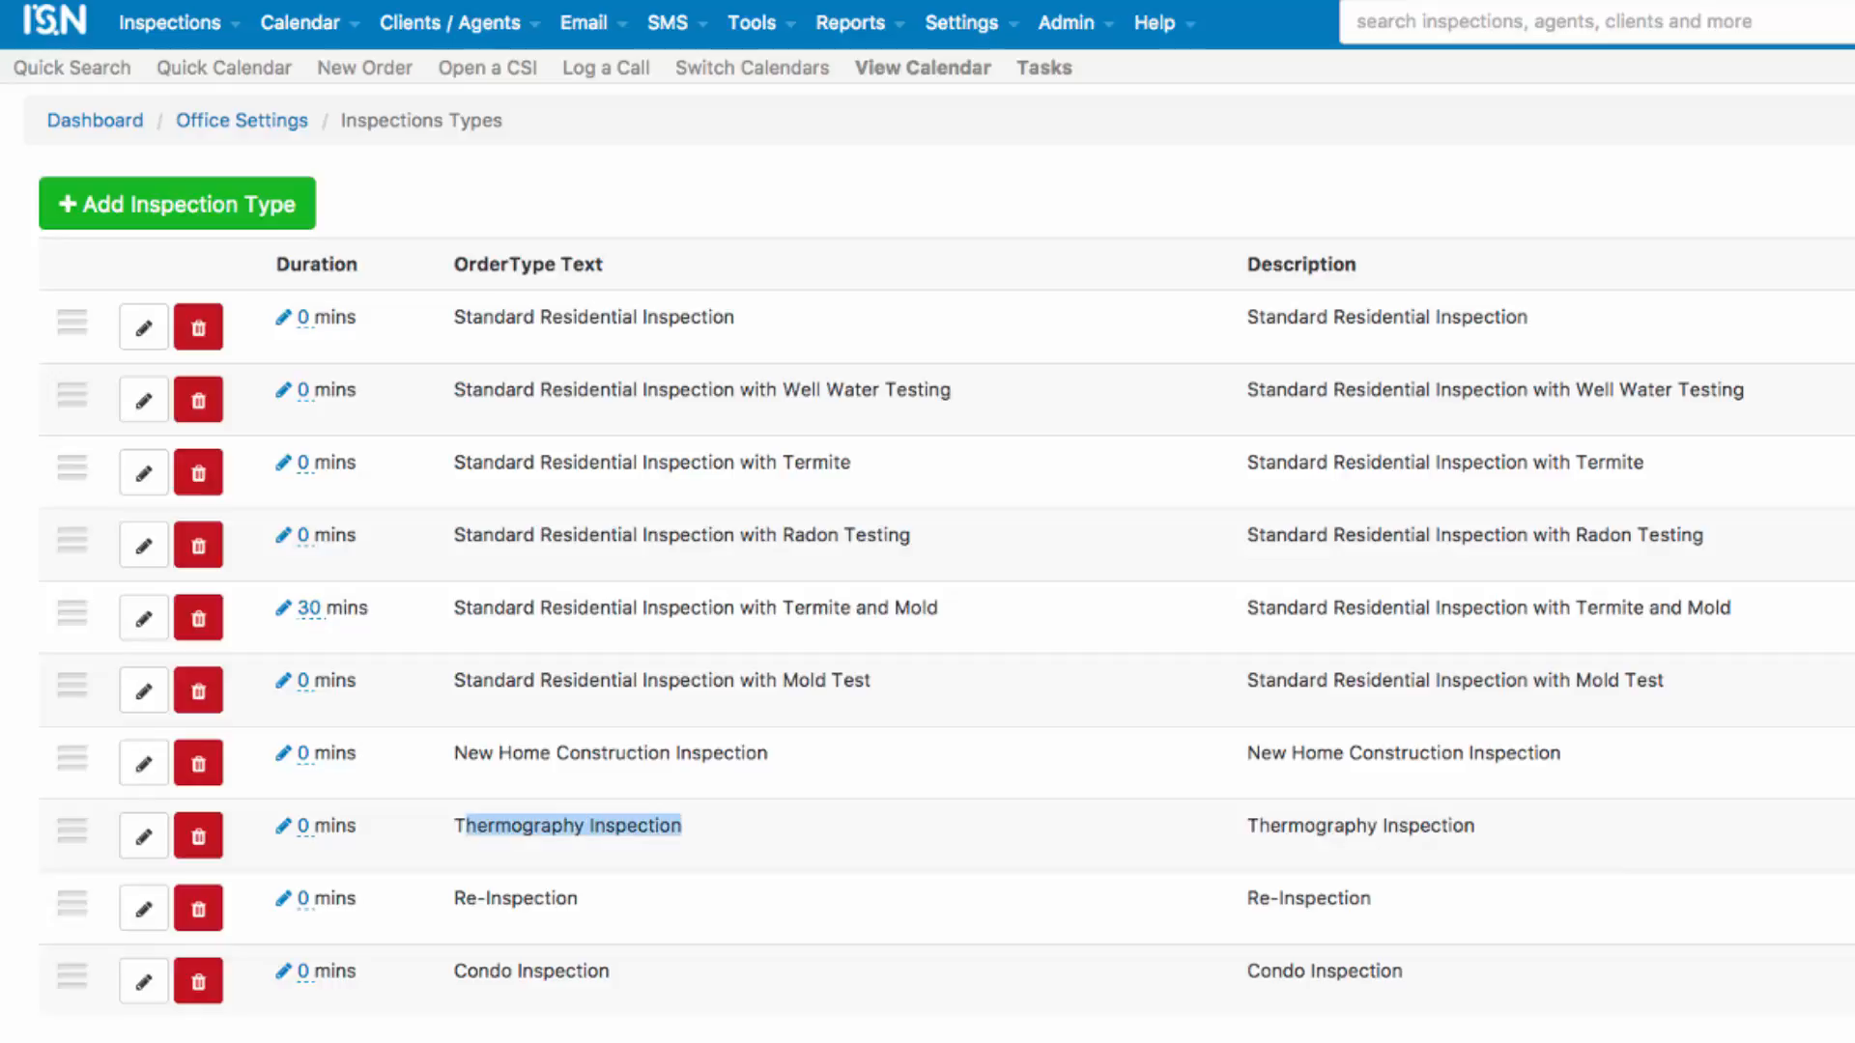
pyautogui.click(197, 835)
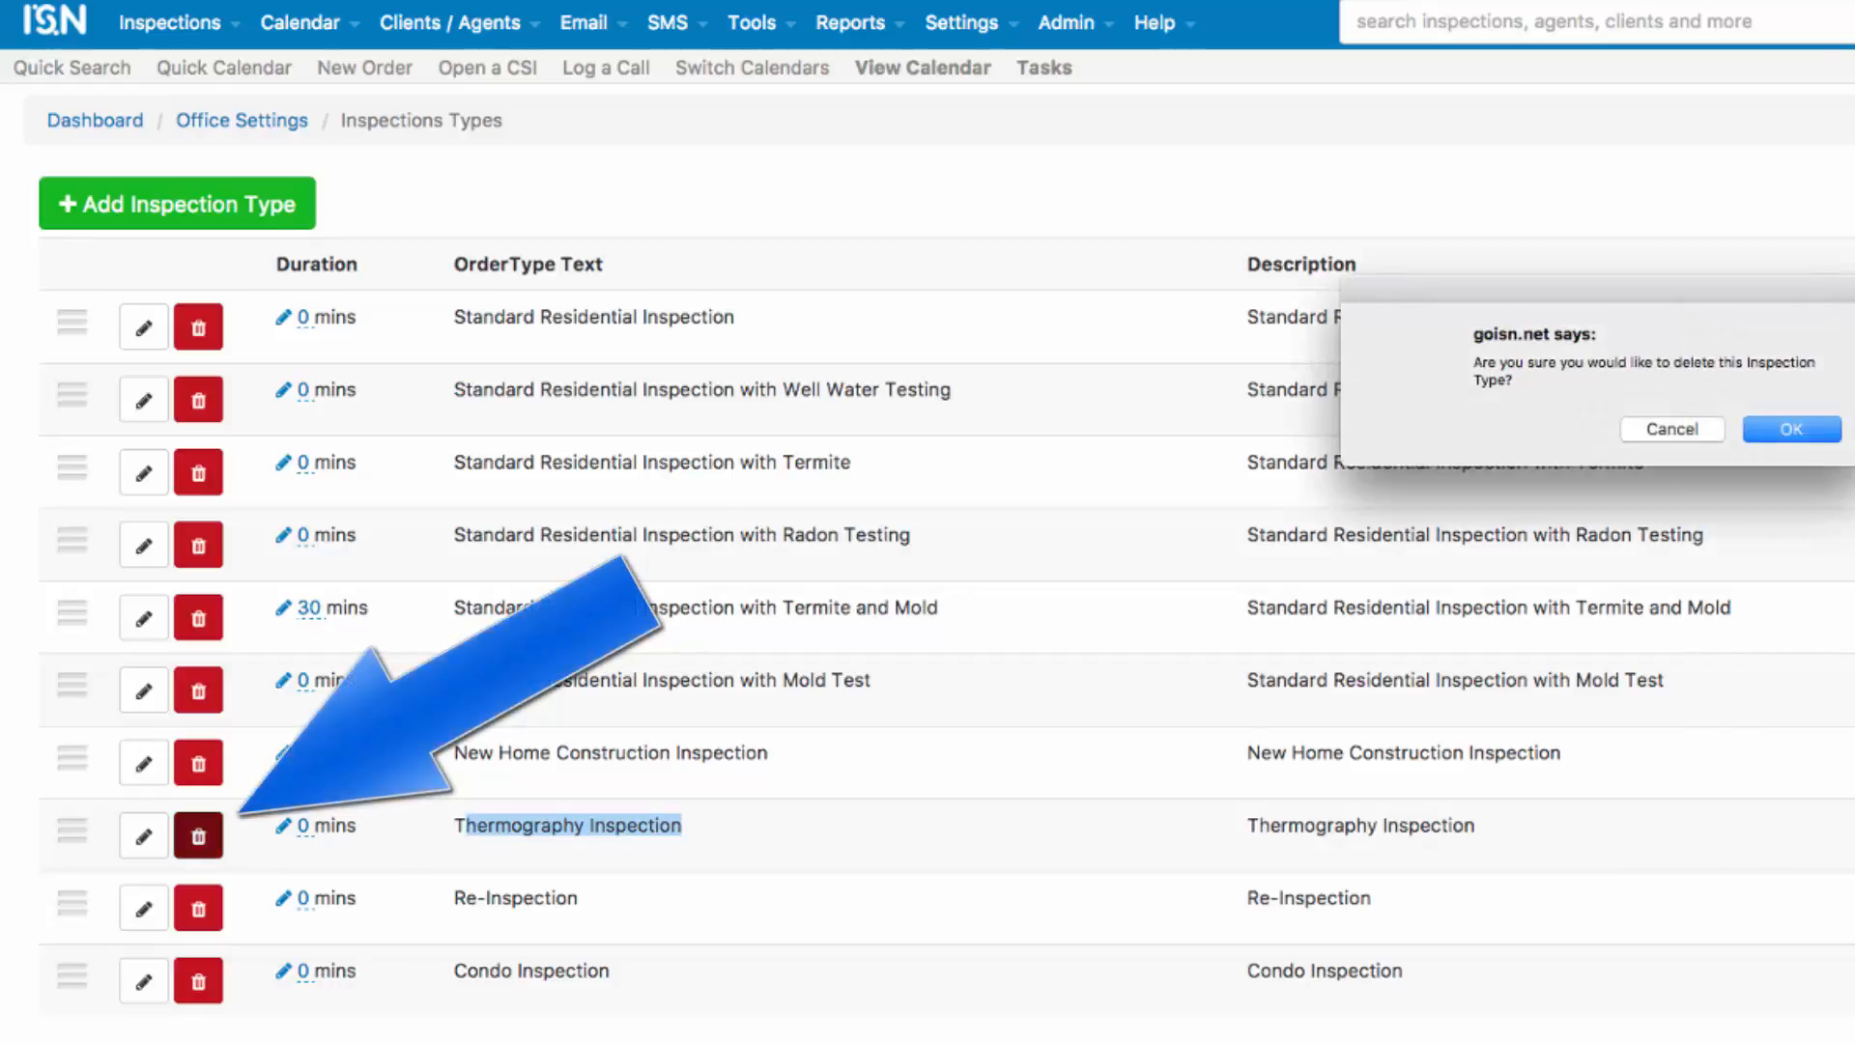
pyautogui.click(1669, 429)
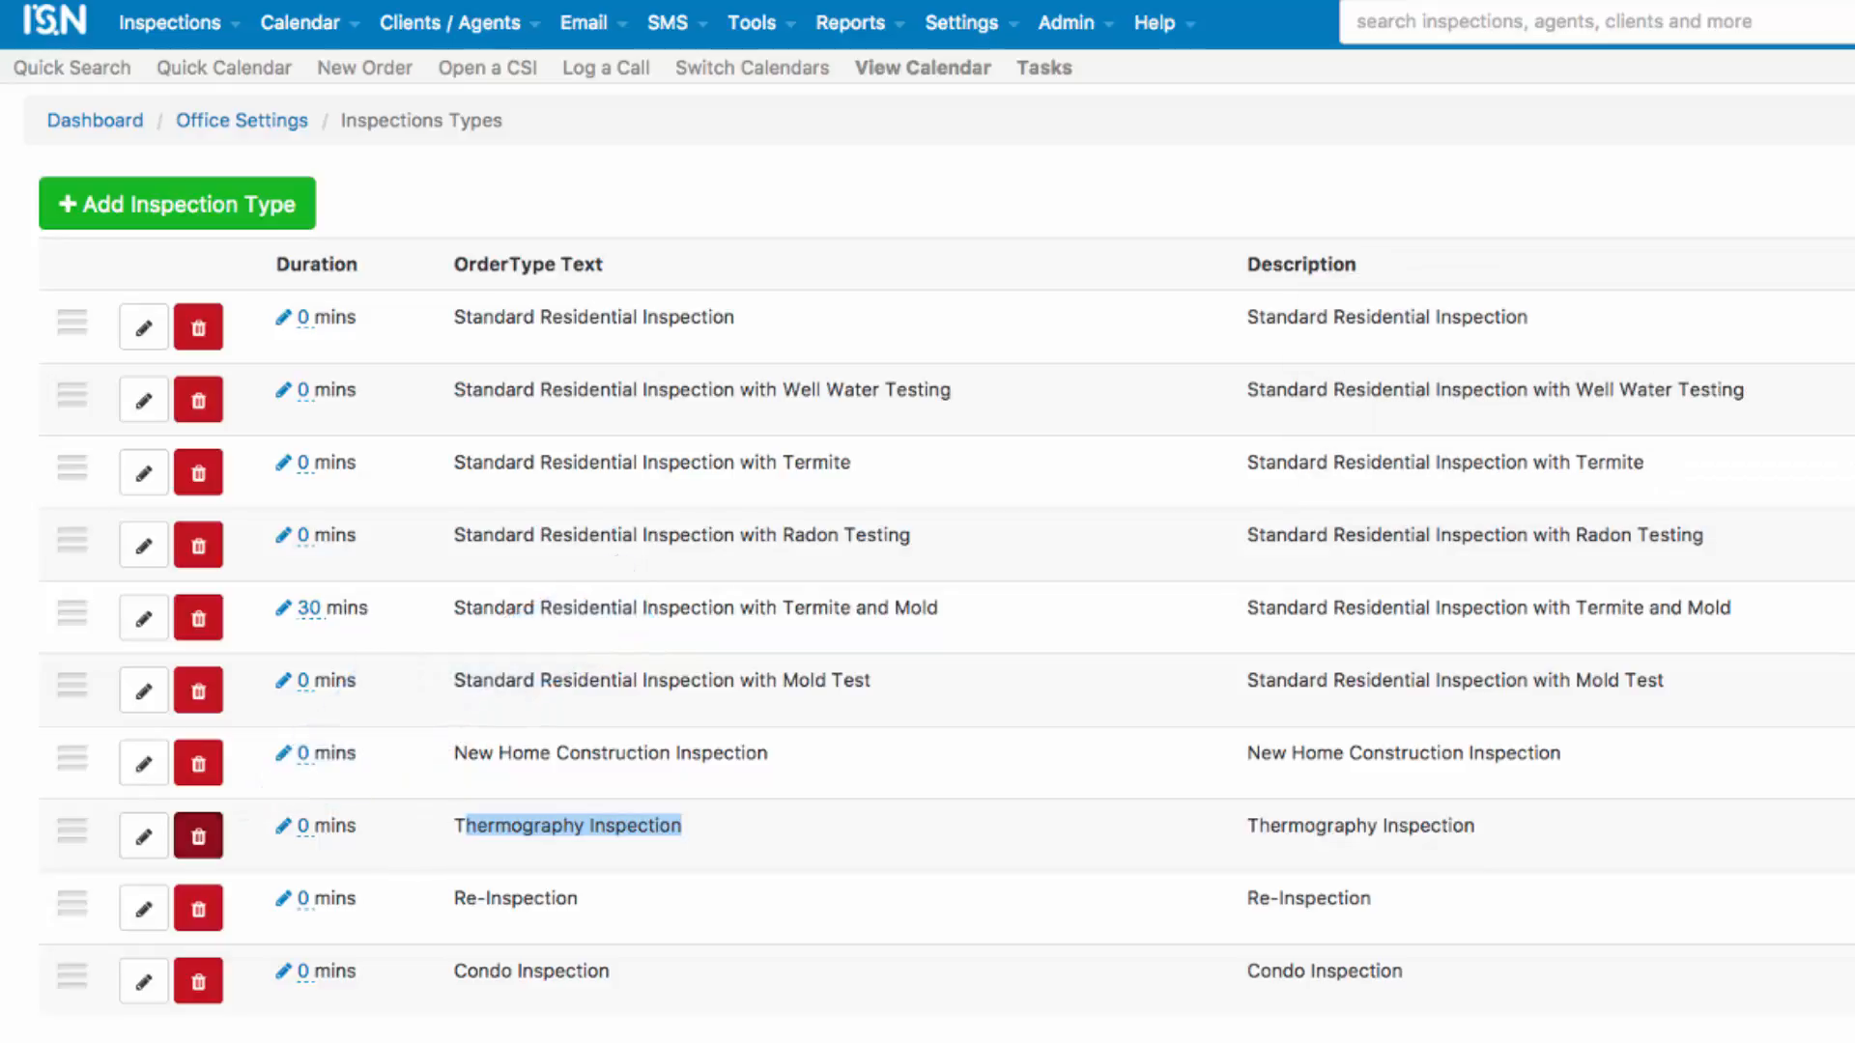
pyautogui.click(197, 835)
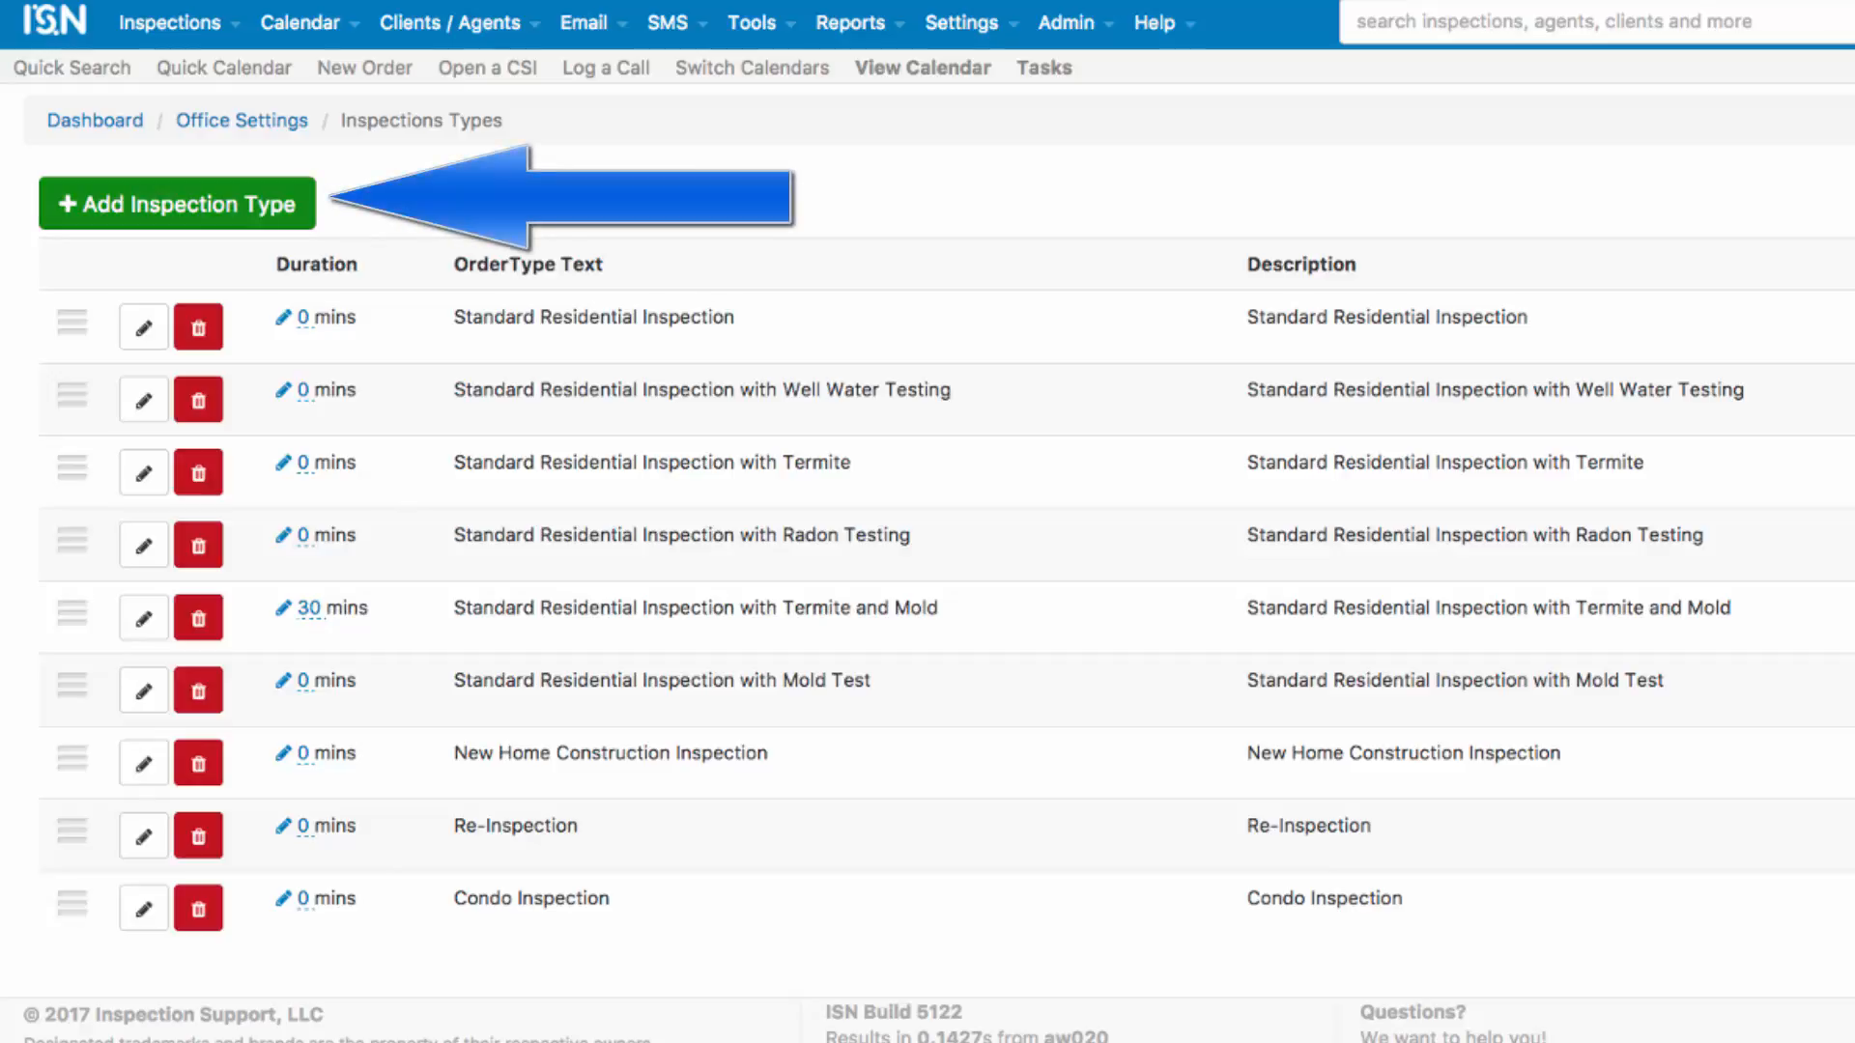
# Start a new Radon Testing type, then leave via the breadcrumb without adding it.
pyautogui.click(176, 203)
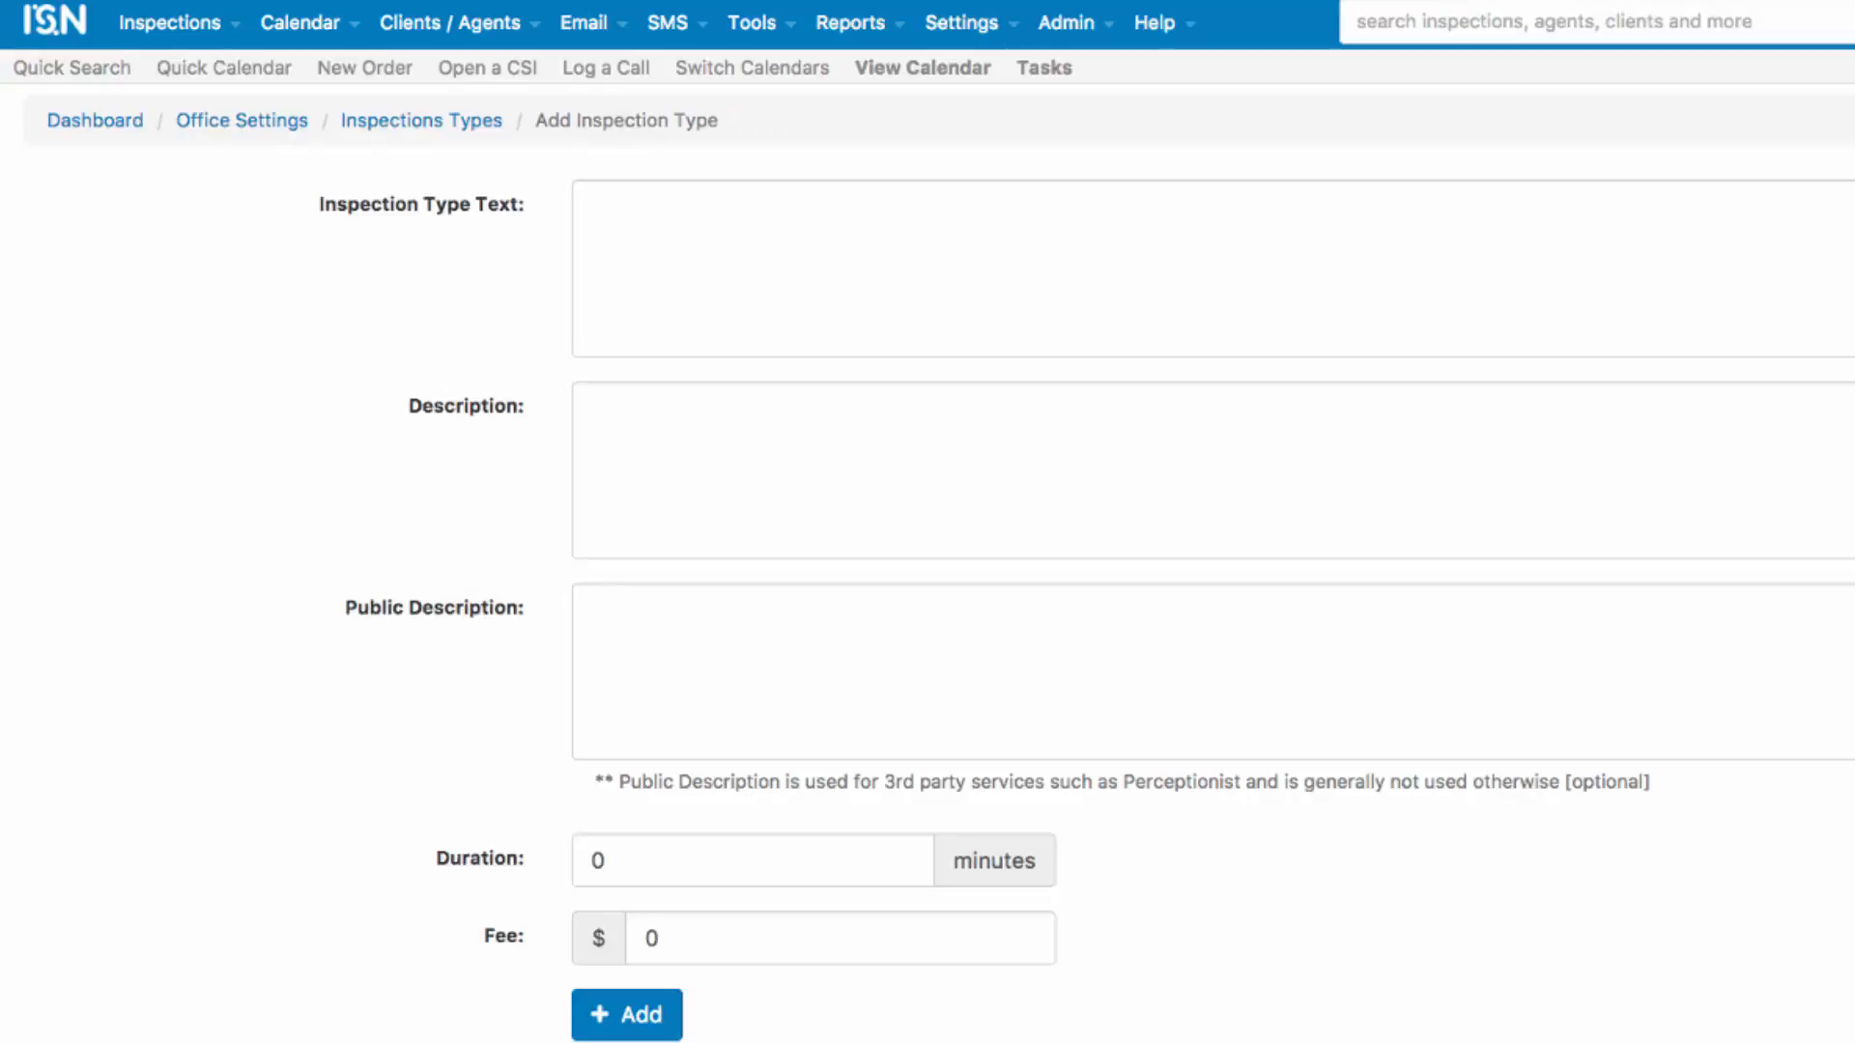
pyautogui.write('Ra')
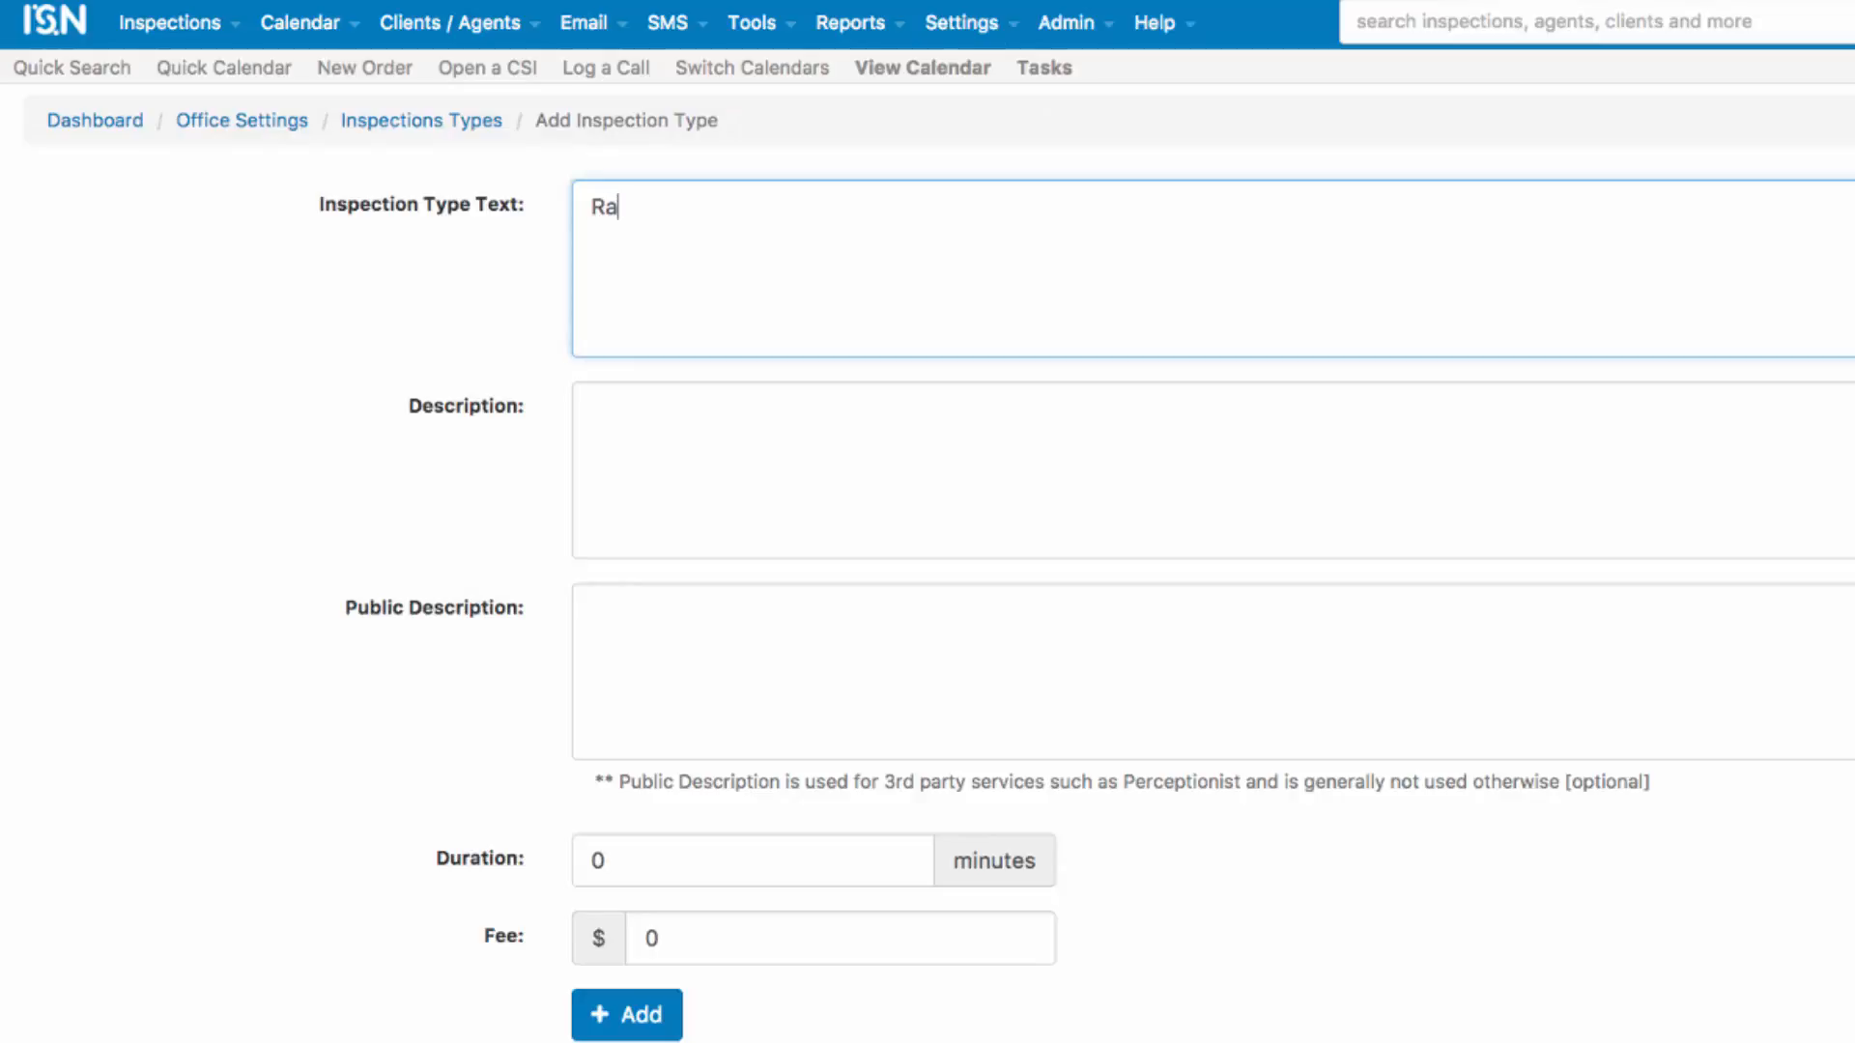
pyautogui.write('don Testing')
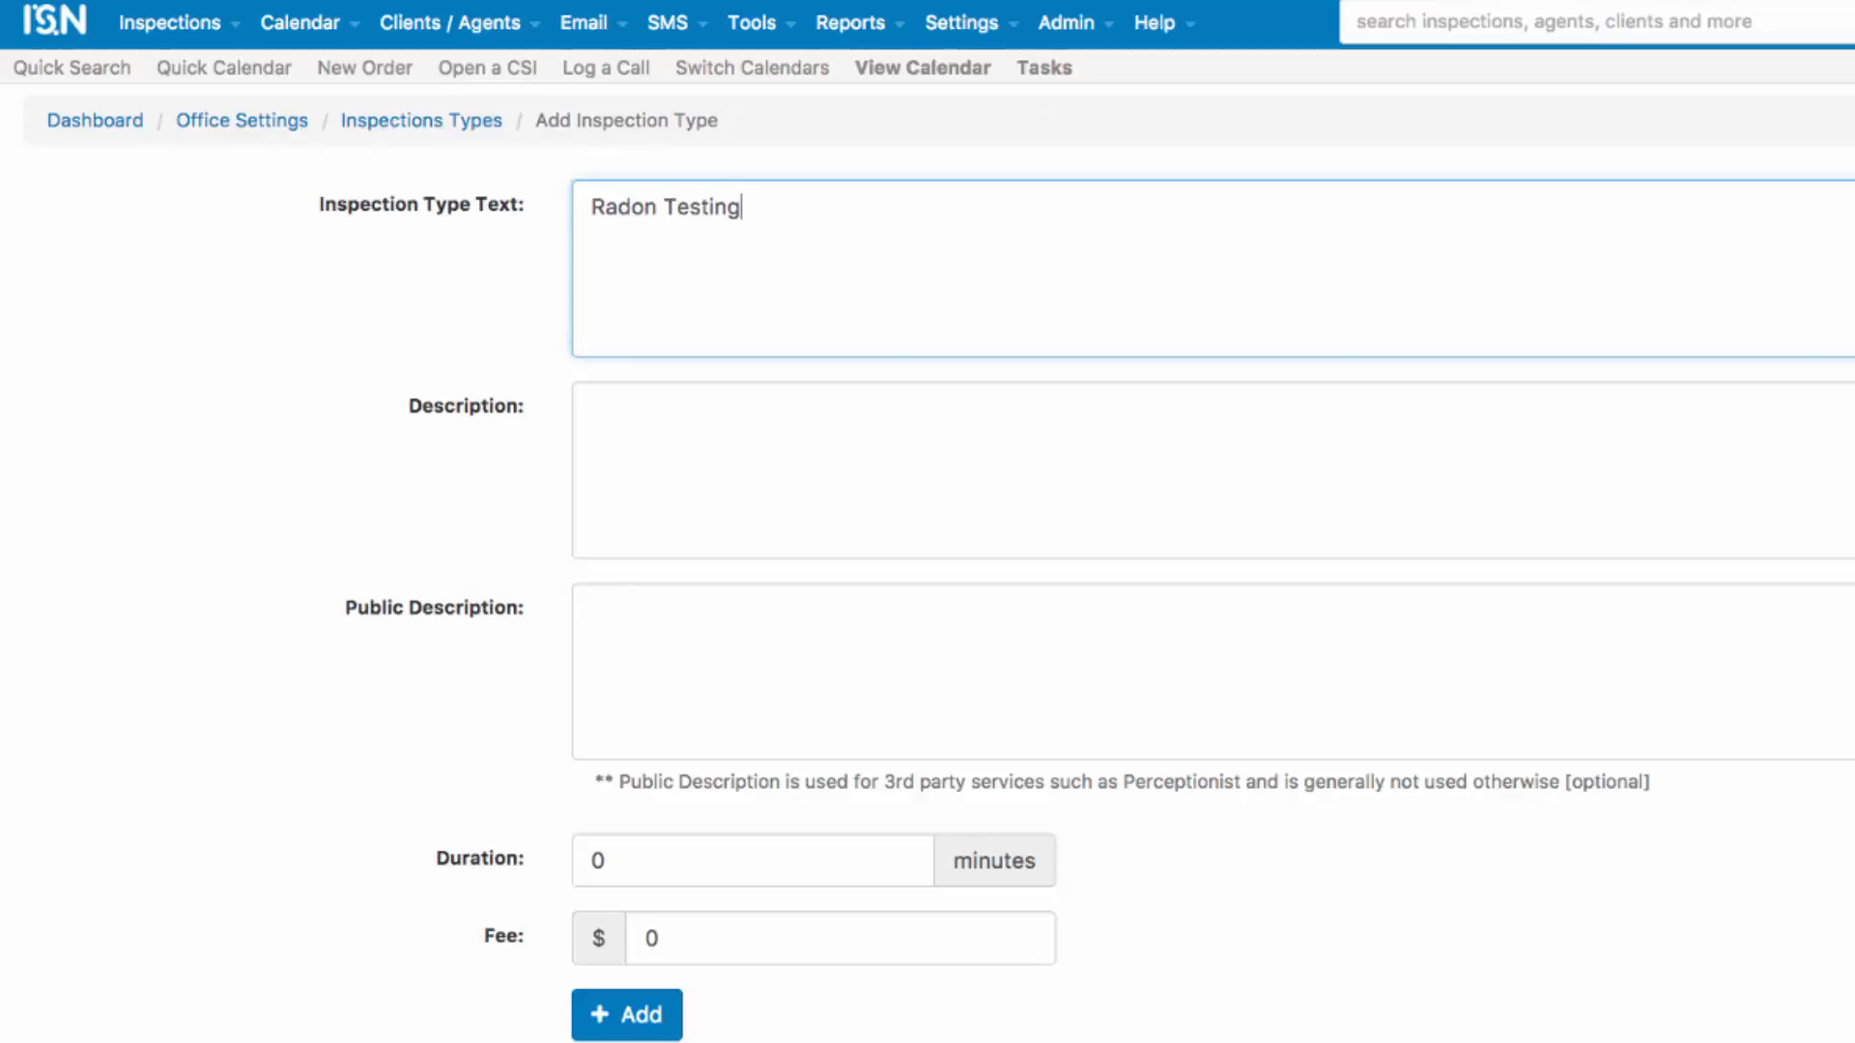
pyautogui.click(626, 1014)
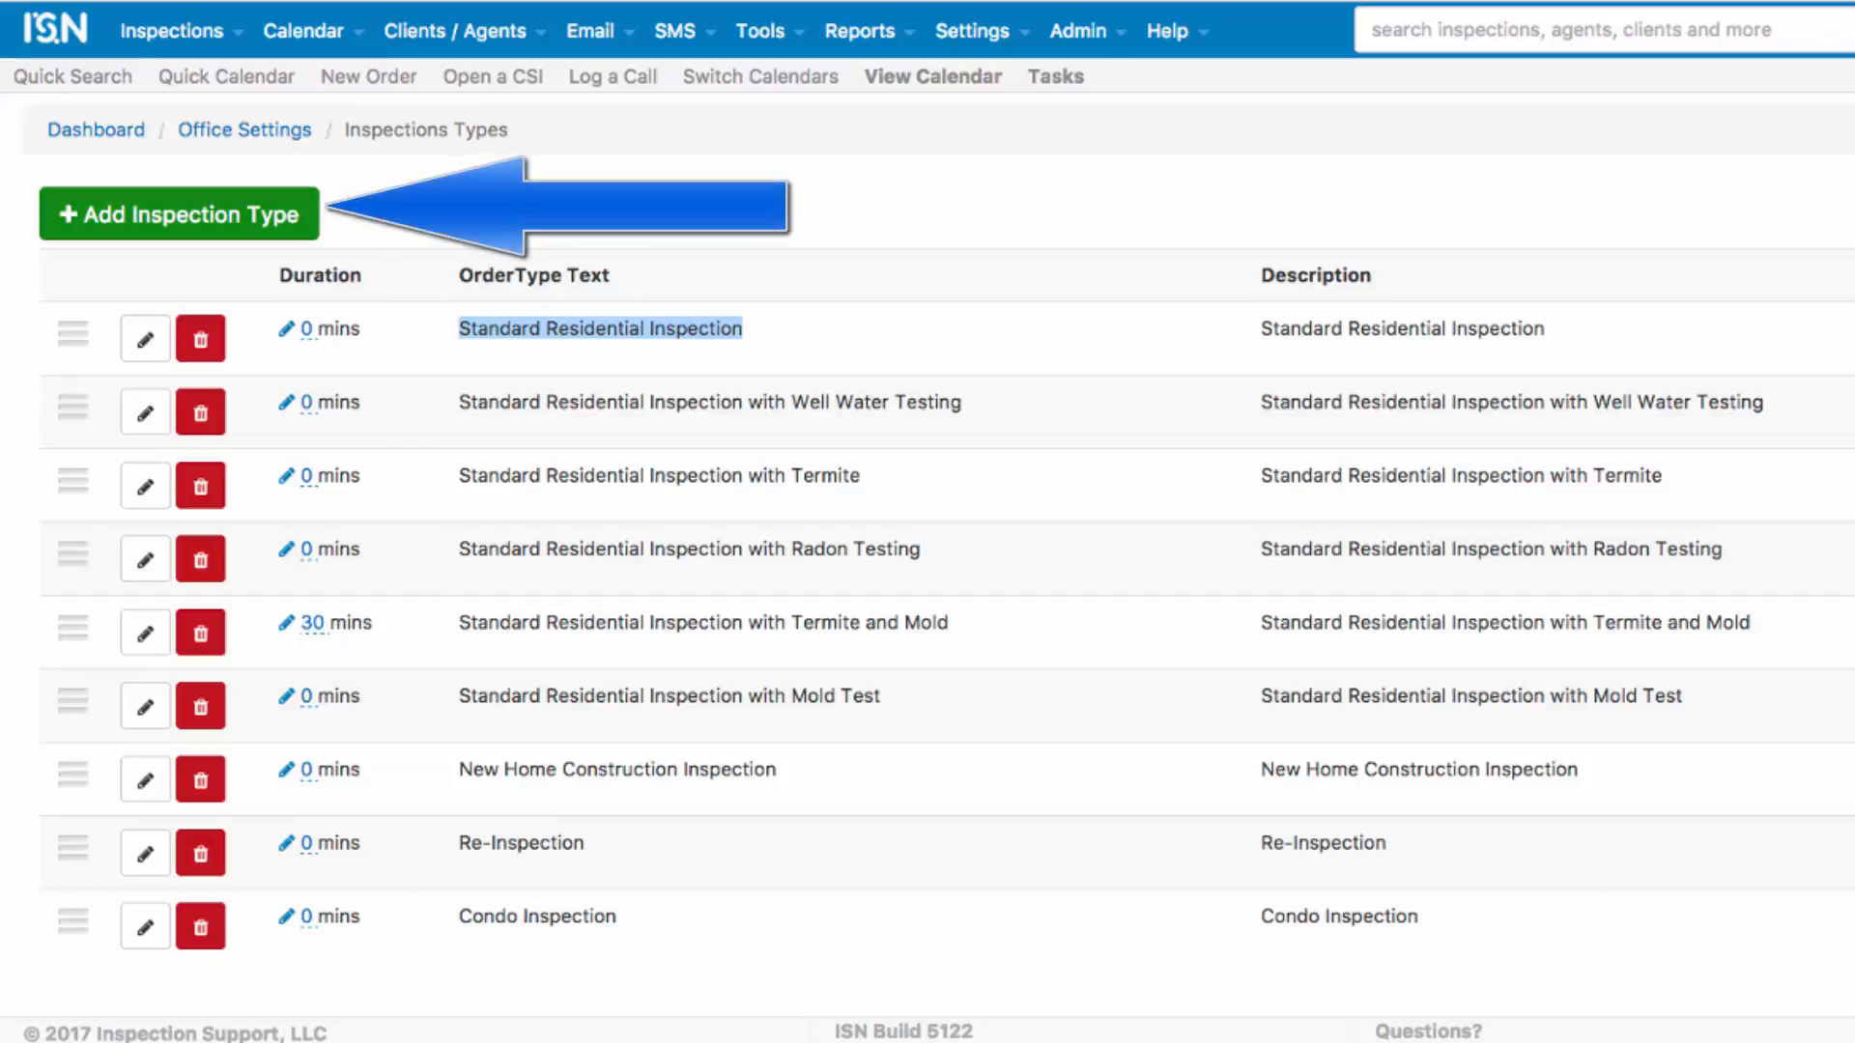
# Create the Mold Inspection type with description 'Mold Inspection' and add it.
pyautogui.click(178, 215)
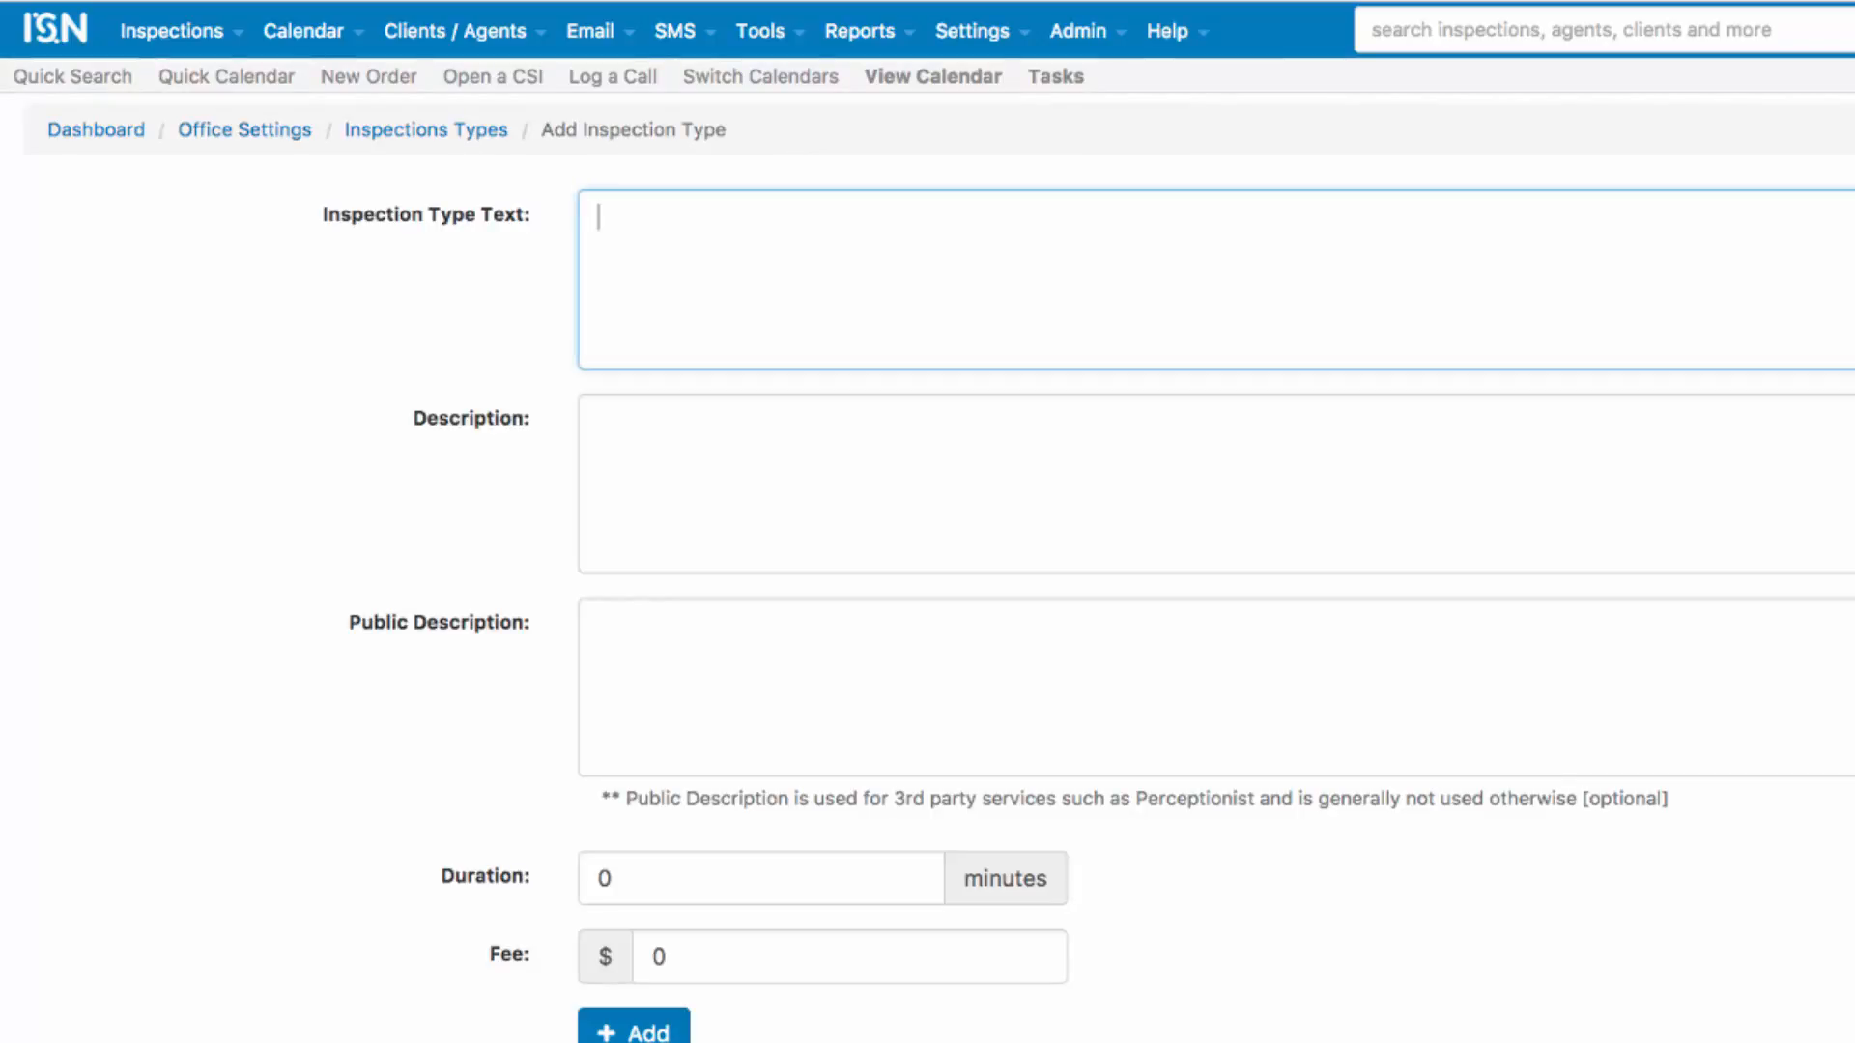
pyautogui.write('Mold Inspection')
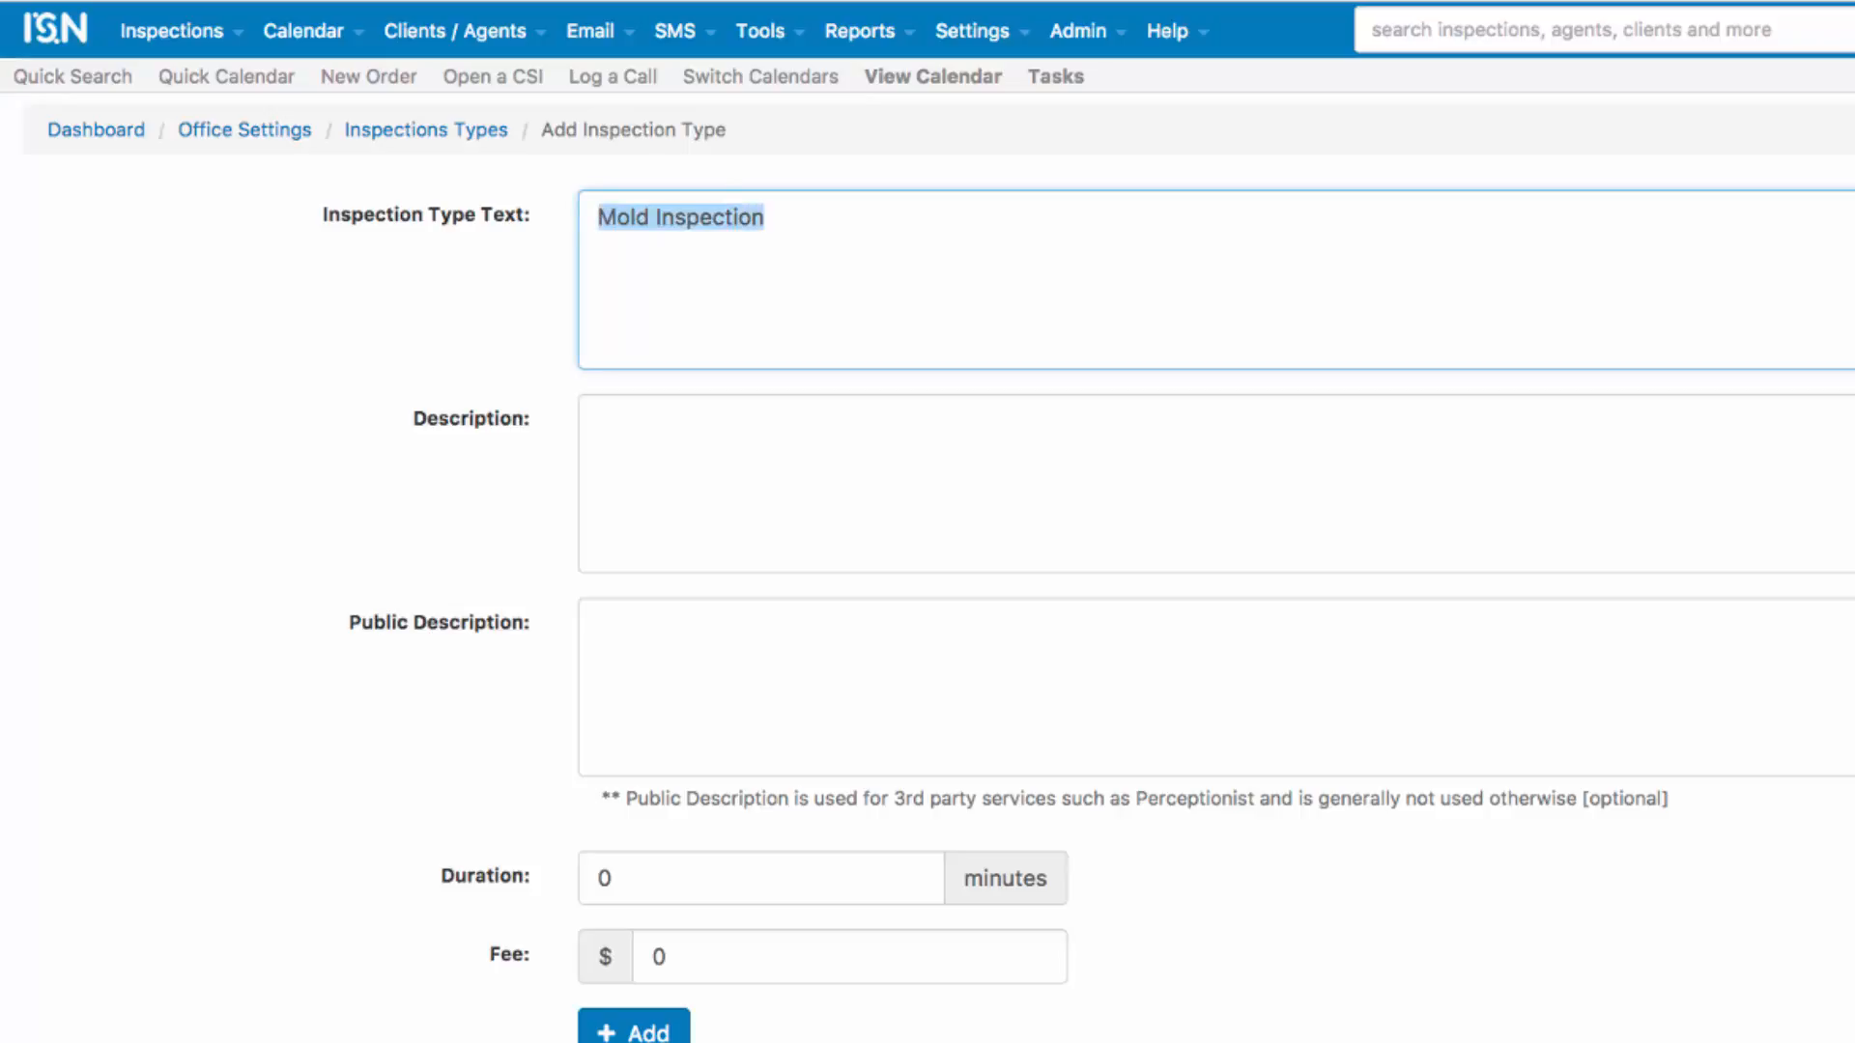
pyautogui.click(1183, 483)
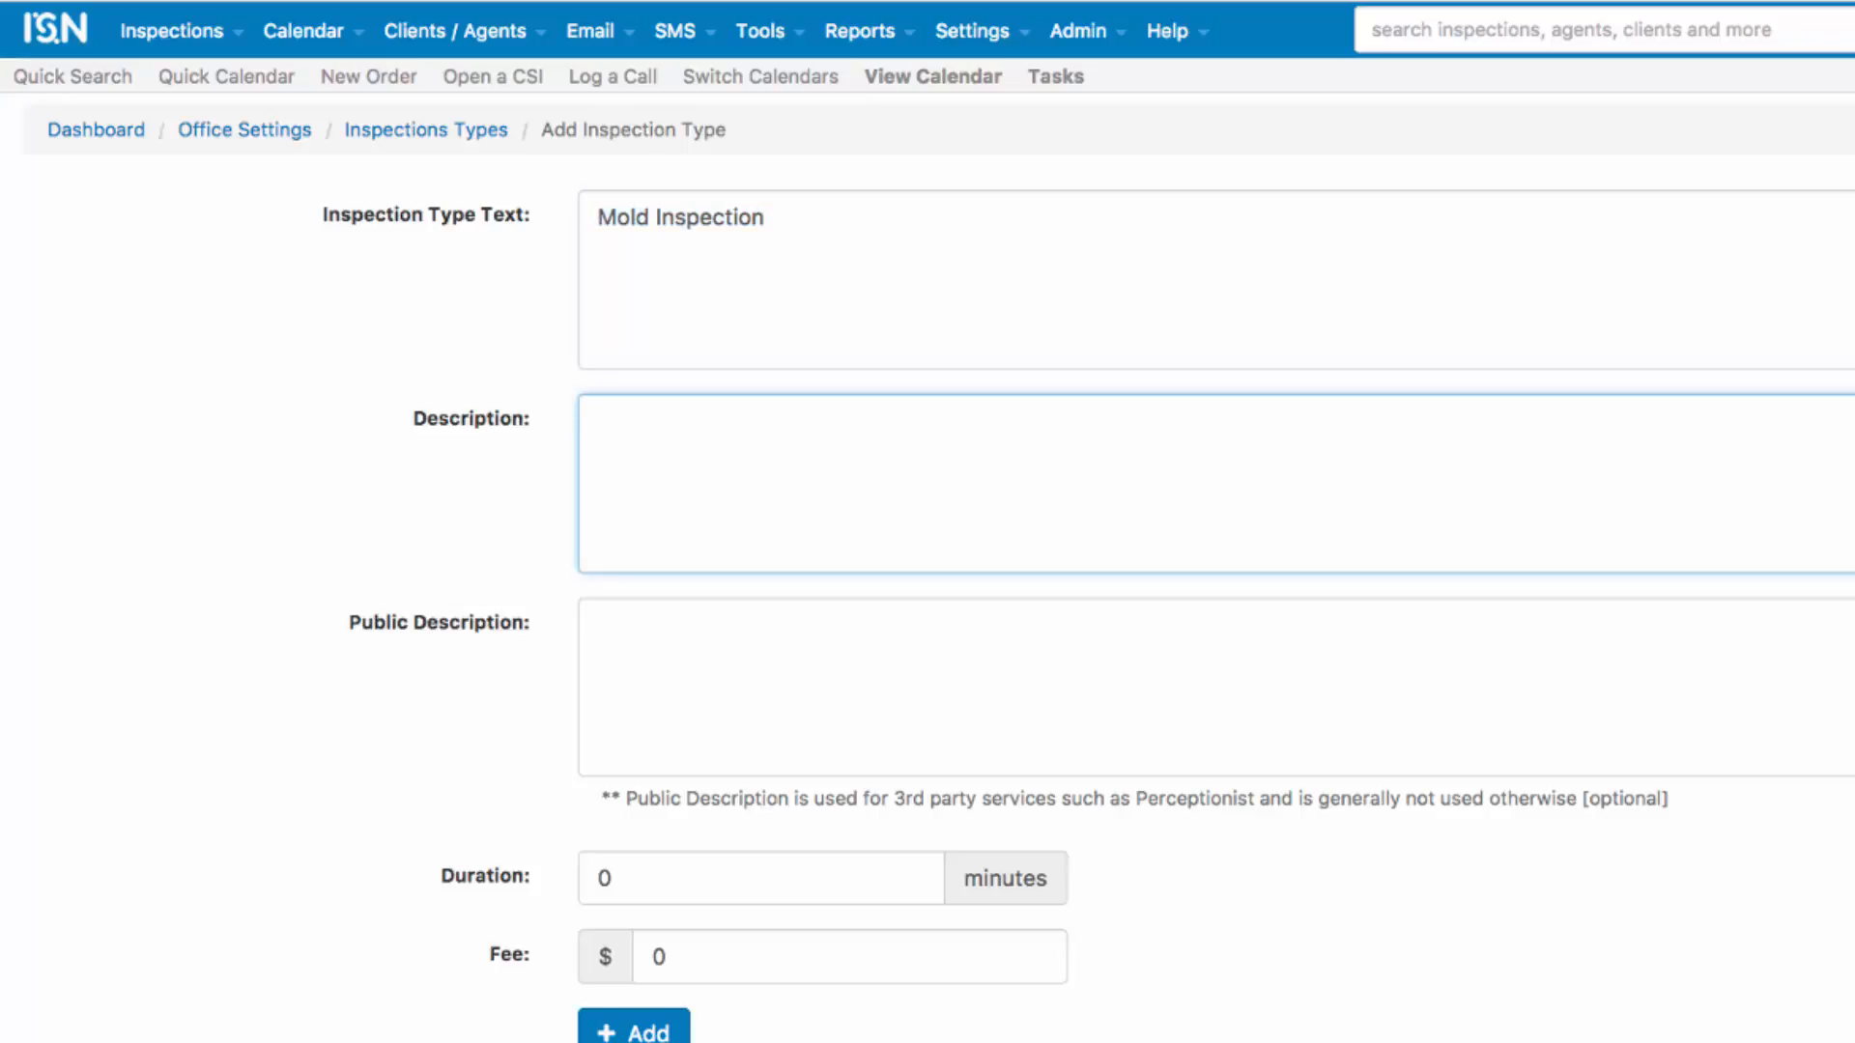
pyautogui.write('Mold Inspection')
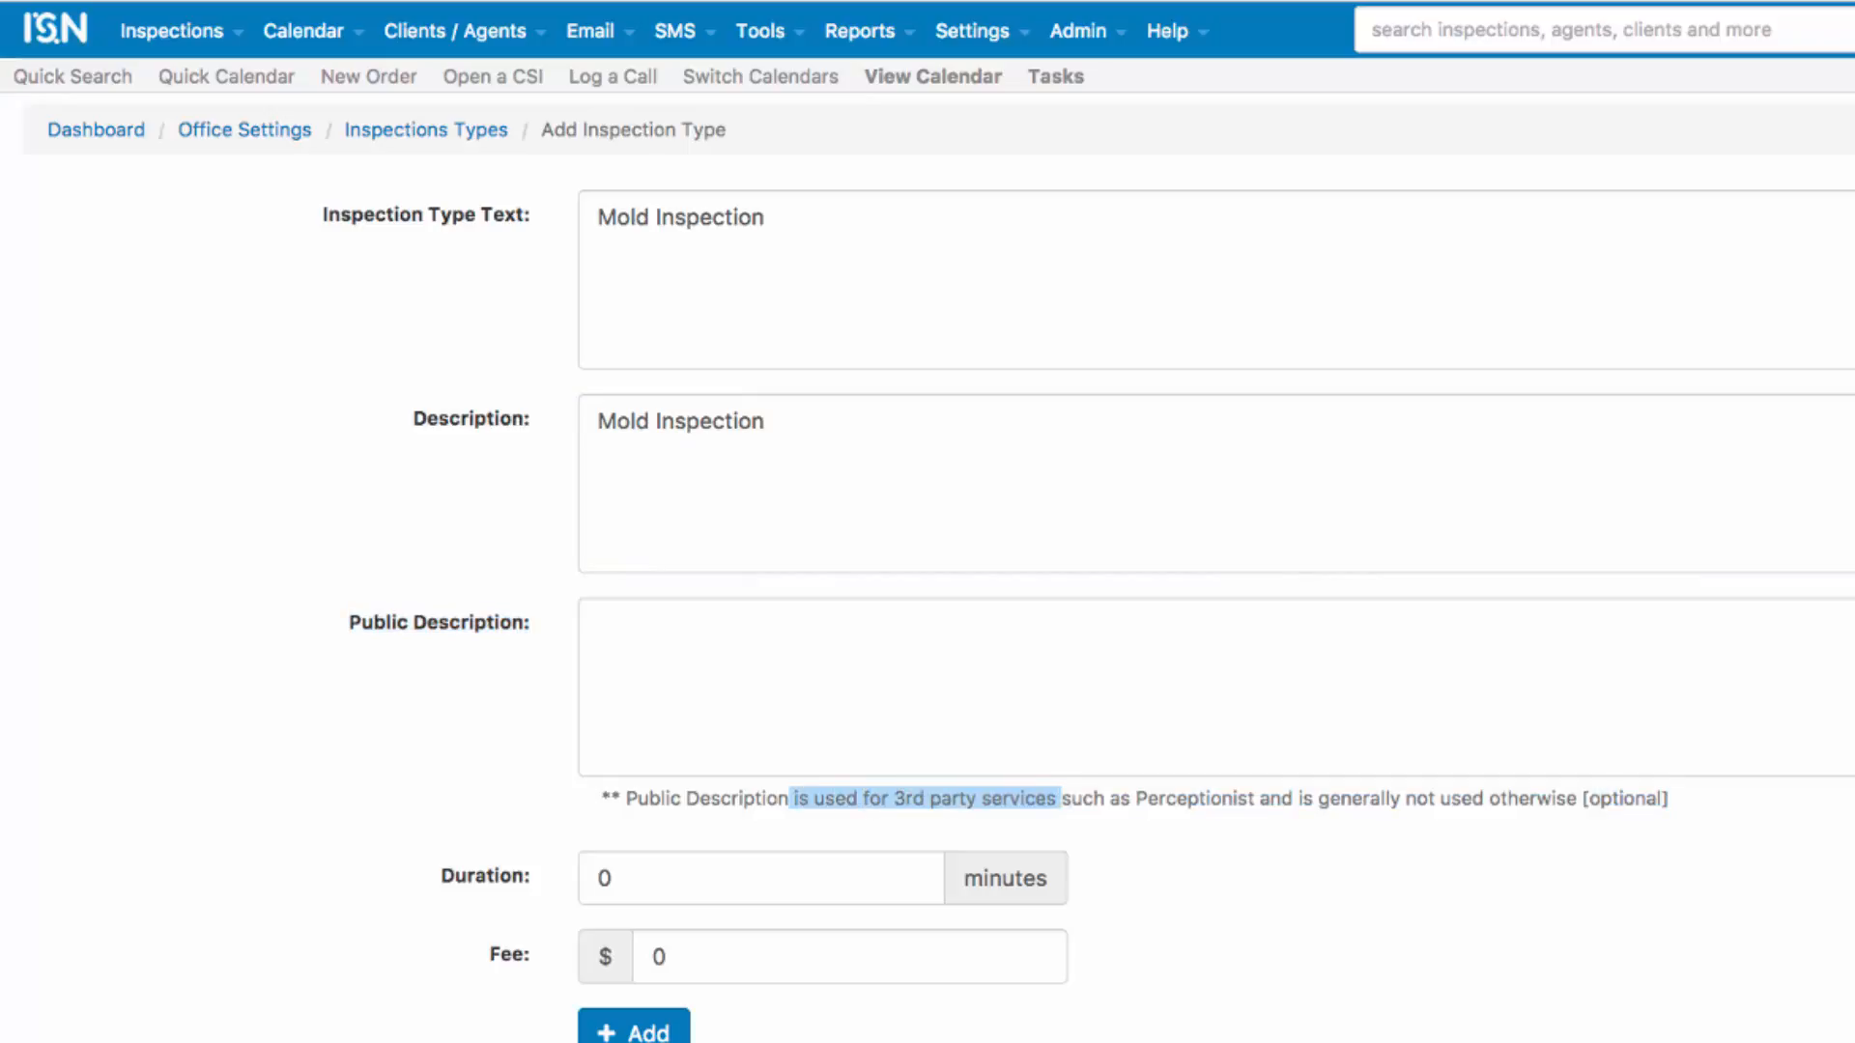
pyautogui.moveTo(1056, 798); pyautogui.dragTo(1508, 798)
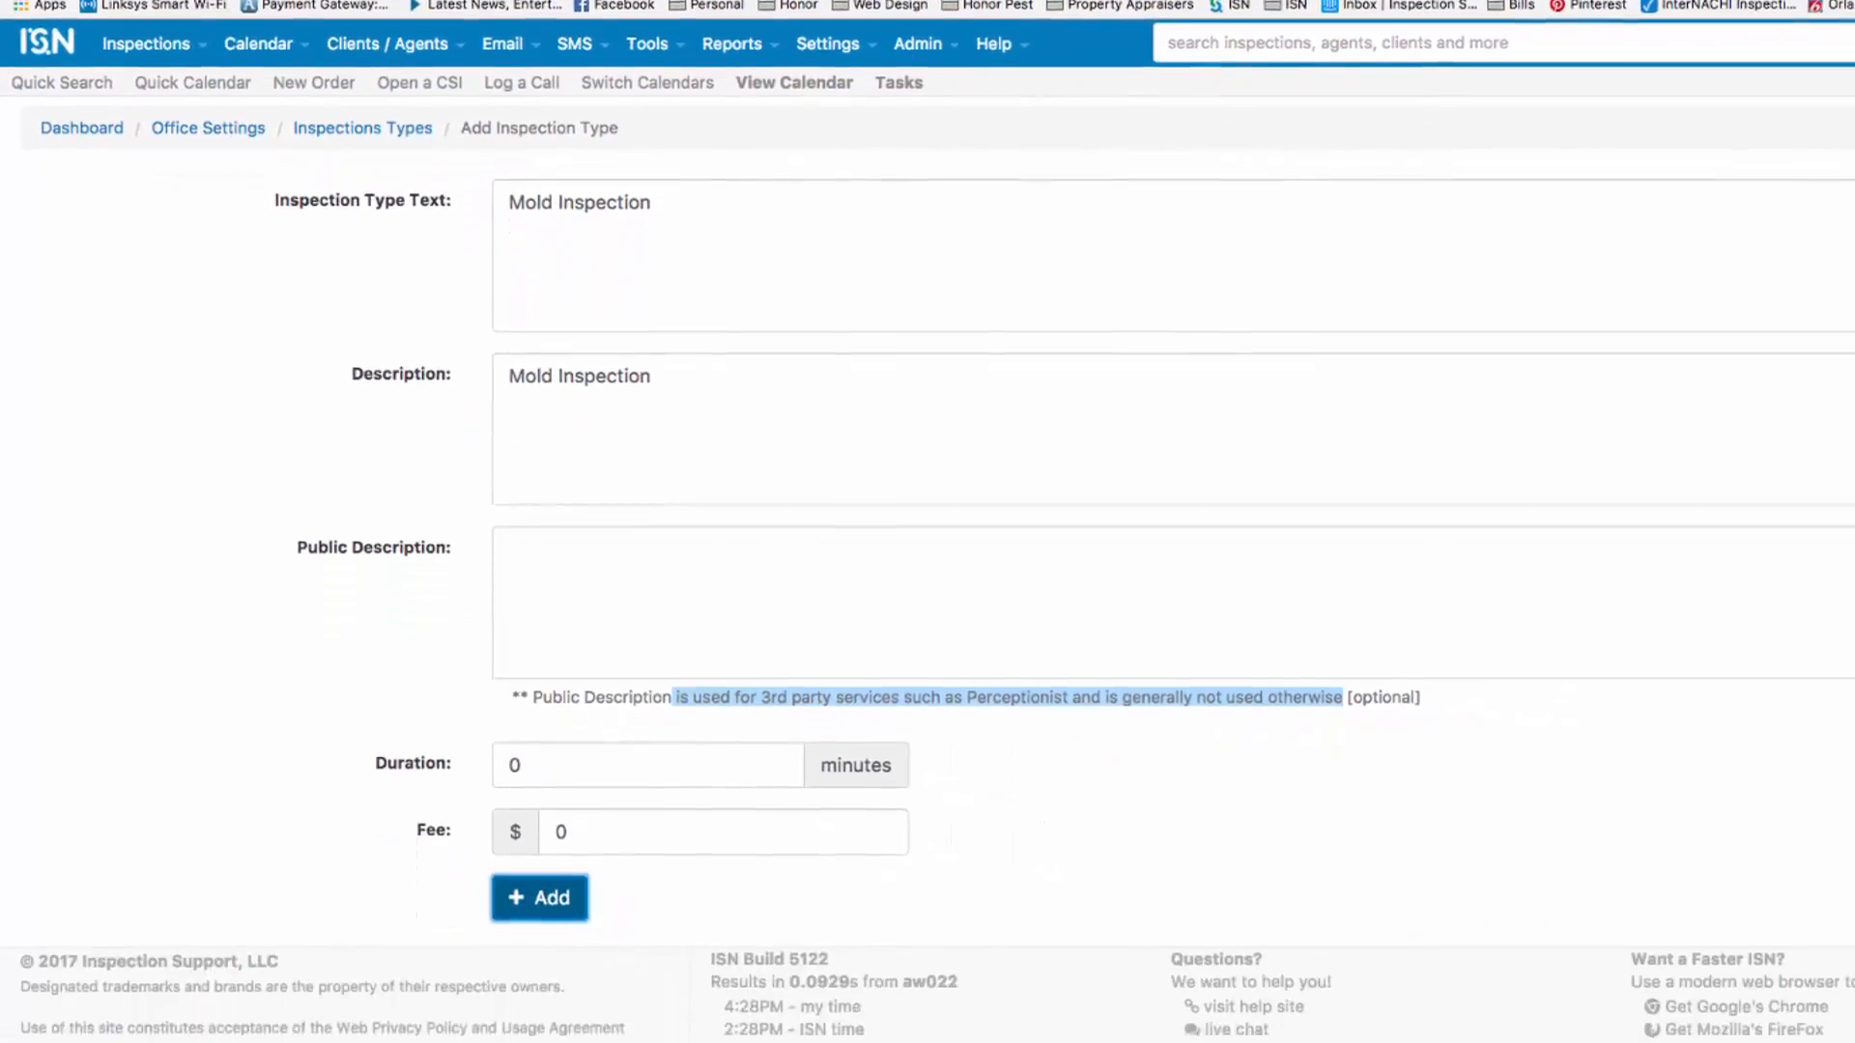
pyautogui.click(539, 898)
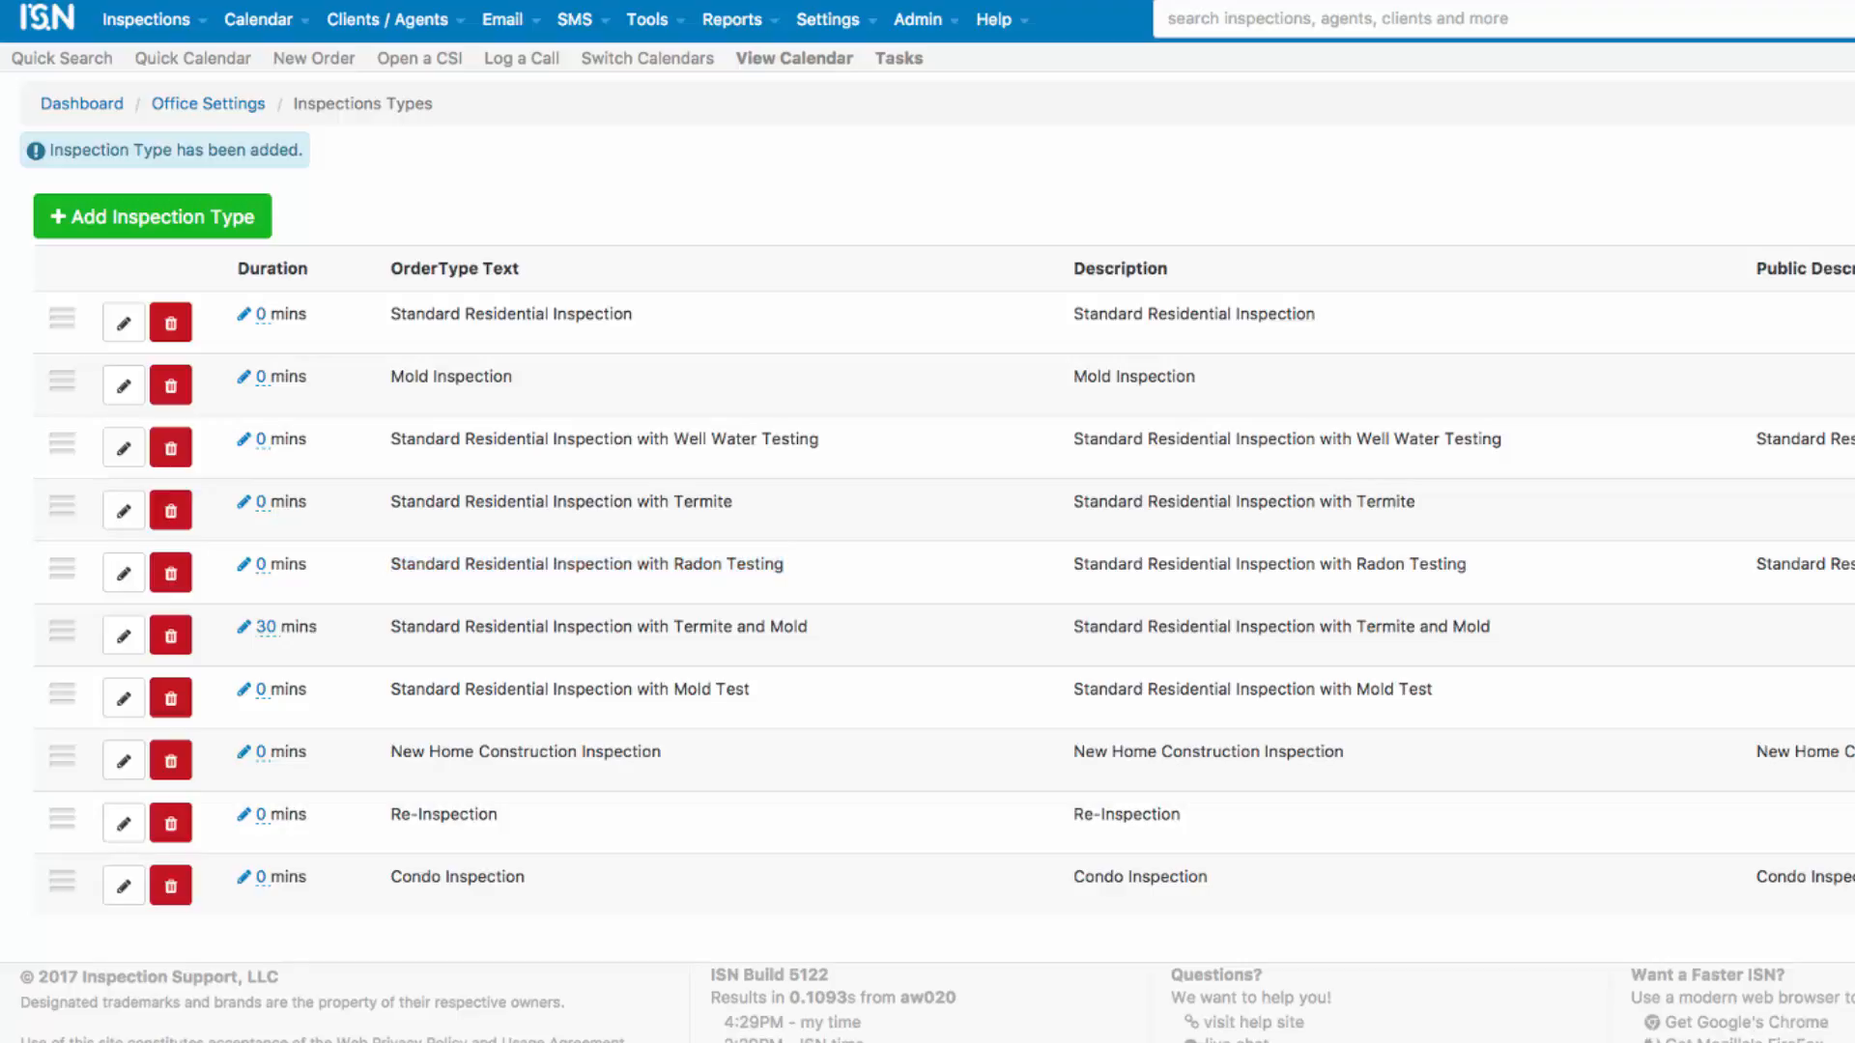
pyautogui.doubleClick(510, 313)
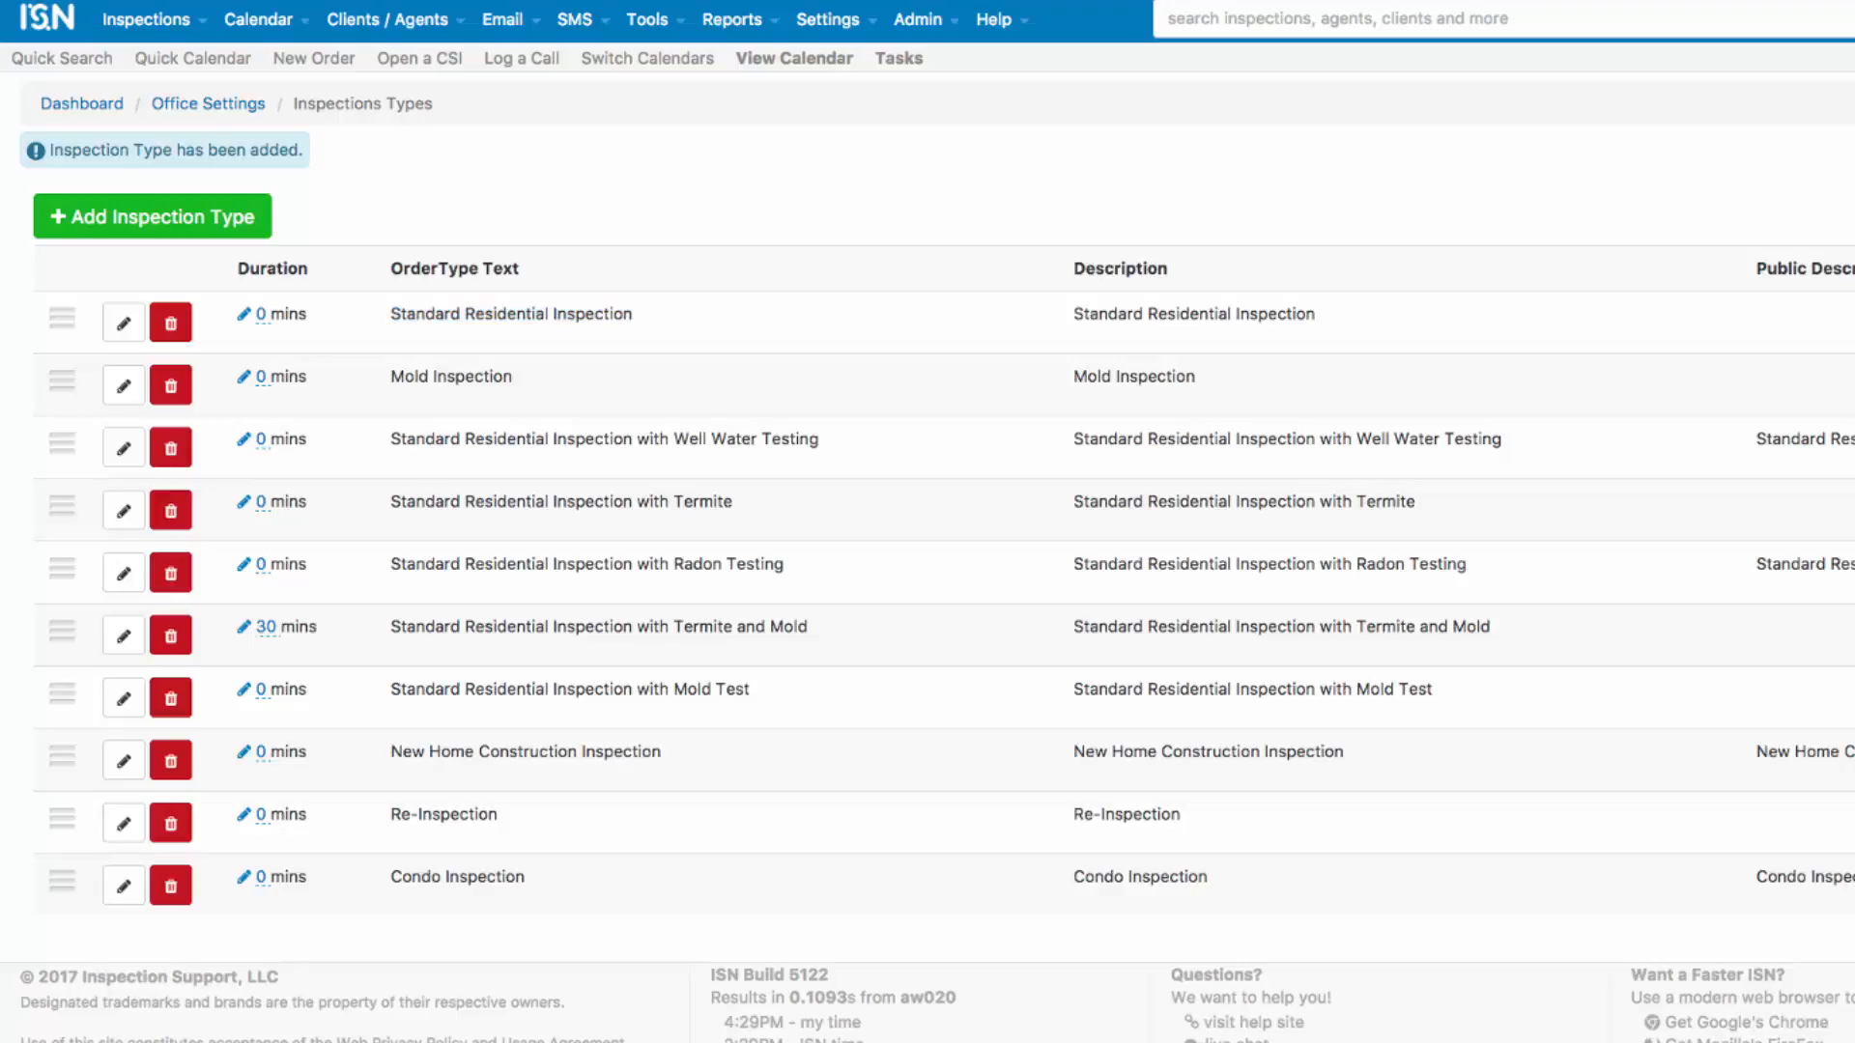
pyautogui.doubleClick(699, 626)
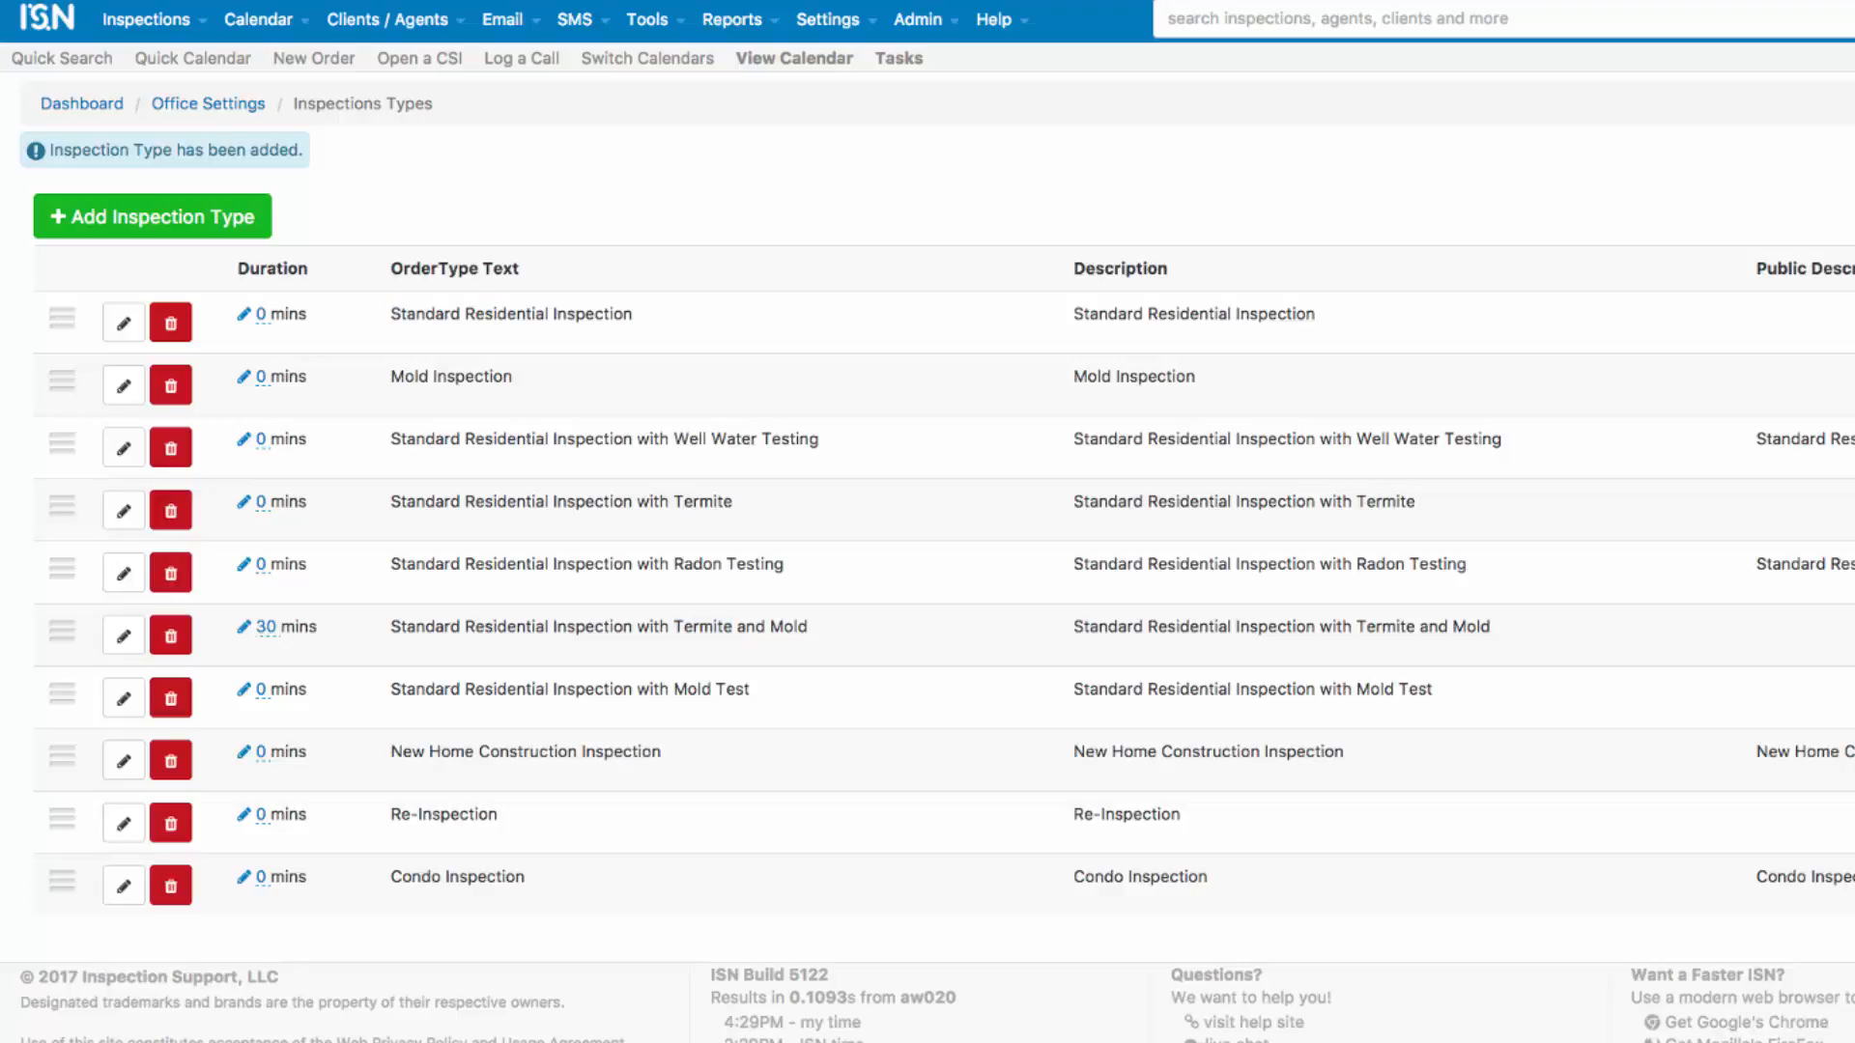
pyautogui.doubleClick(787, 626)
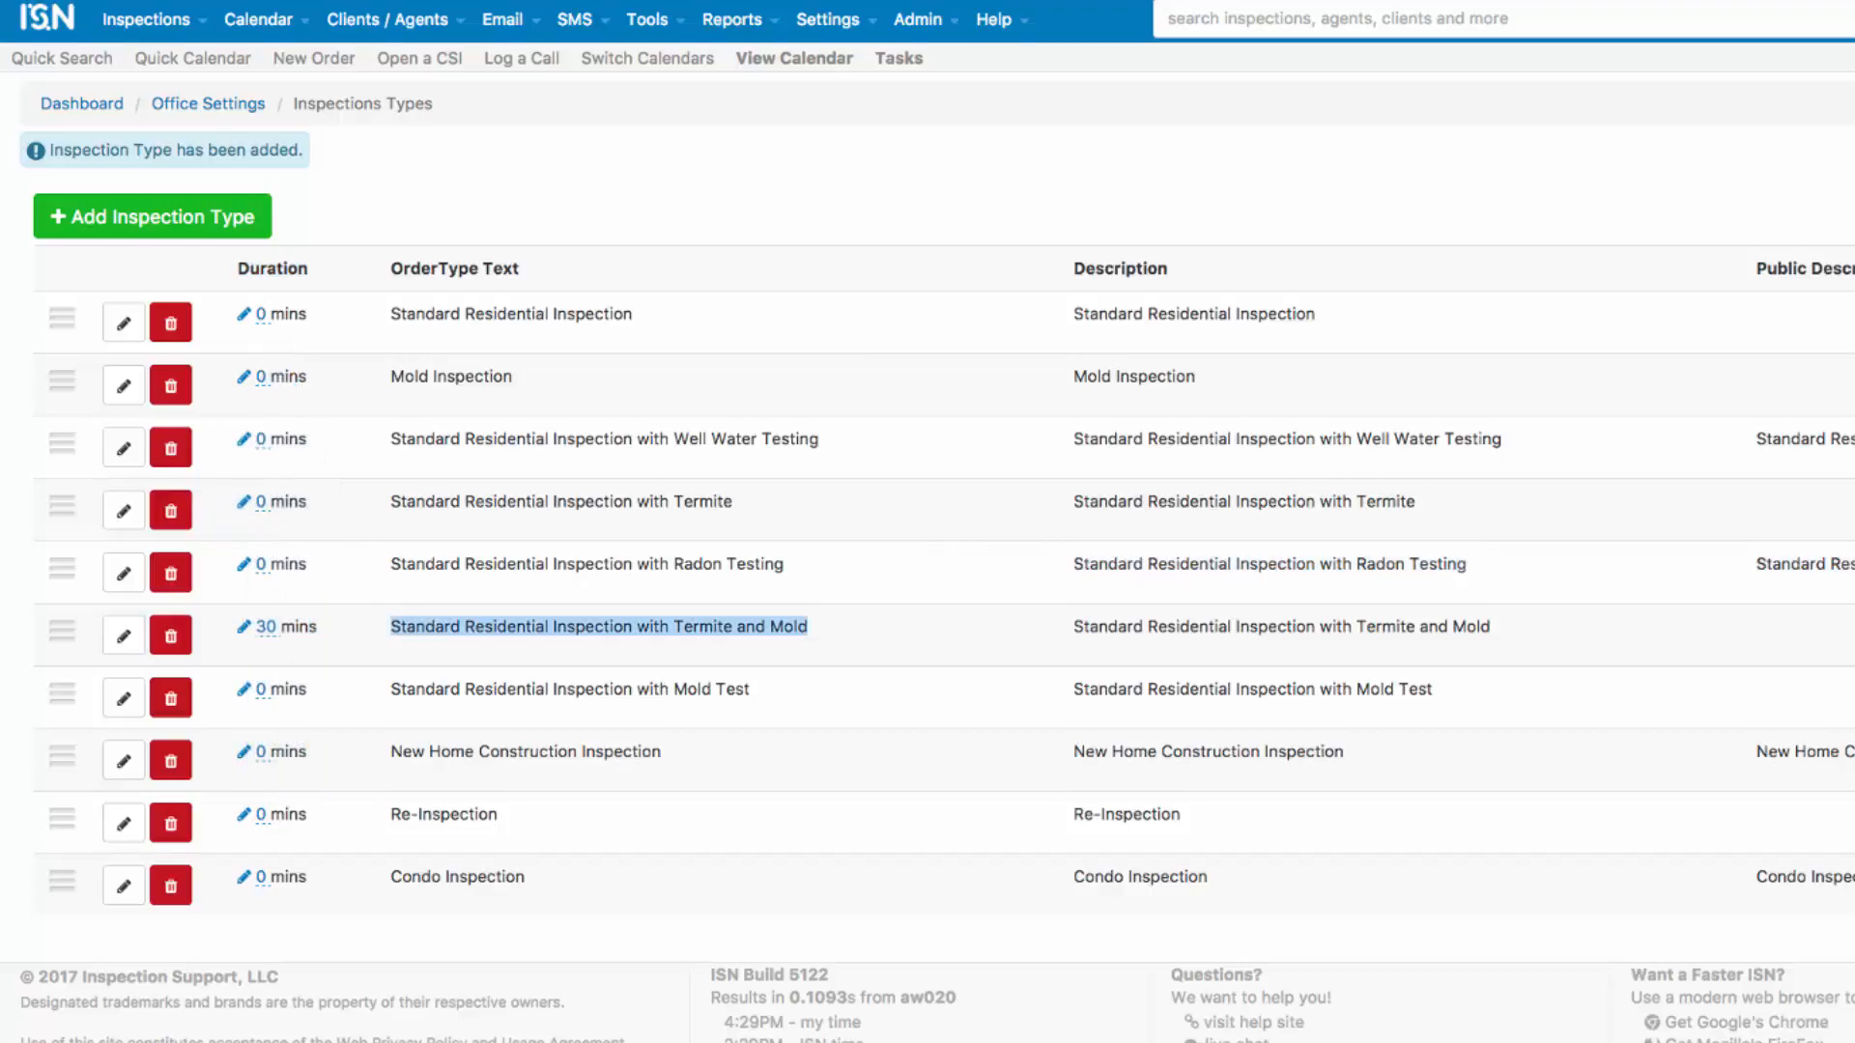
pyautogui.scroll(-3)
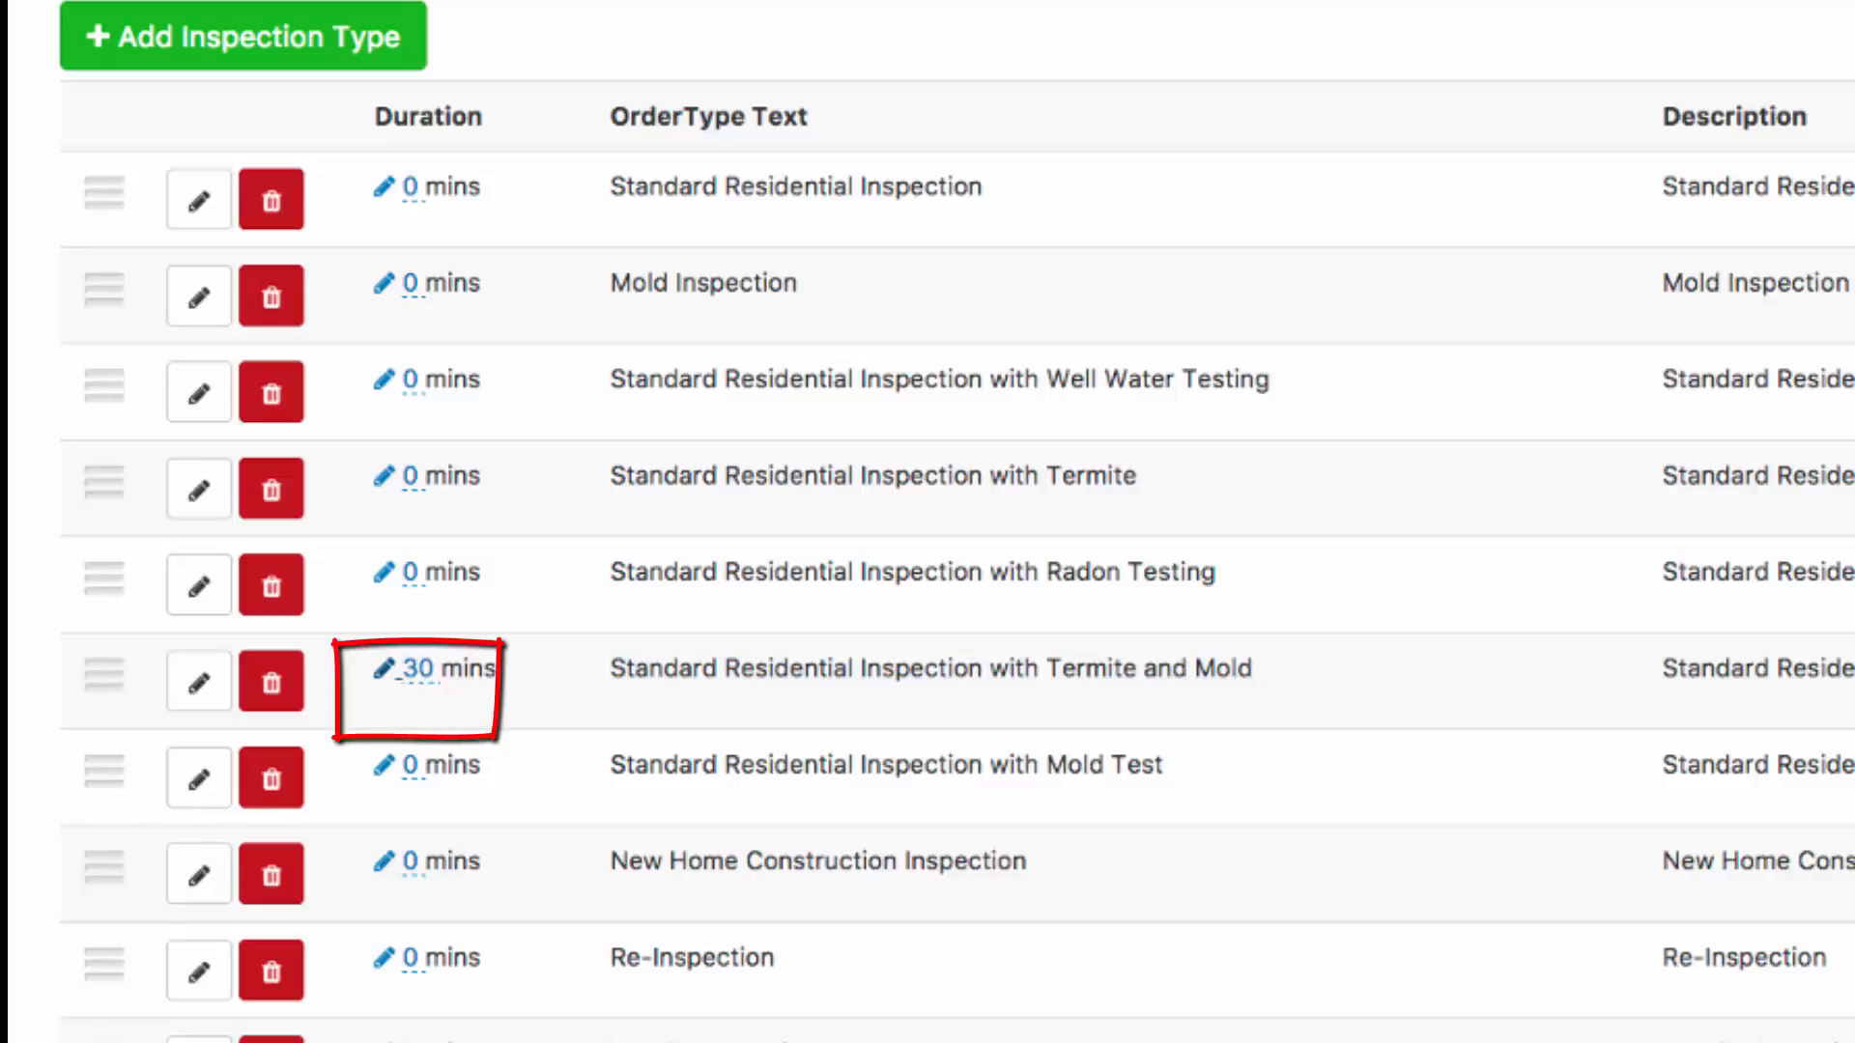
pyautogui.moveTo(425, 668)
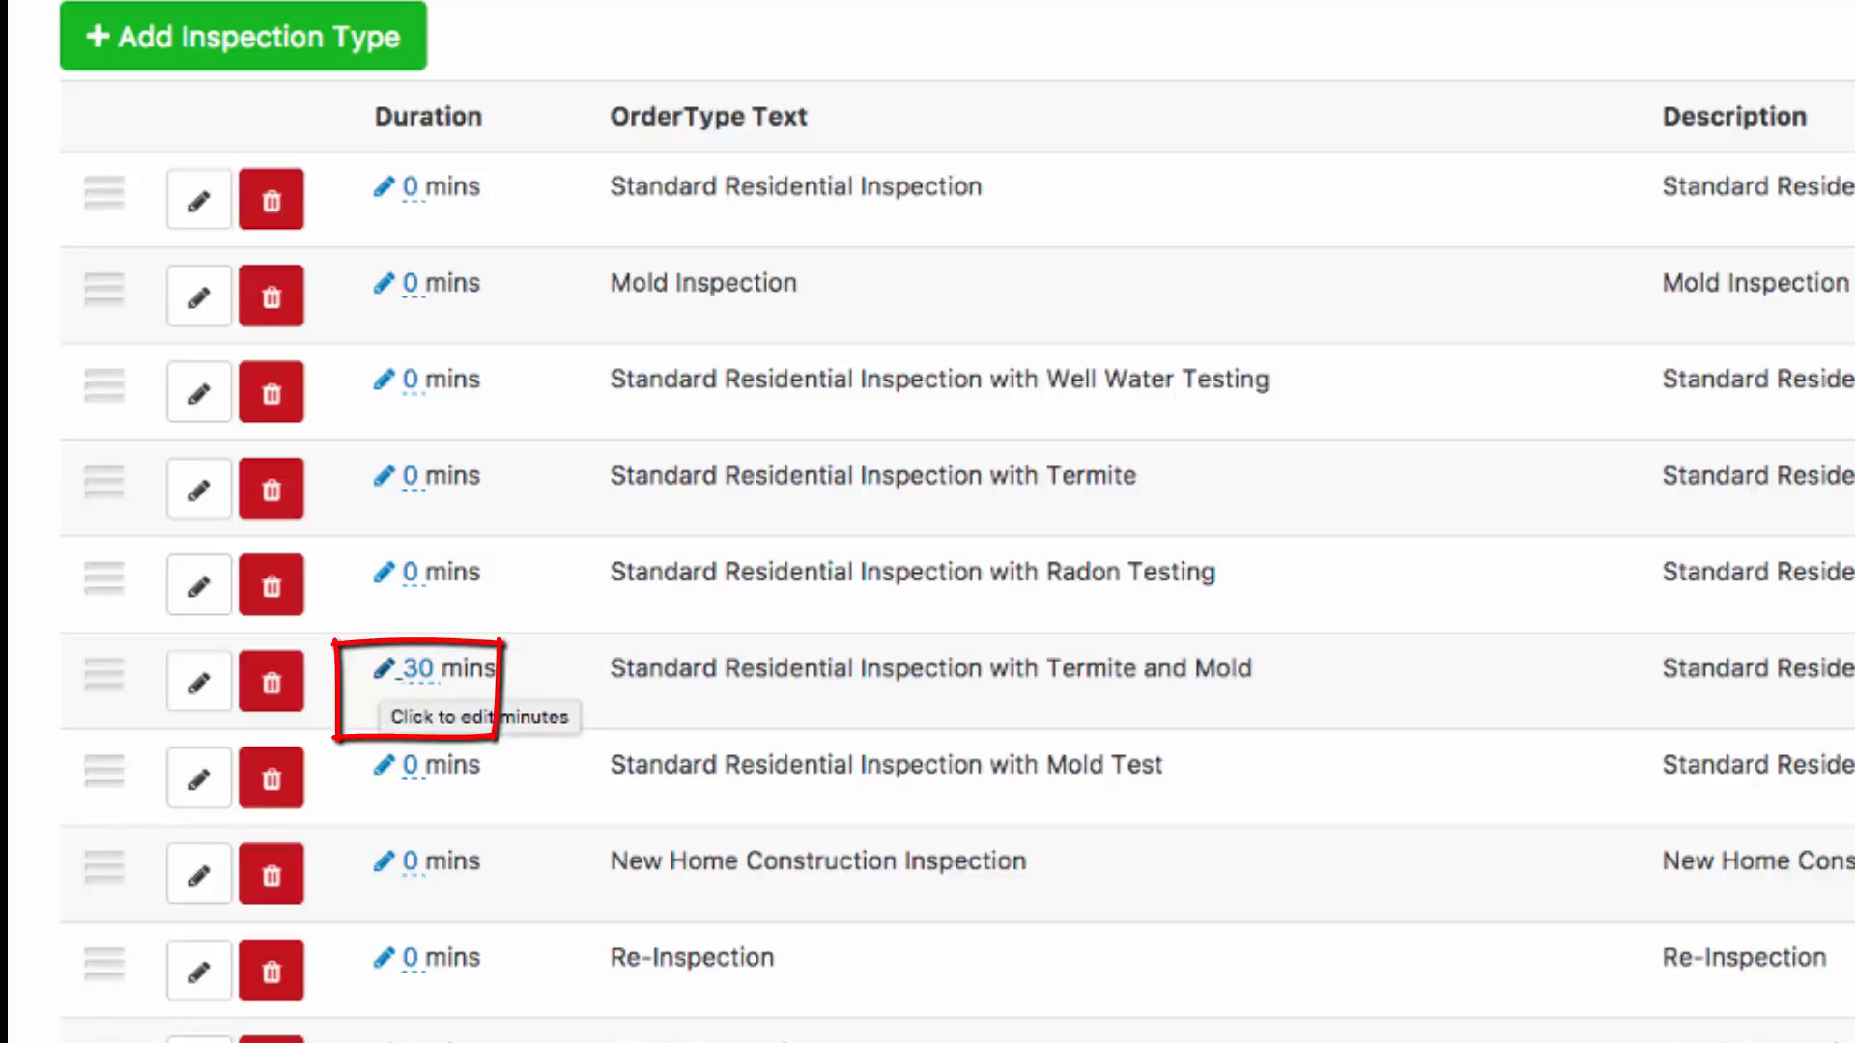
pyautogui.click(435, 667)
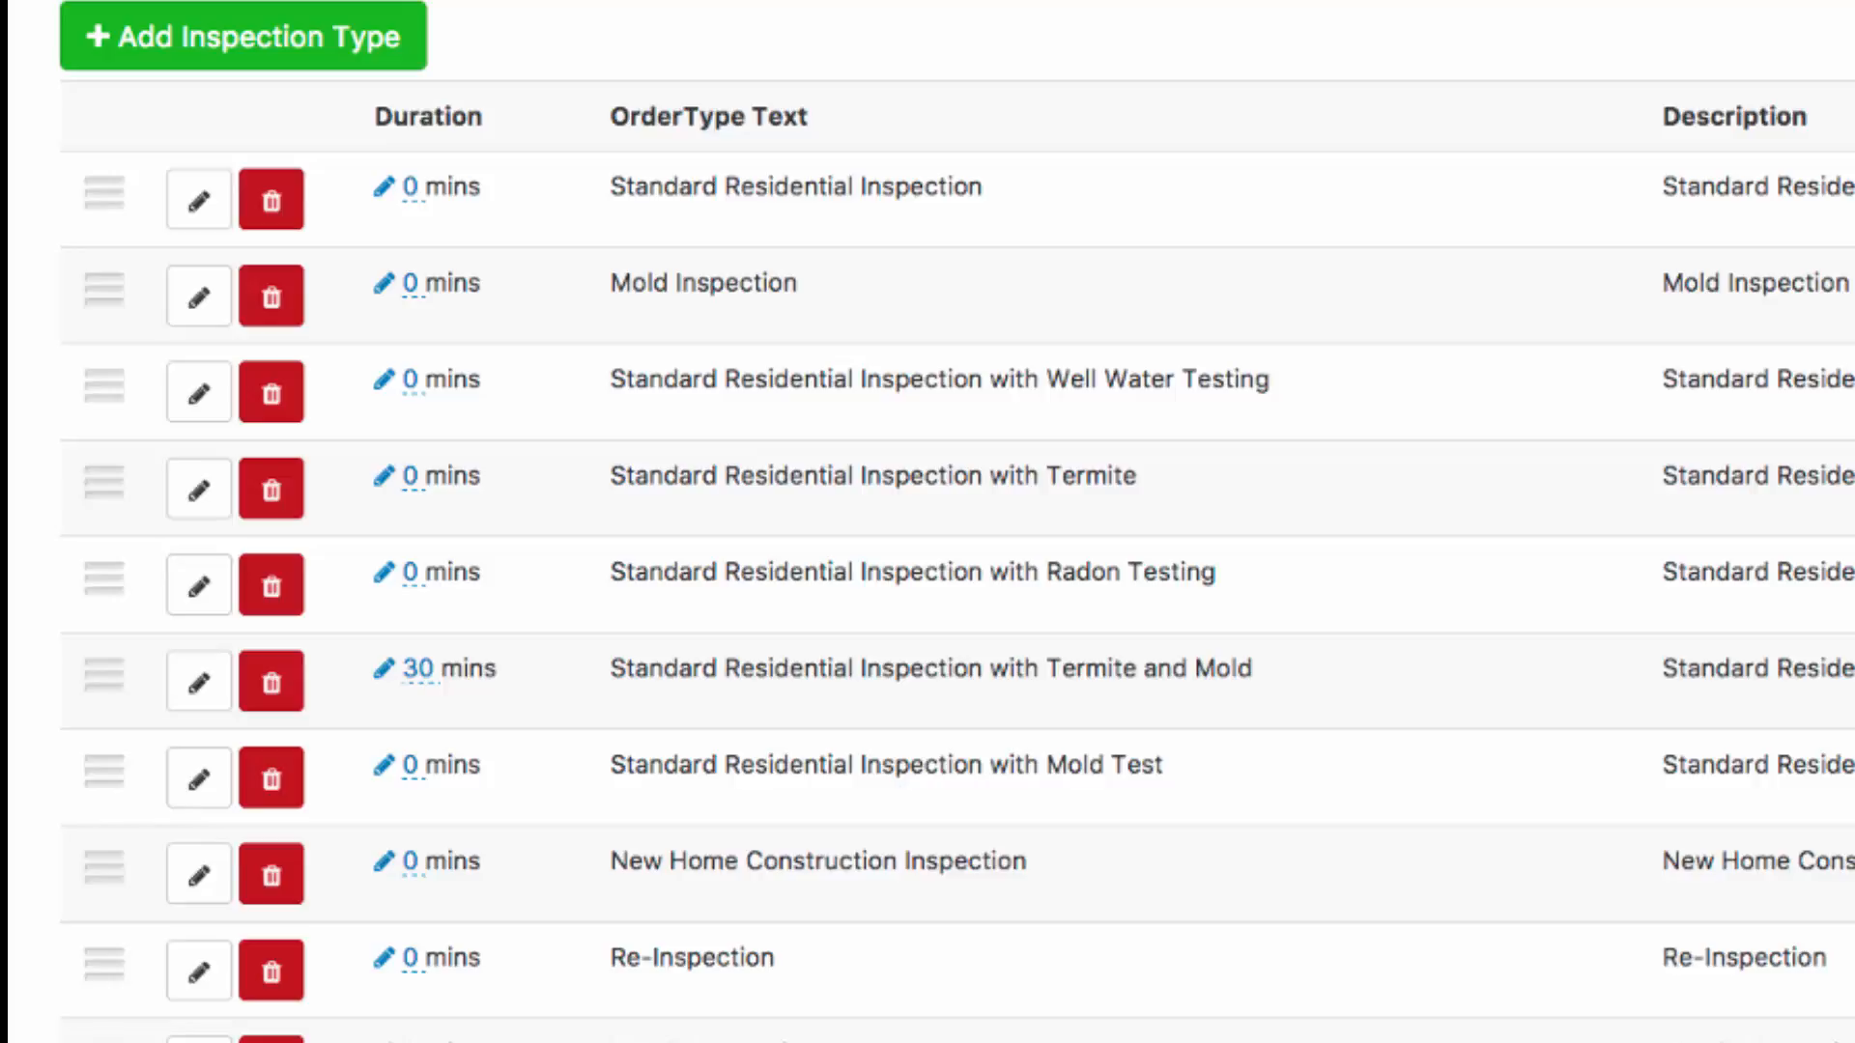
pyautogui.scroll(-3)
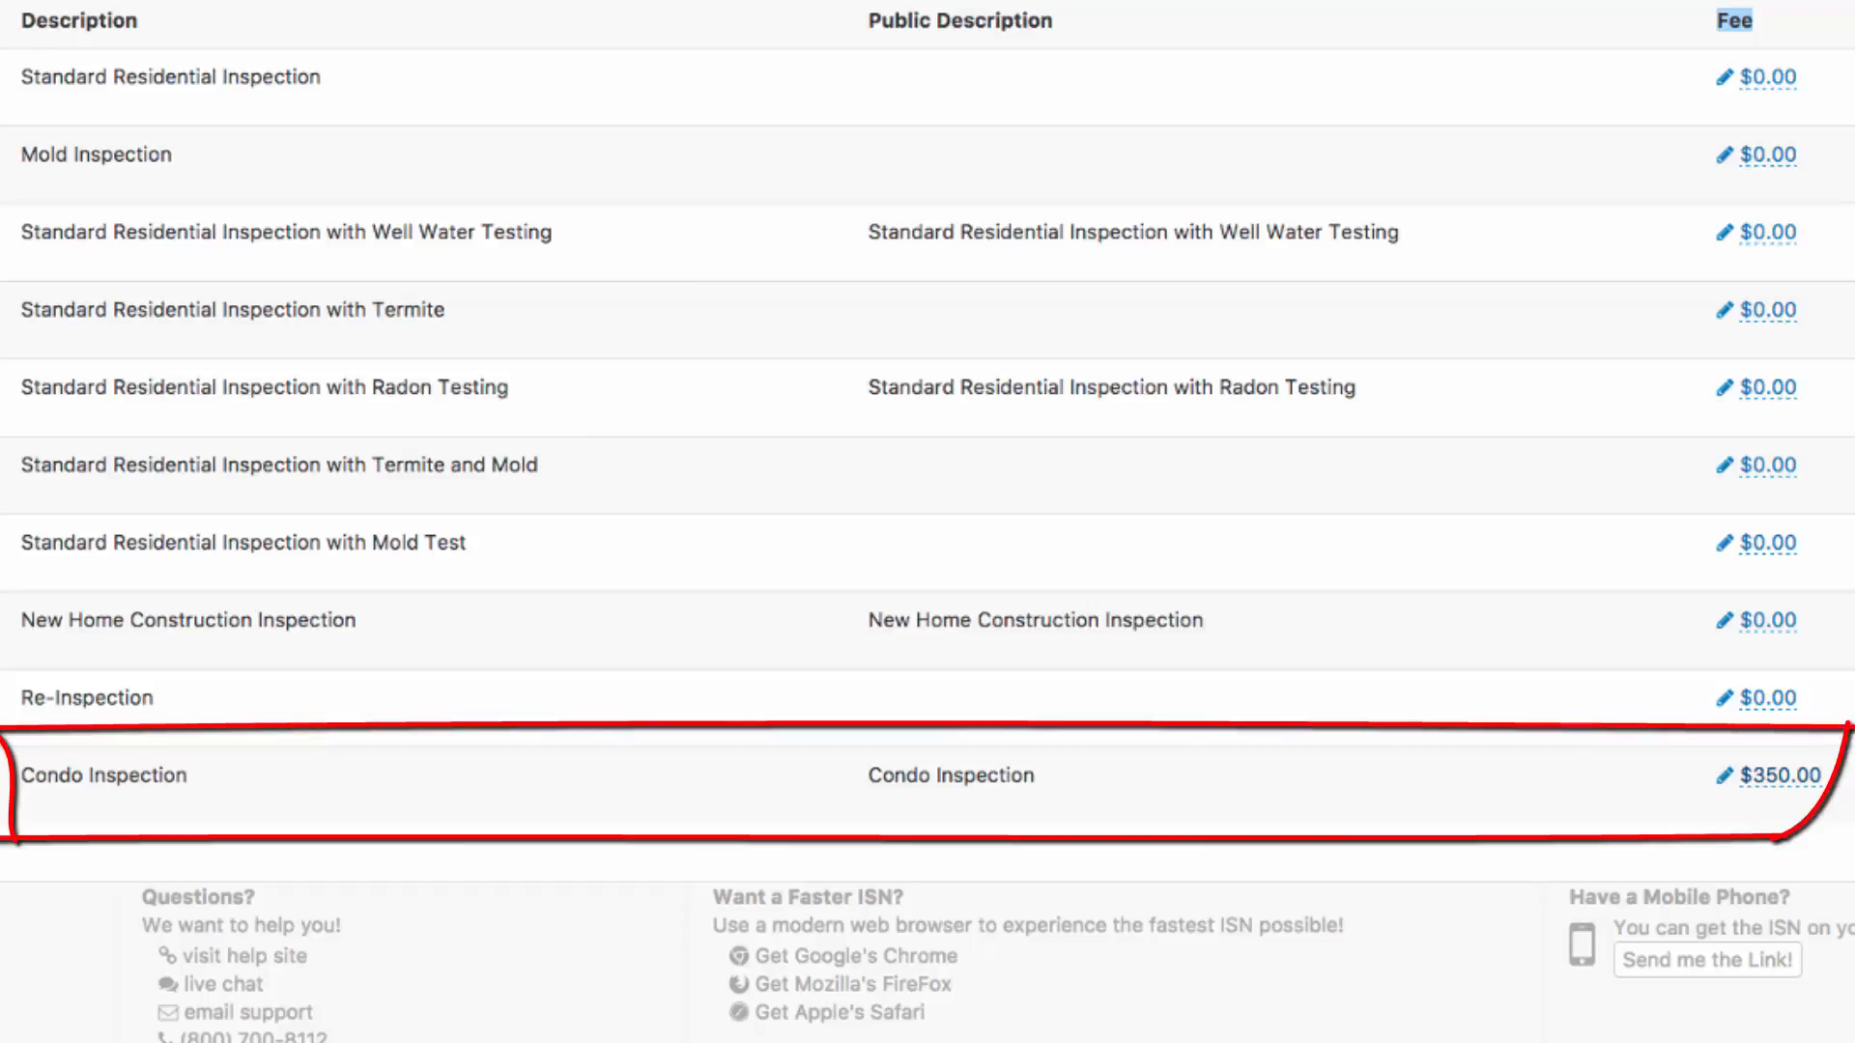
pyautogui.doubleClick(102, 775)
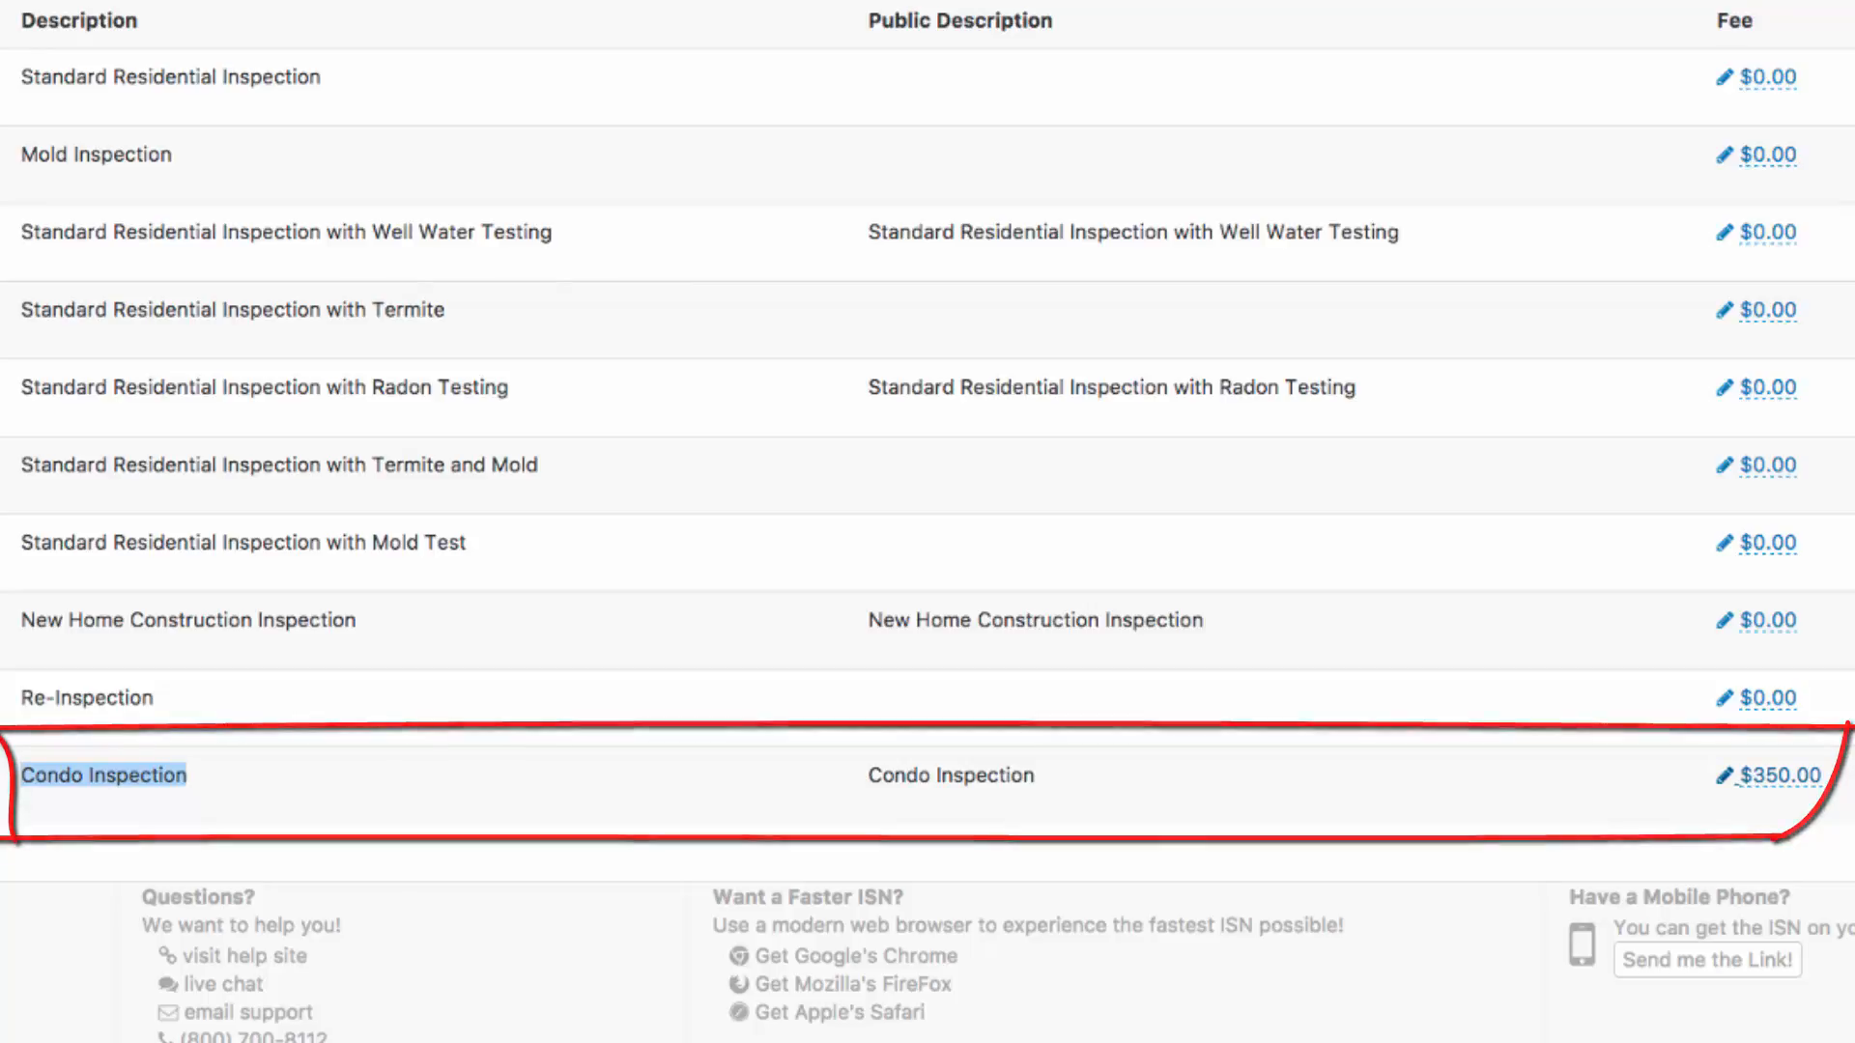
pyautogui.click(1774, 775)
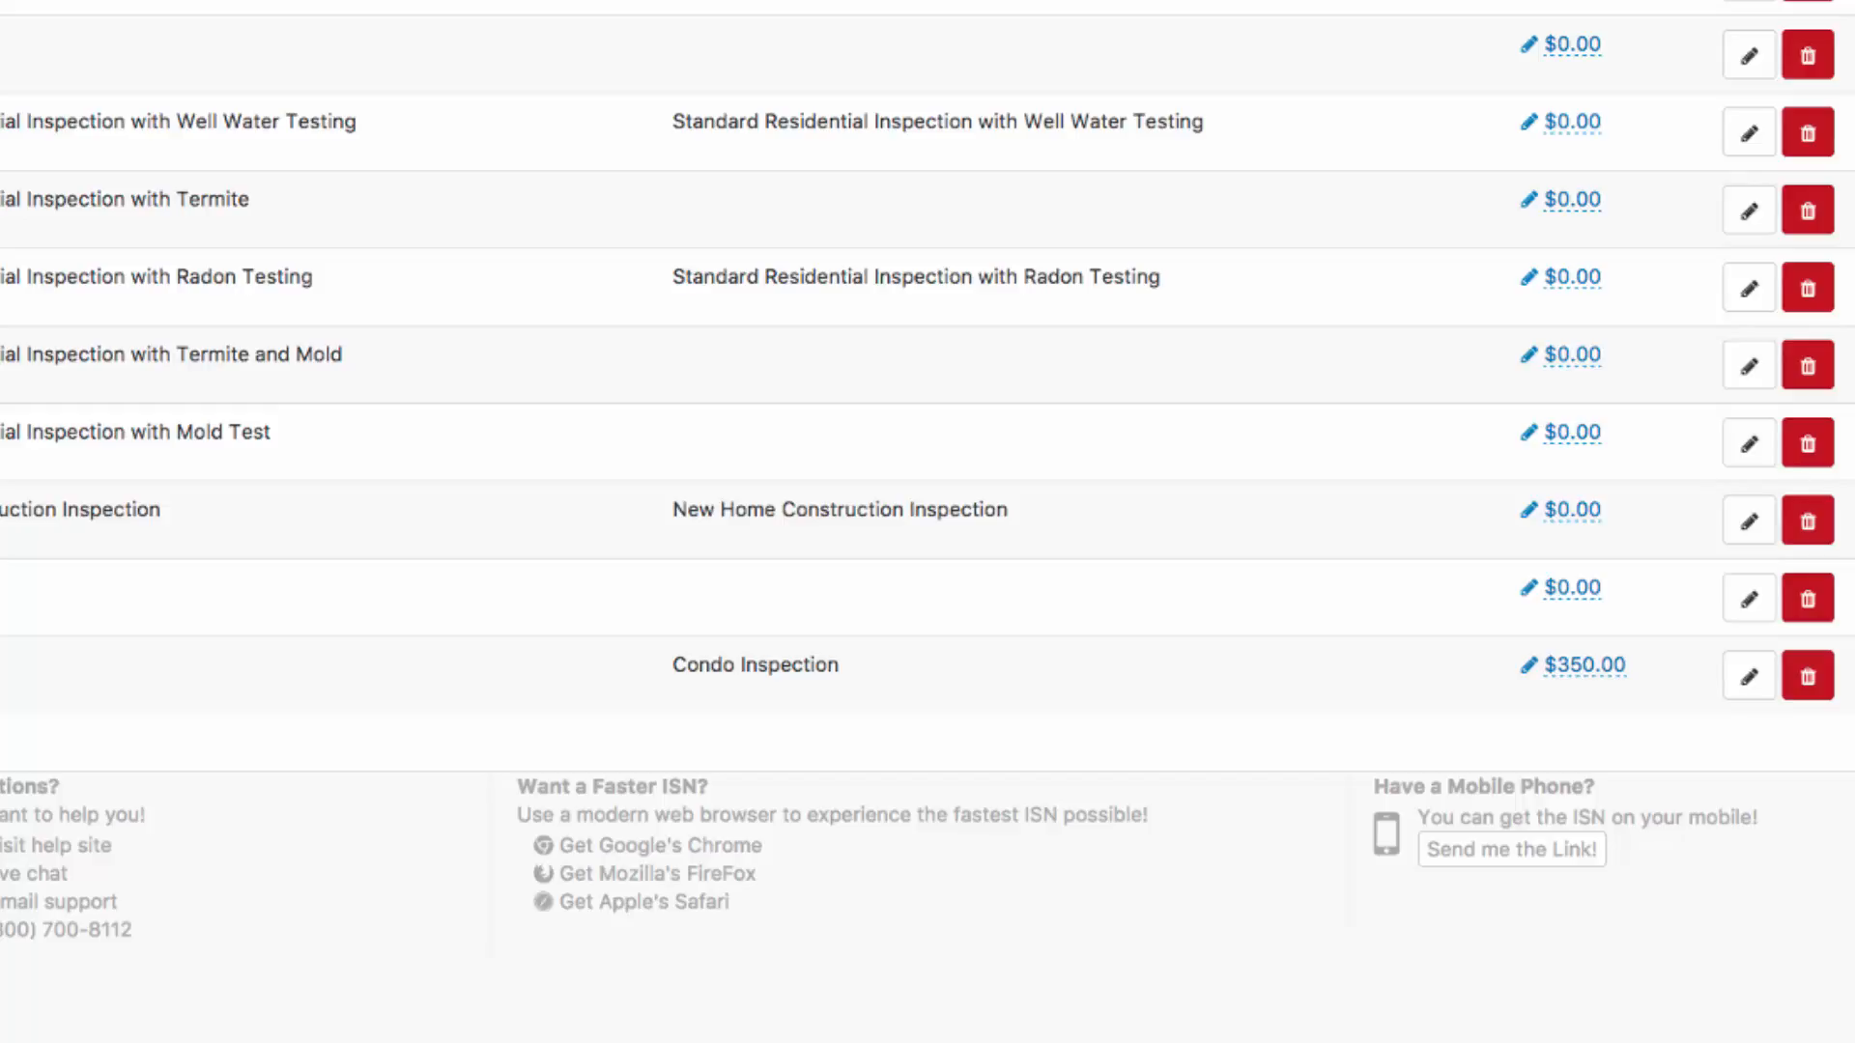
pyautogui.scroll(-3)
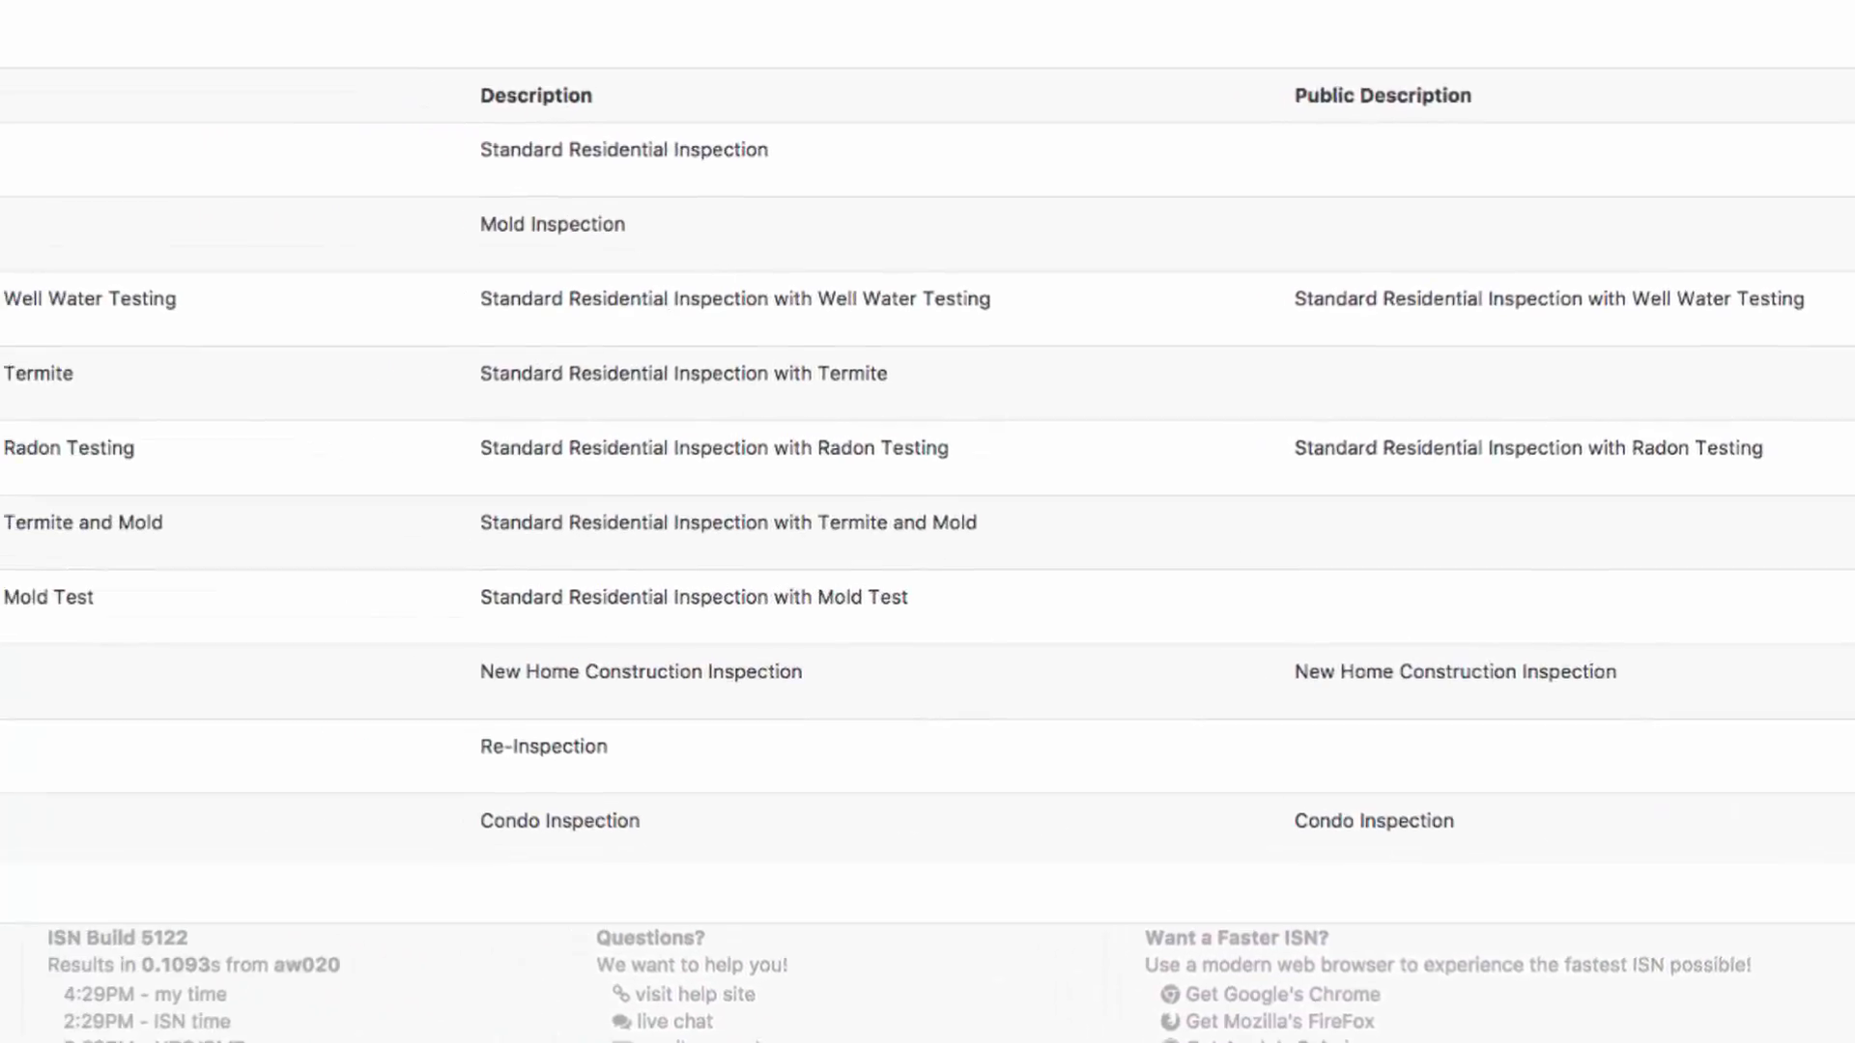